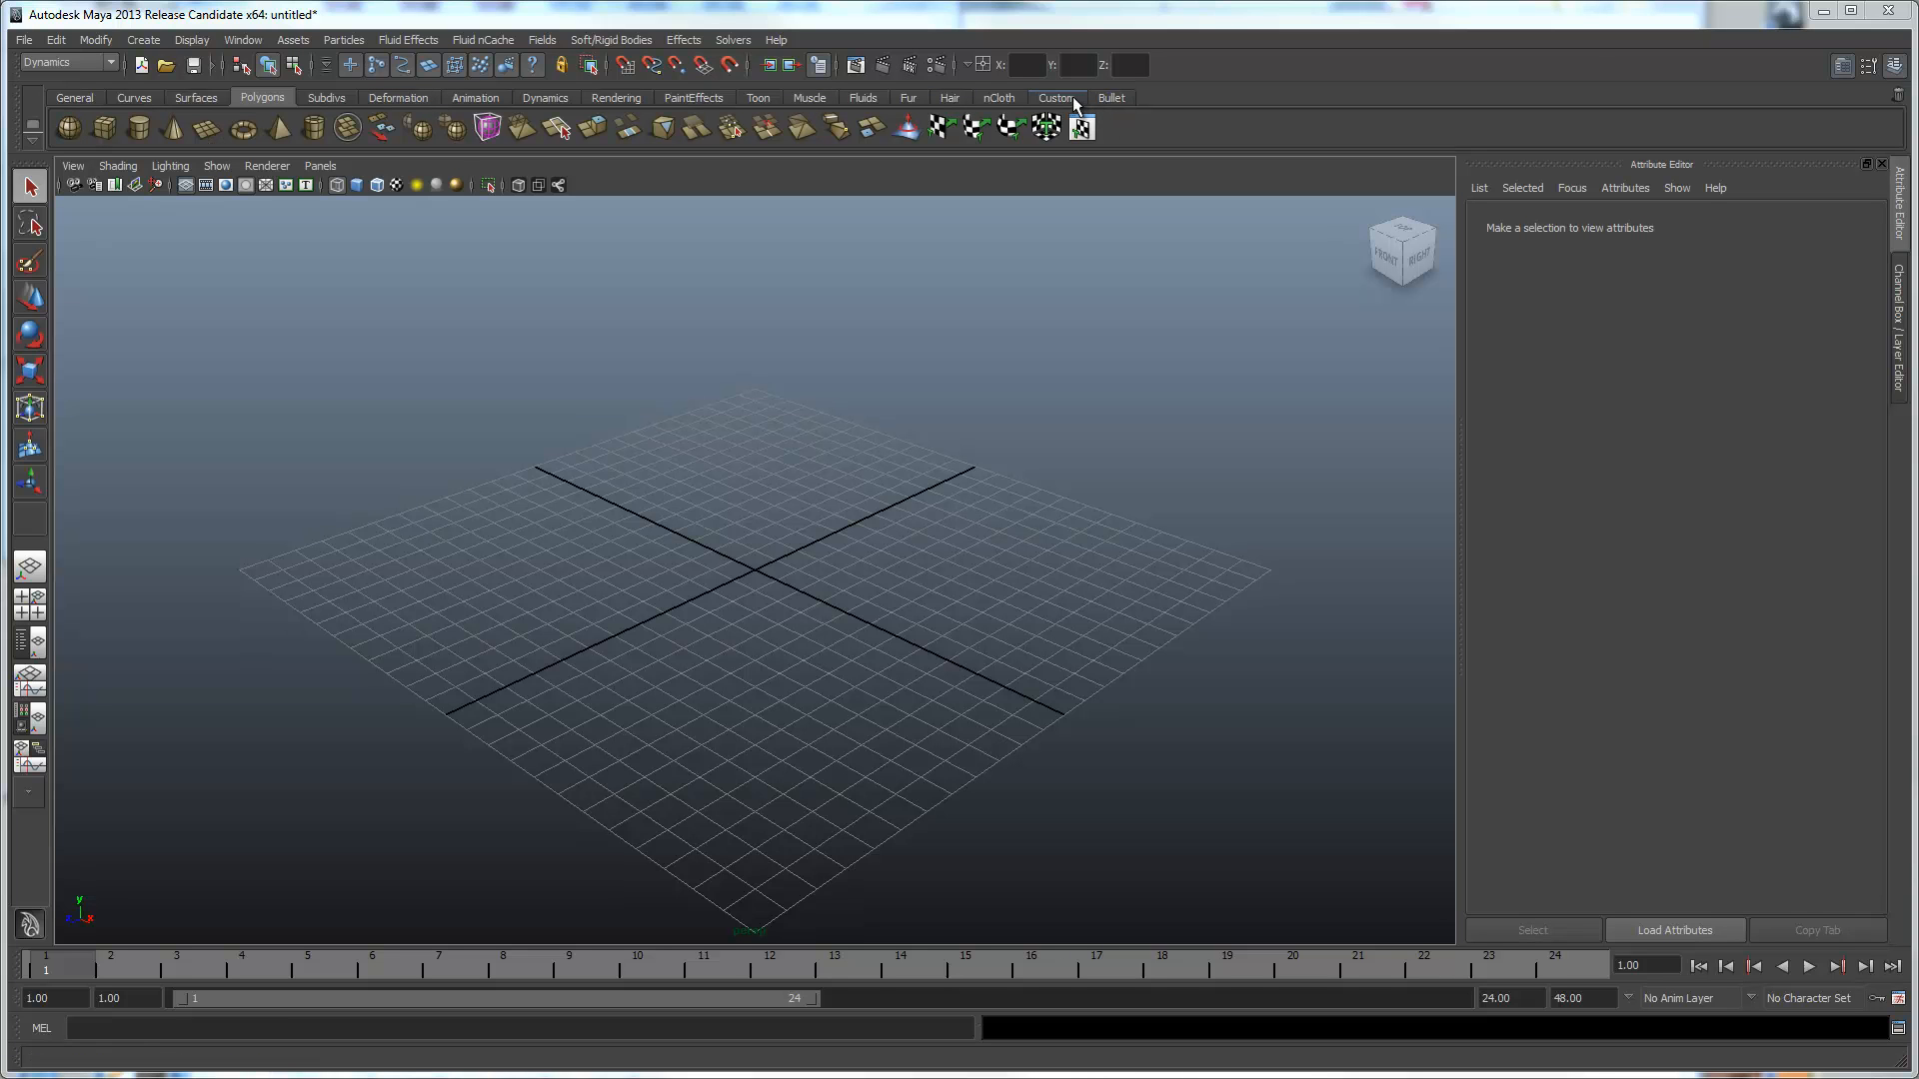
Create a polygon sphere pSphere1 and load its transform into simpleTemplateEditor.
{"action": "left_click", "coordinate": [1055, 98]}
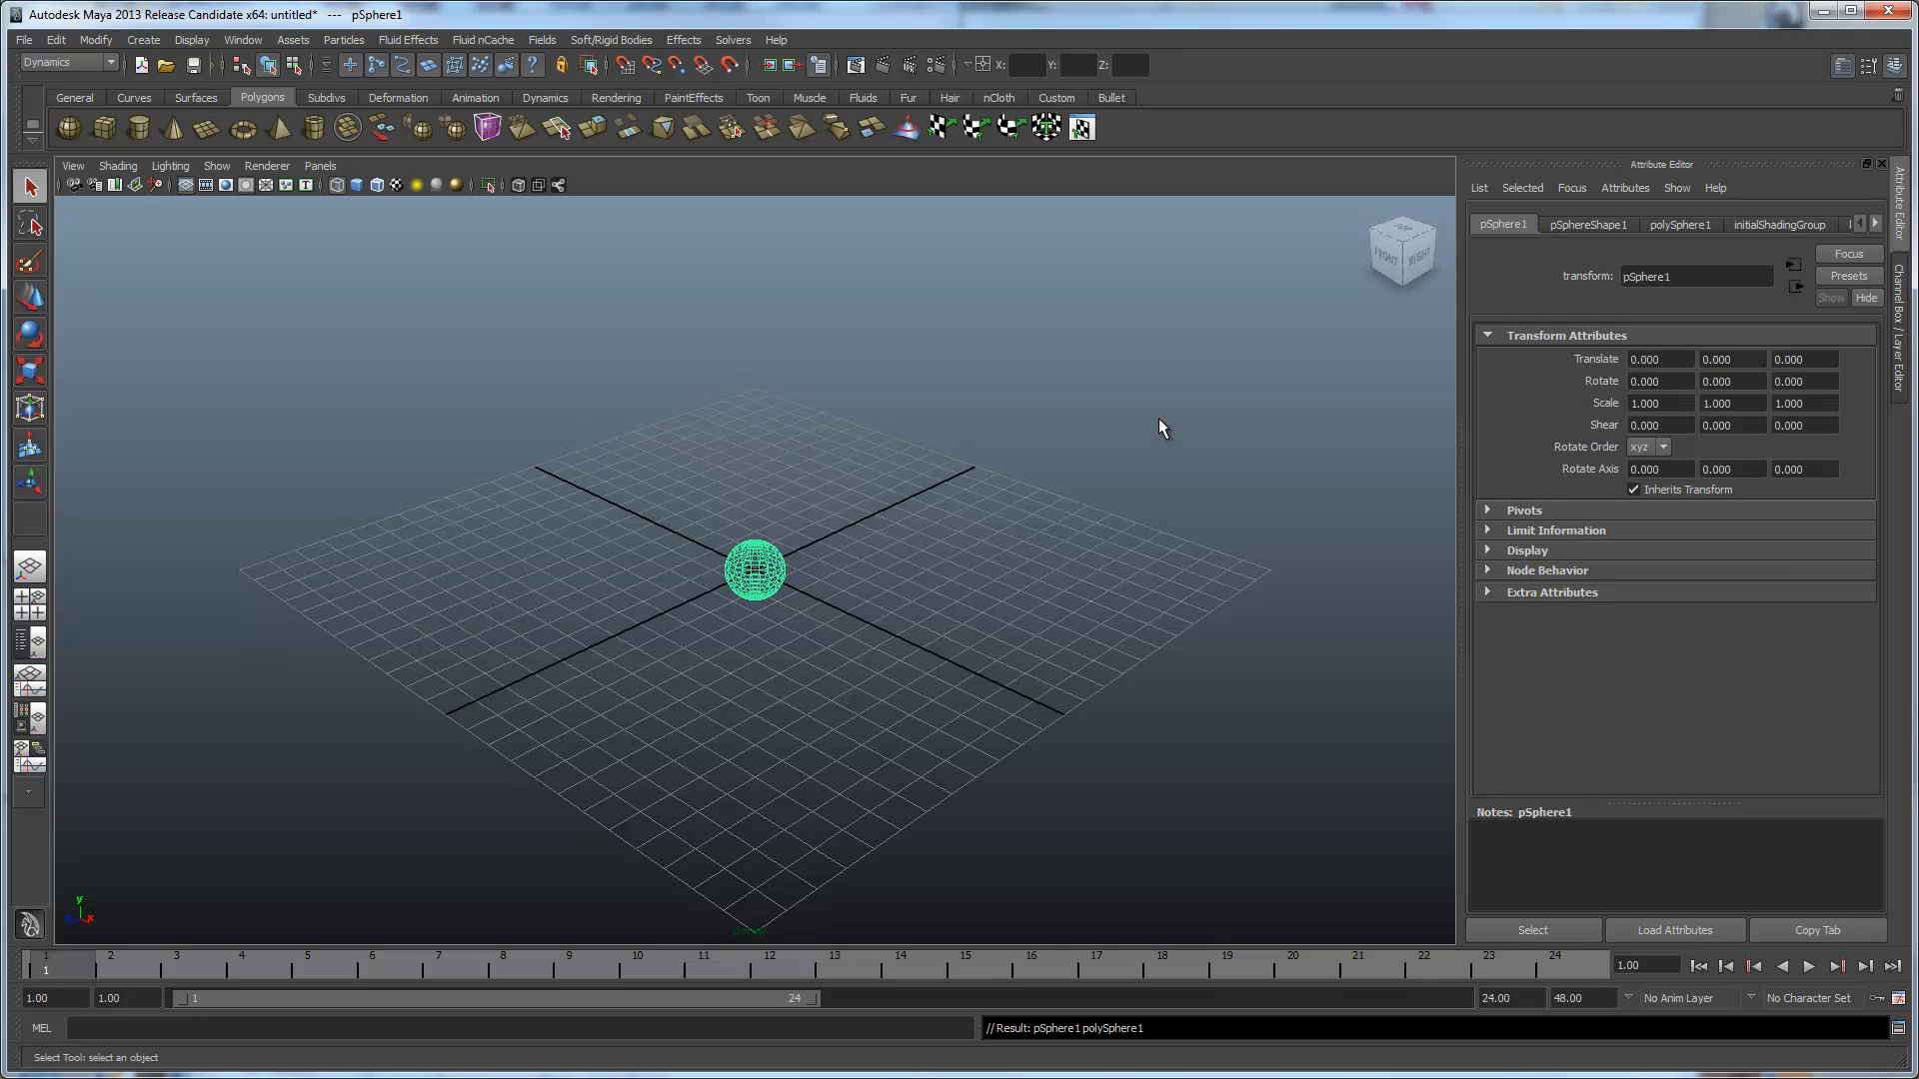
{"action": "mouse_move", "coordinate": [1036, 440]}
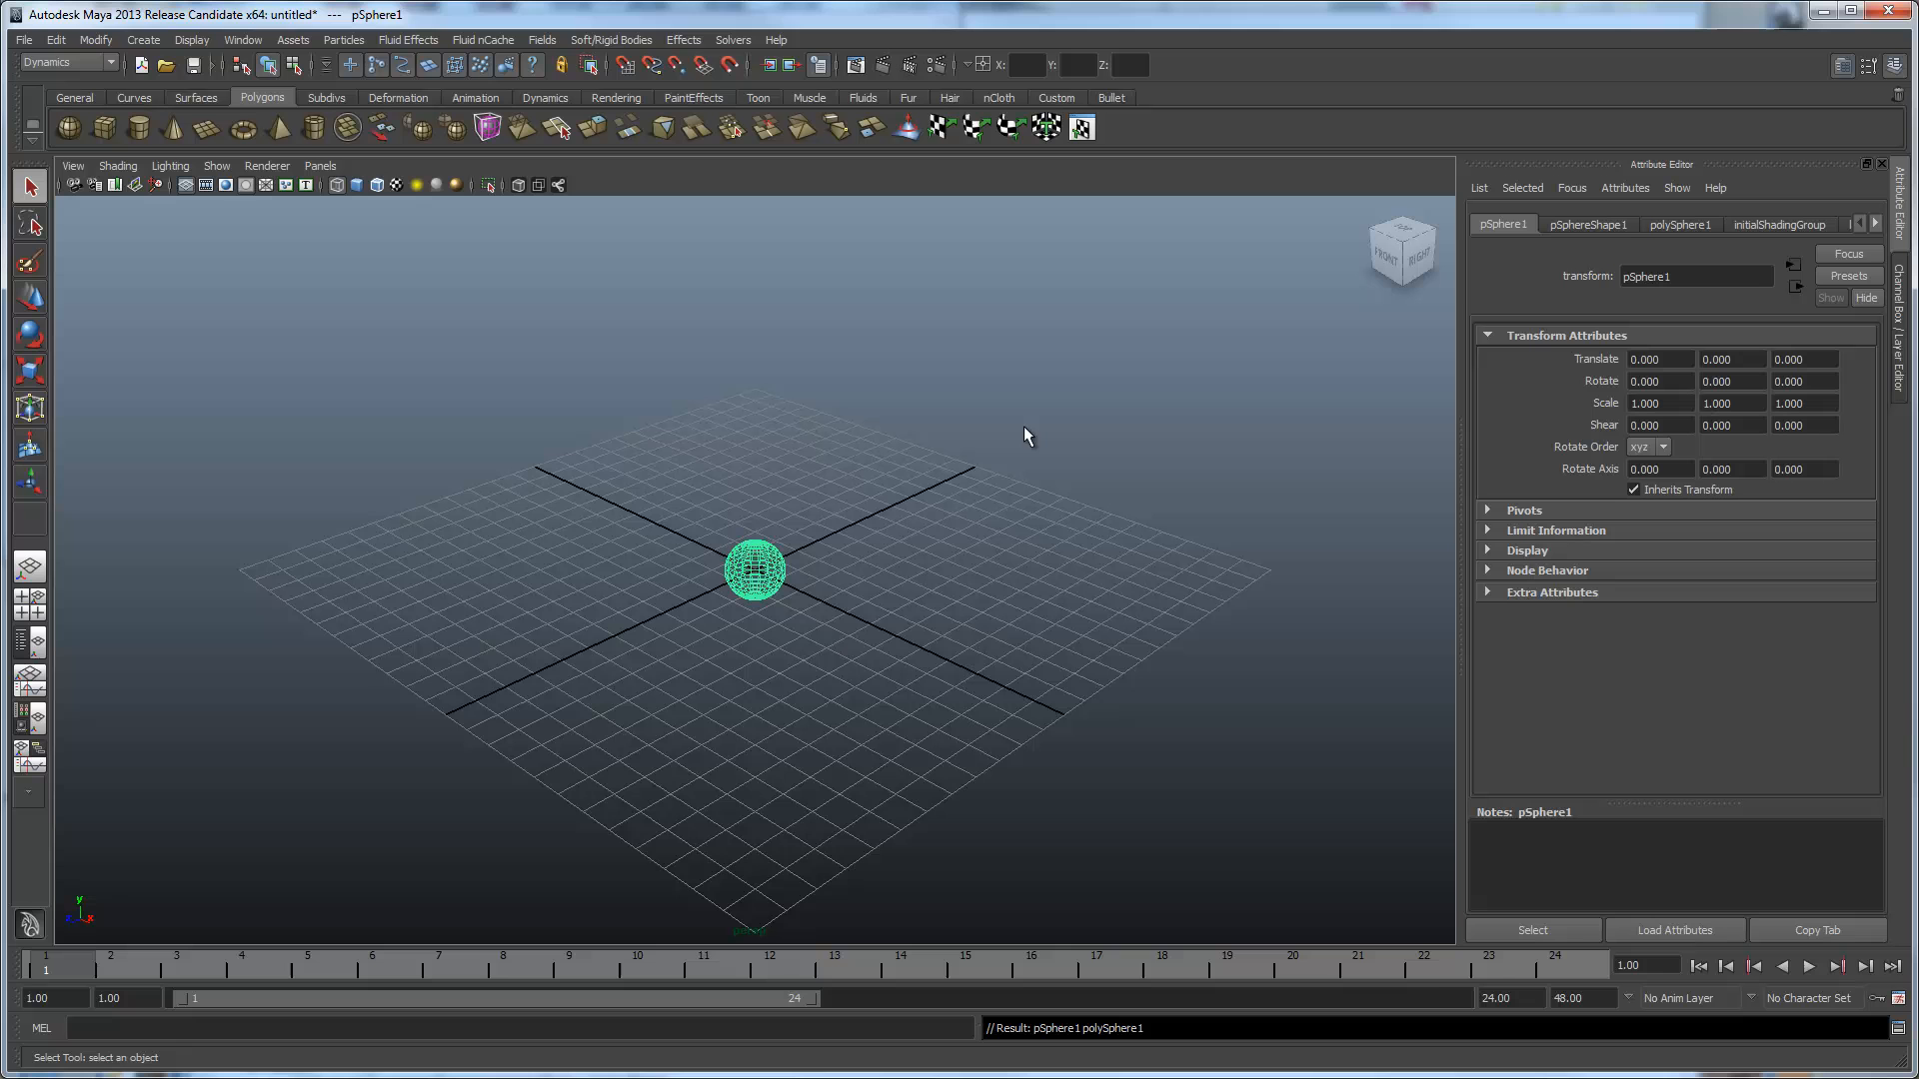
{"action": "mouse_move", "coordinate": [1018, 182]}
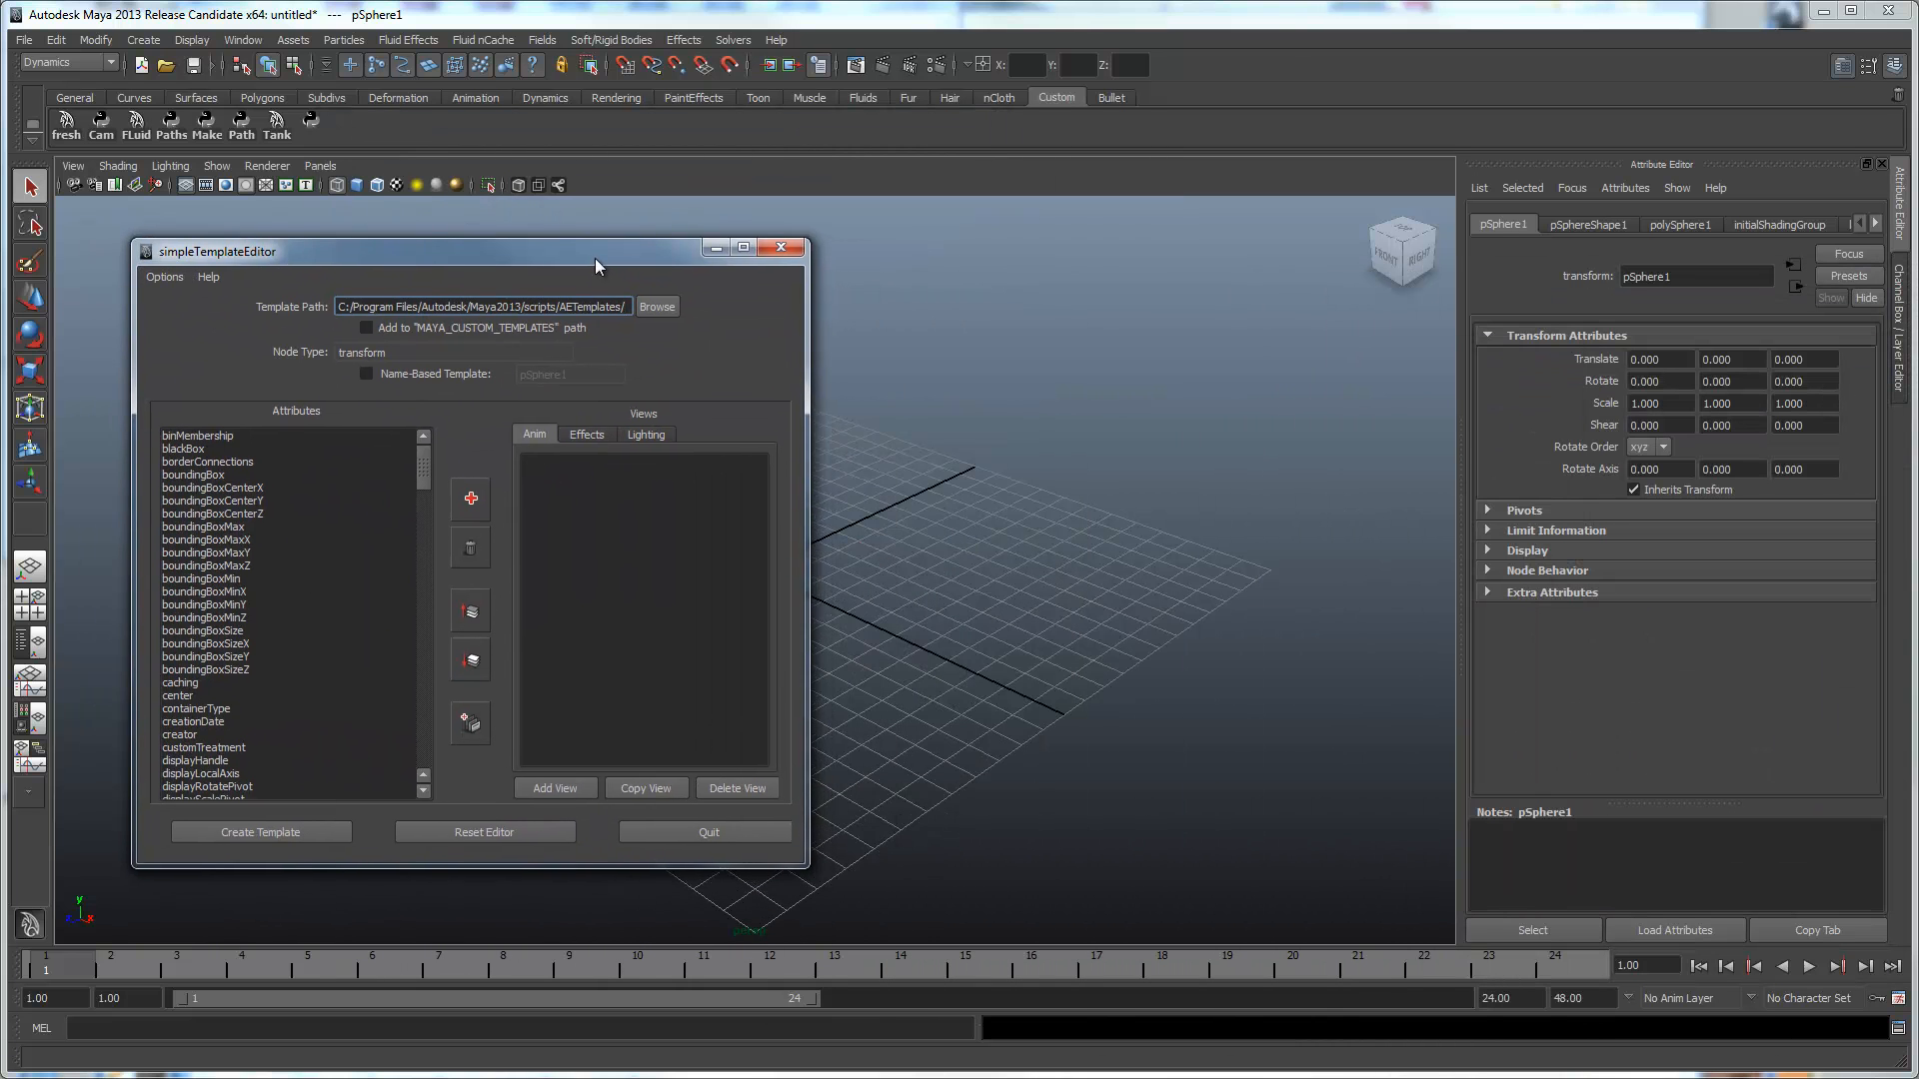
Add the visibility attribute to the transform template's Anim and Effects views.
{"action": "left_click", "coordinate": [1587, 224]}
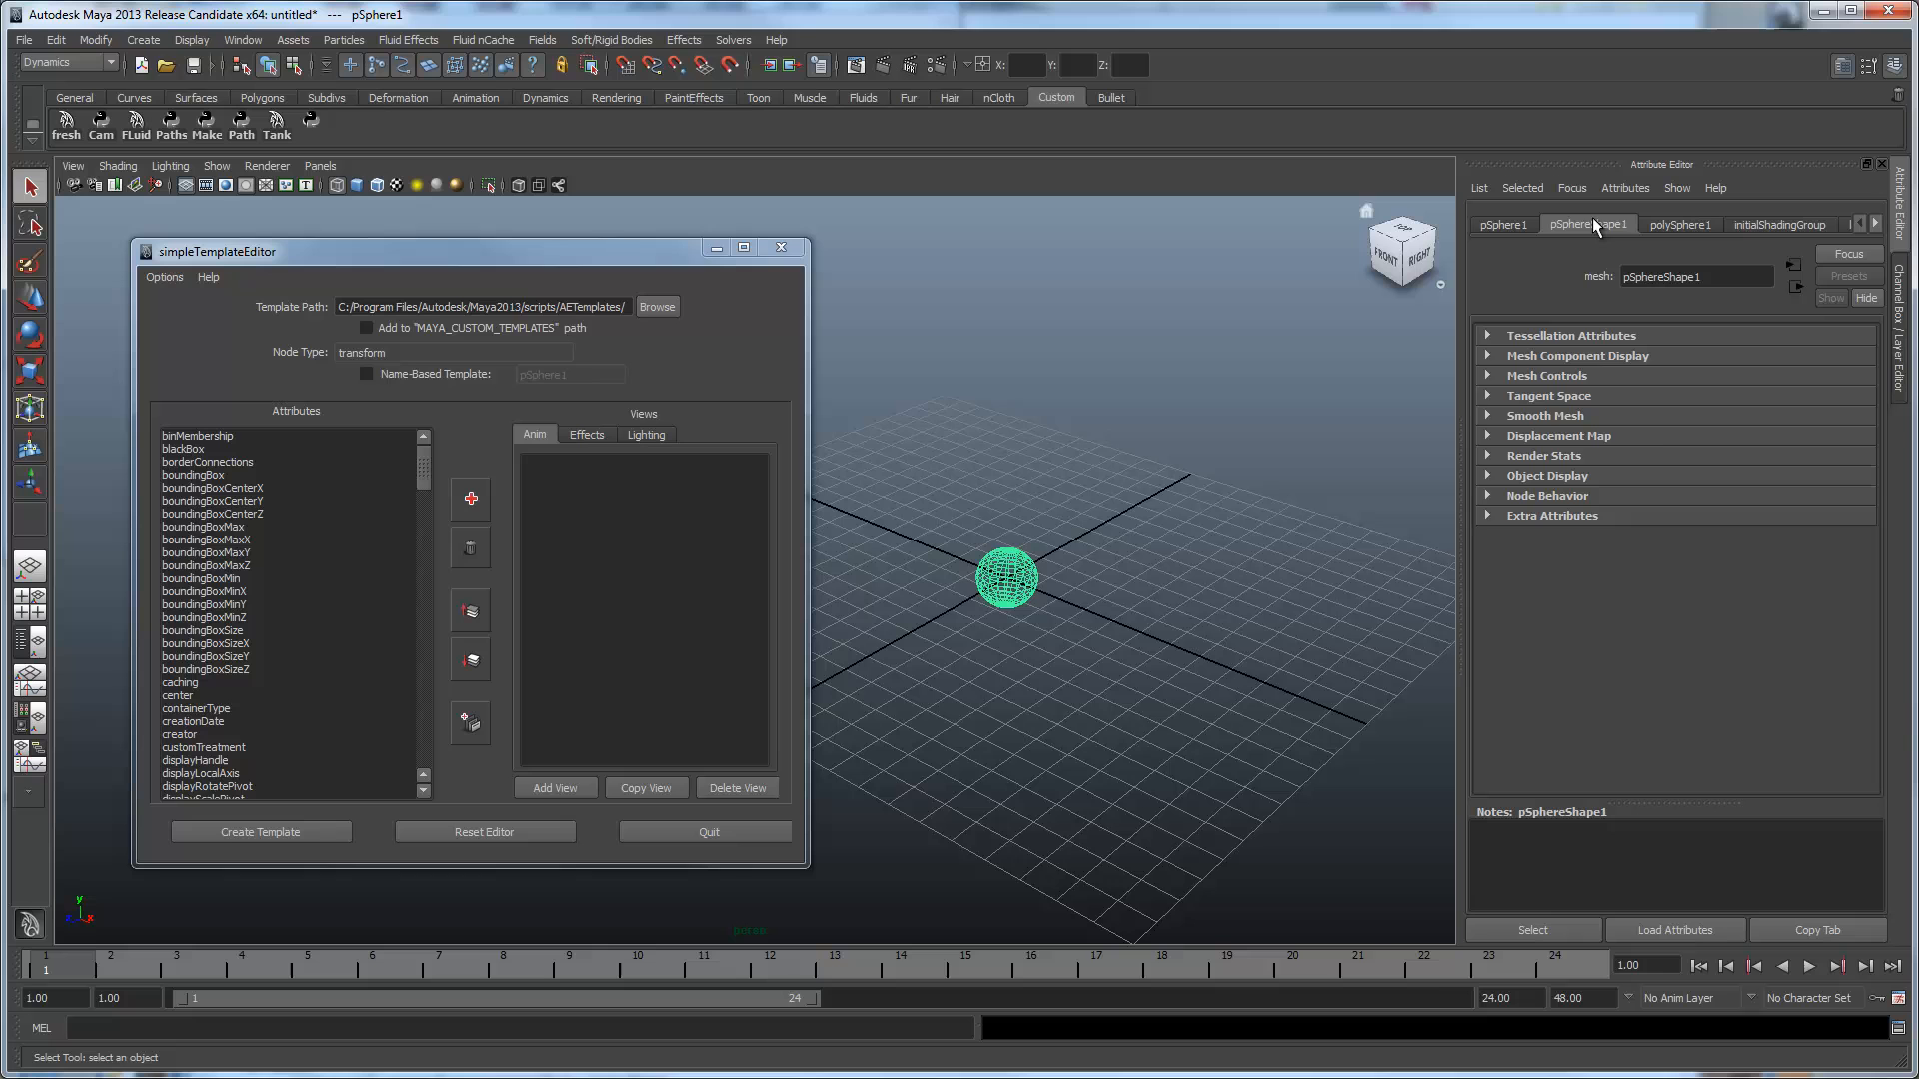
{"action": "left_click", "coordinate": [1503, 224]}
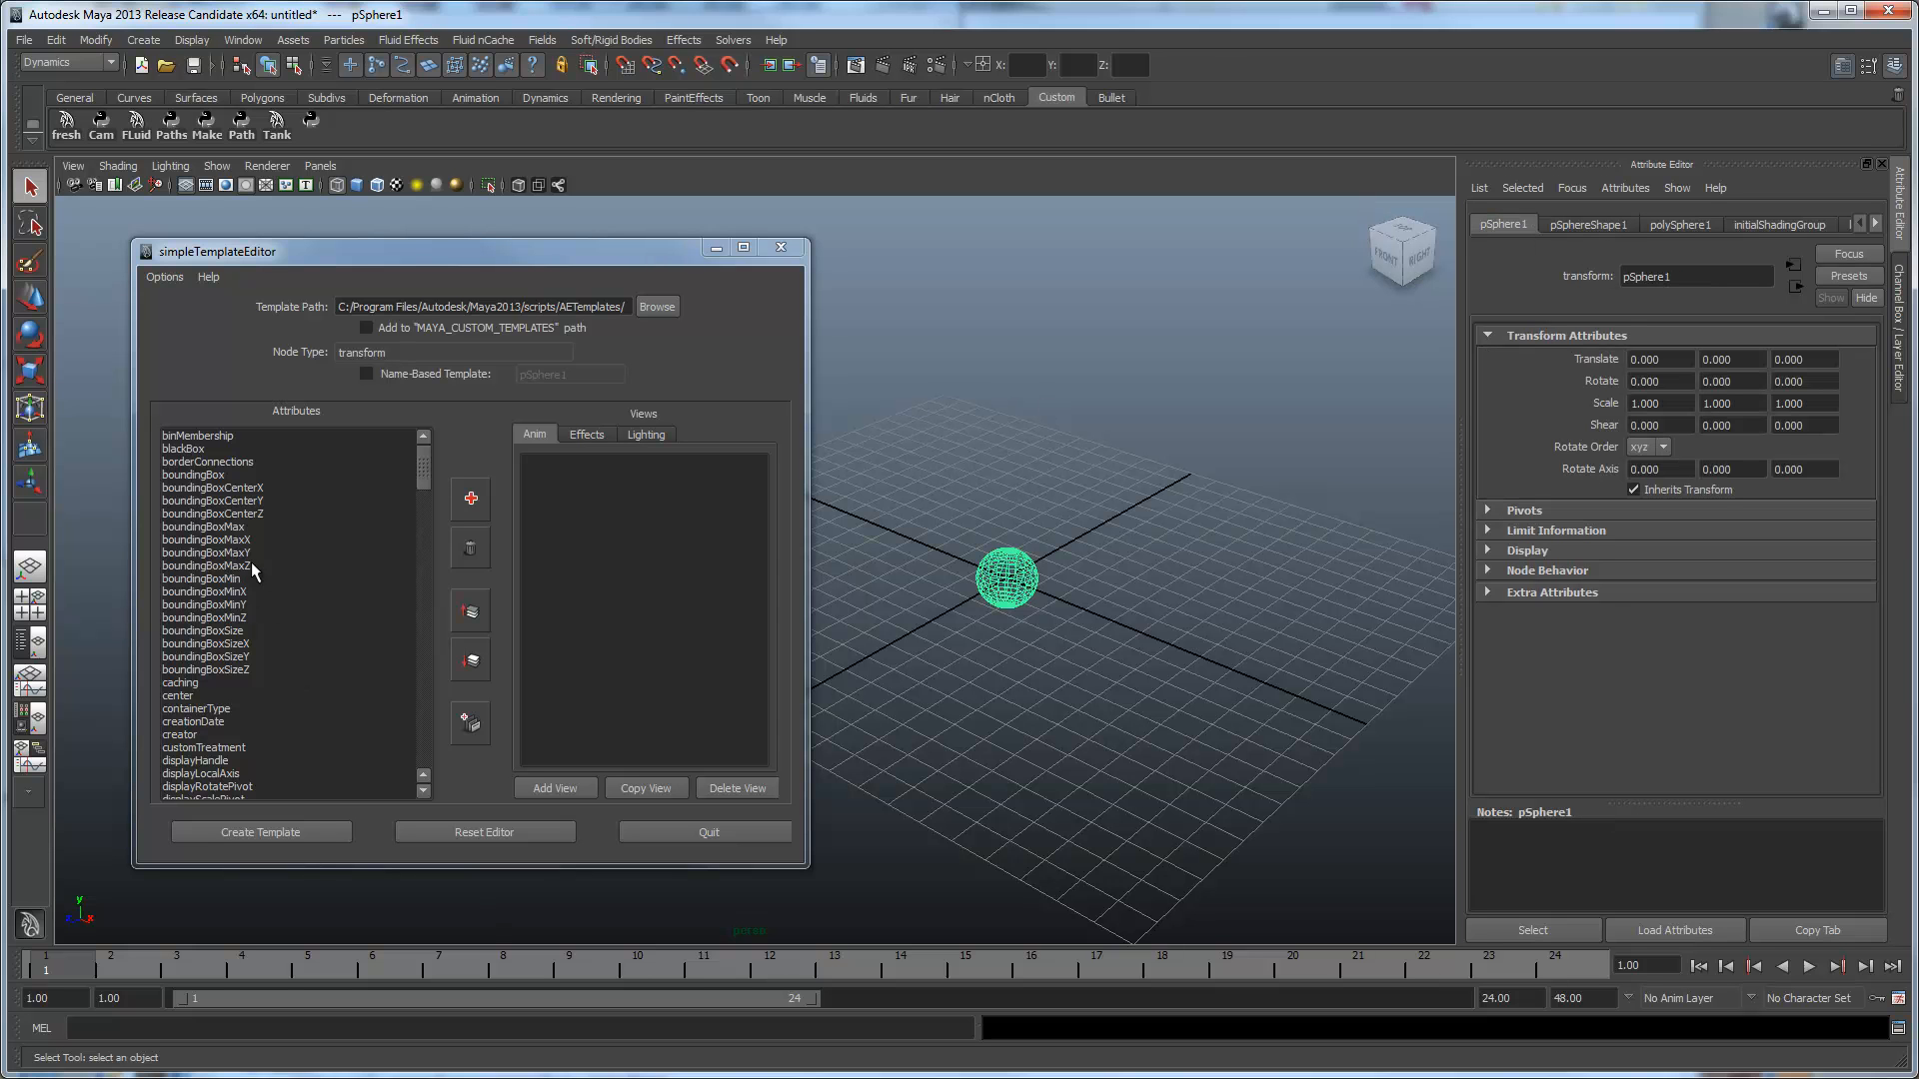
{"action": "scroll", "scroll_direction": "down", "scroll_amount": 3}
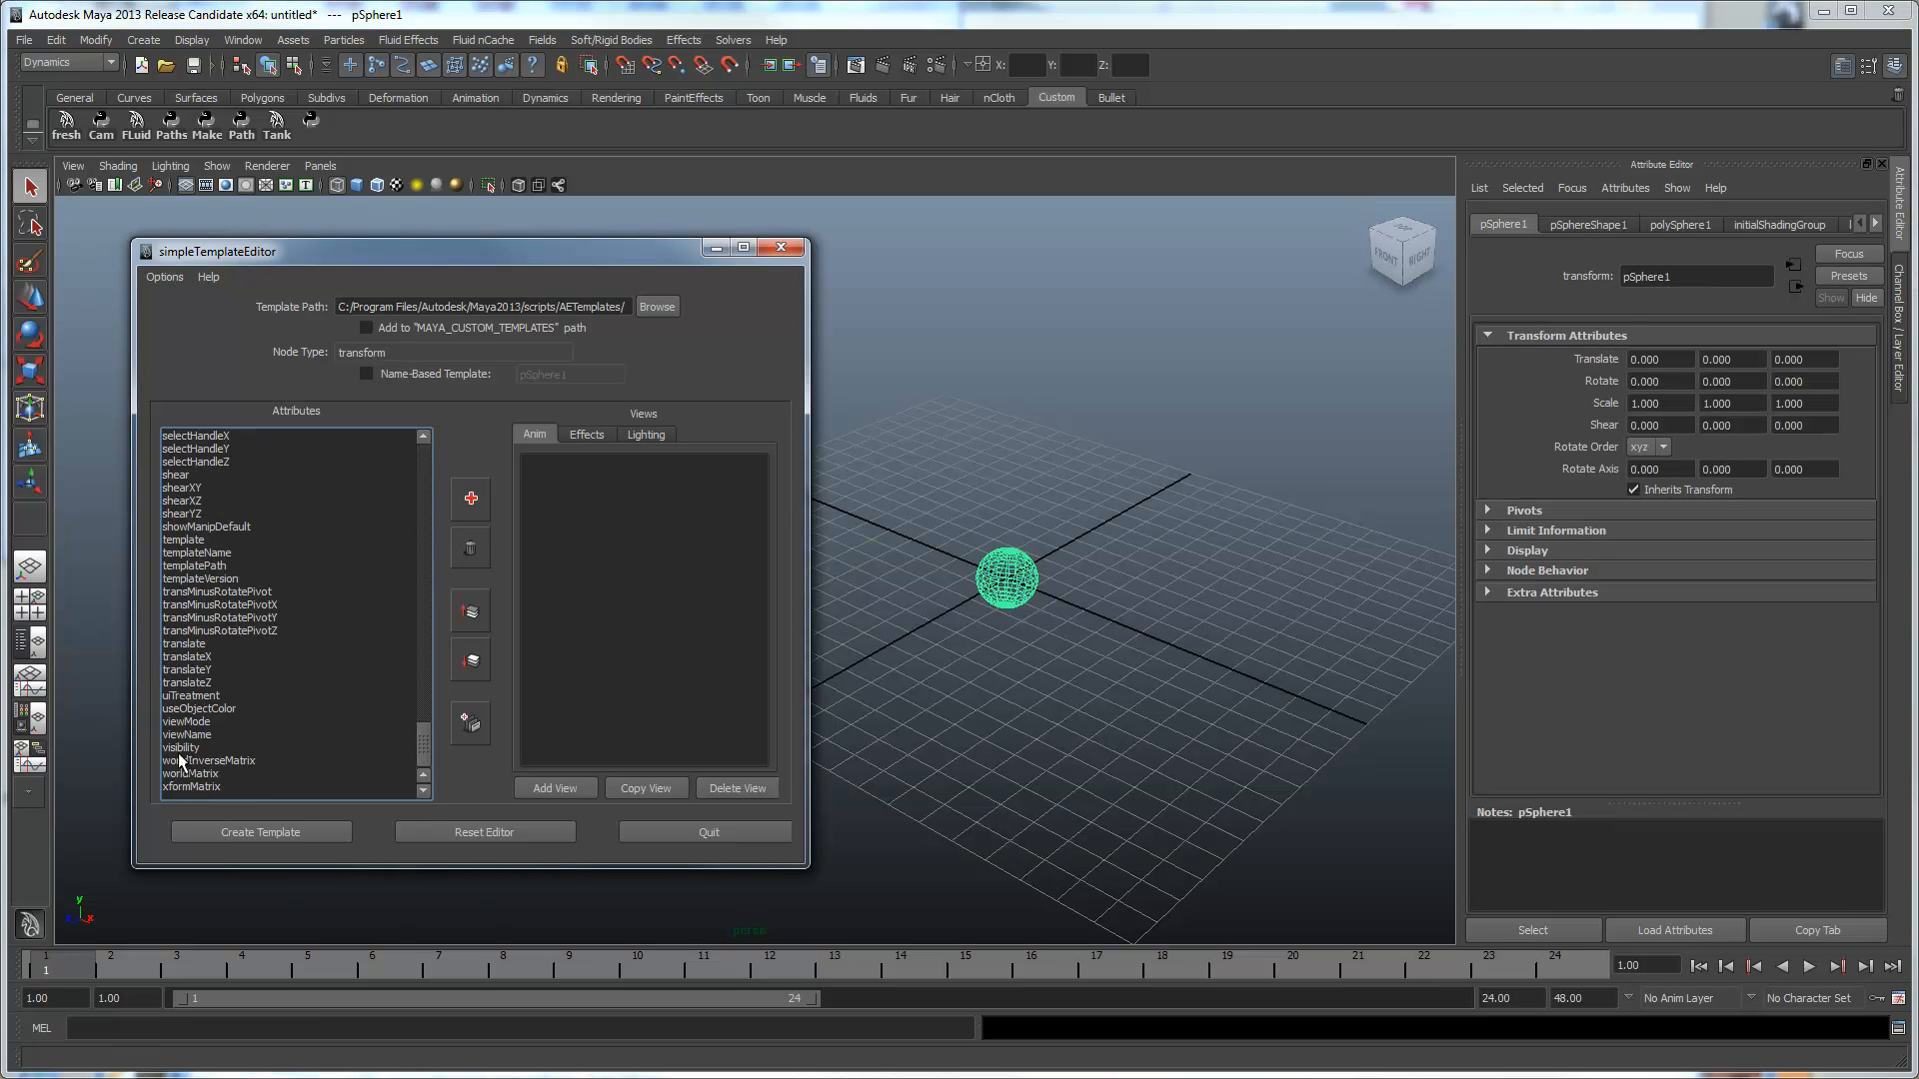
{"action": "left_click", "coordinate": [181, 748]}
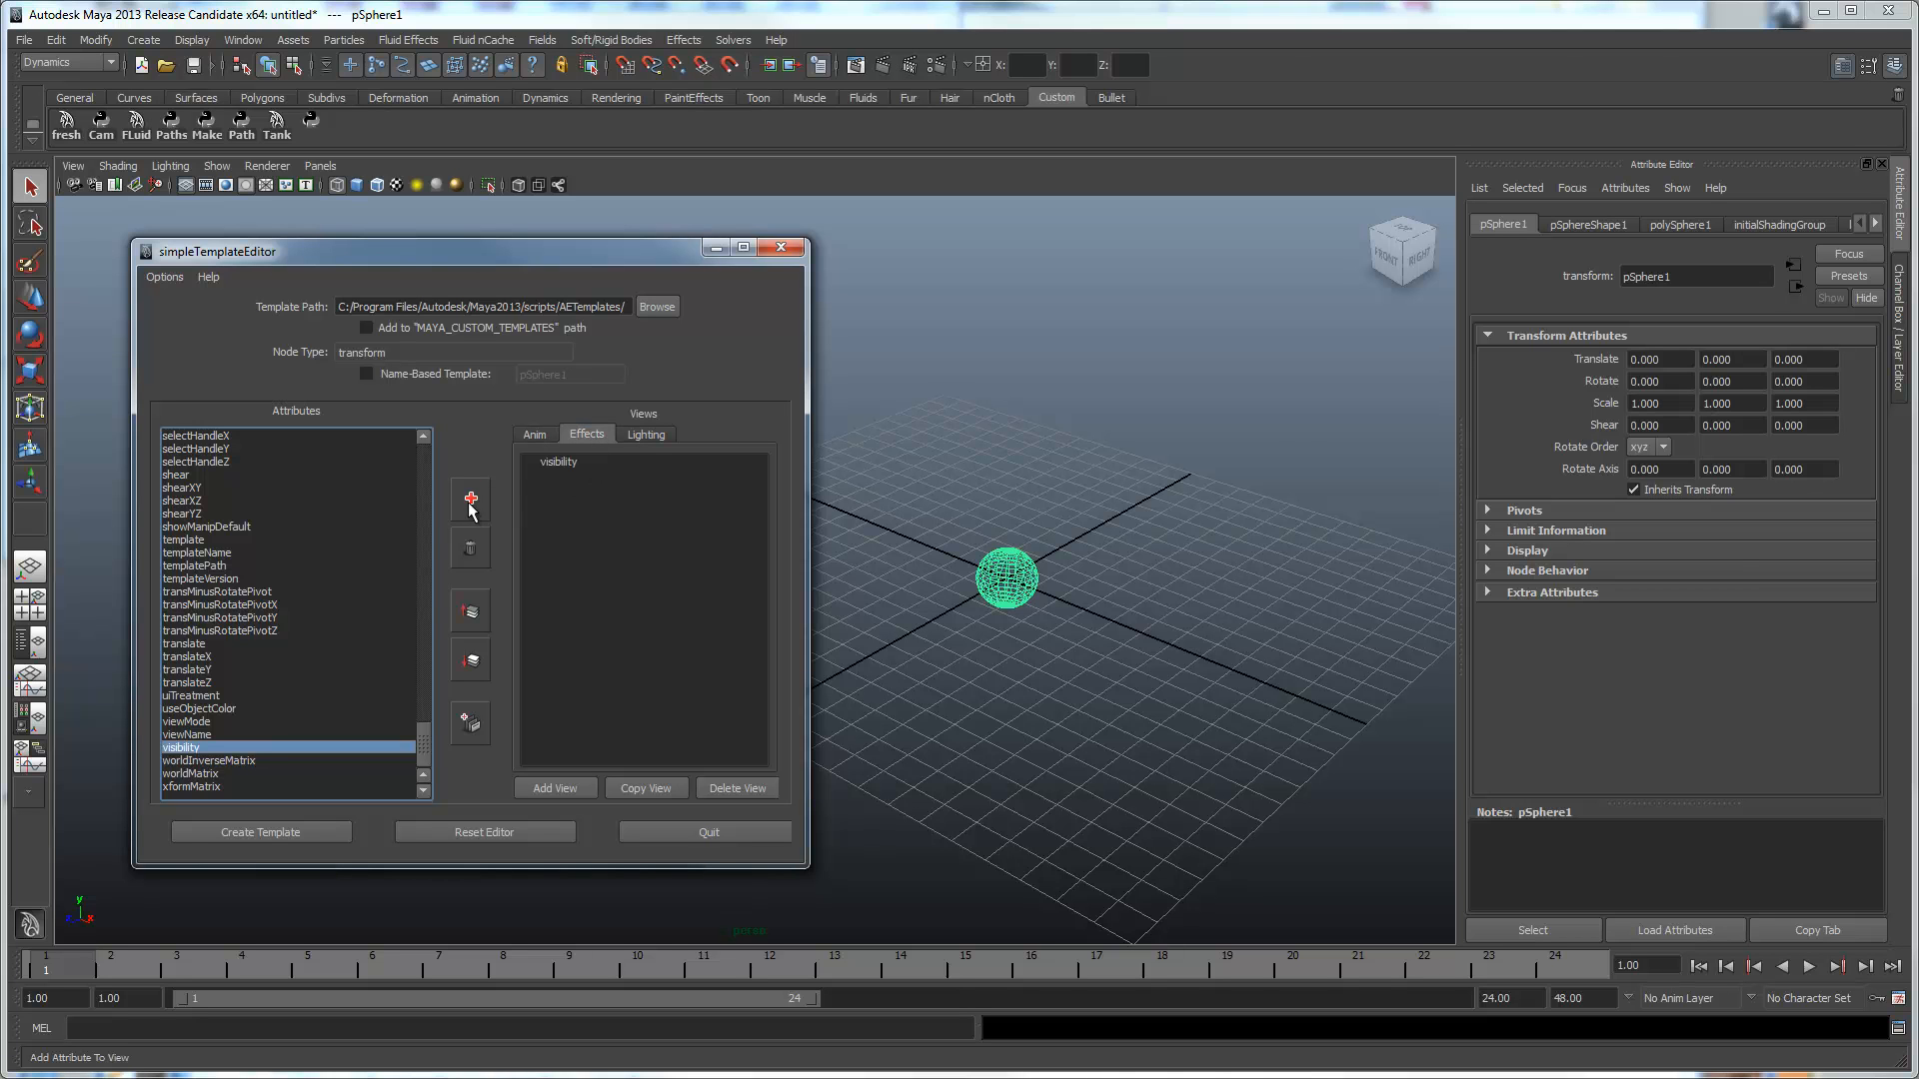
Delete the Lighting view and select visibility in the Effects view.
{"action": "left_click", "coordinate": [646, 433]}
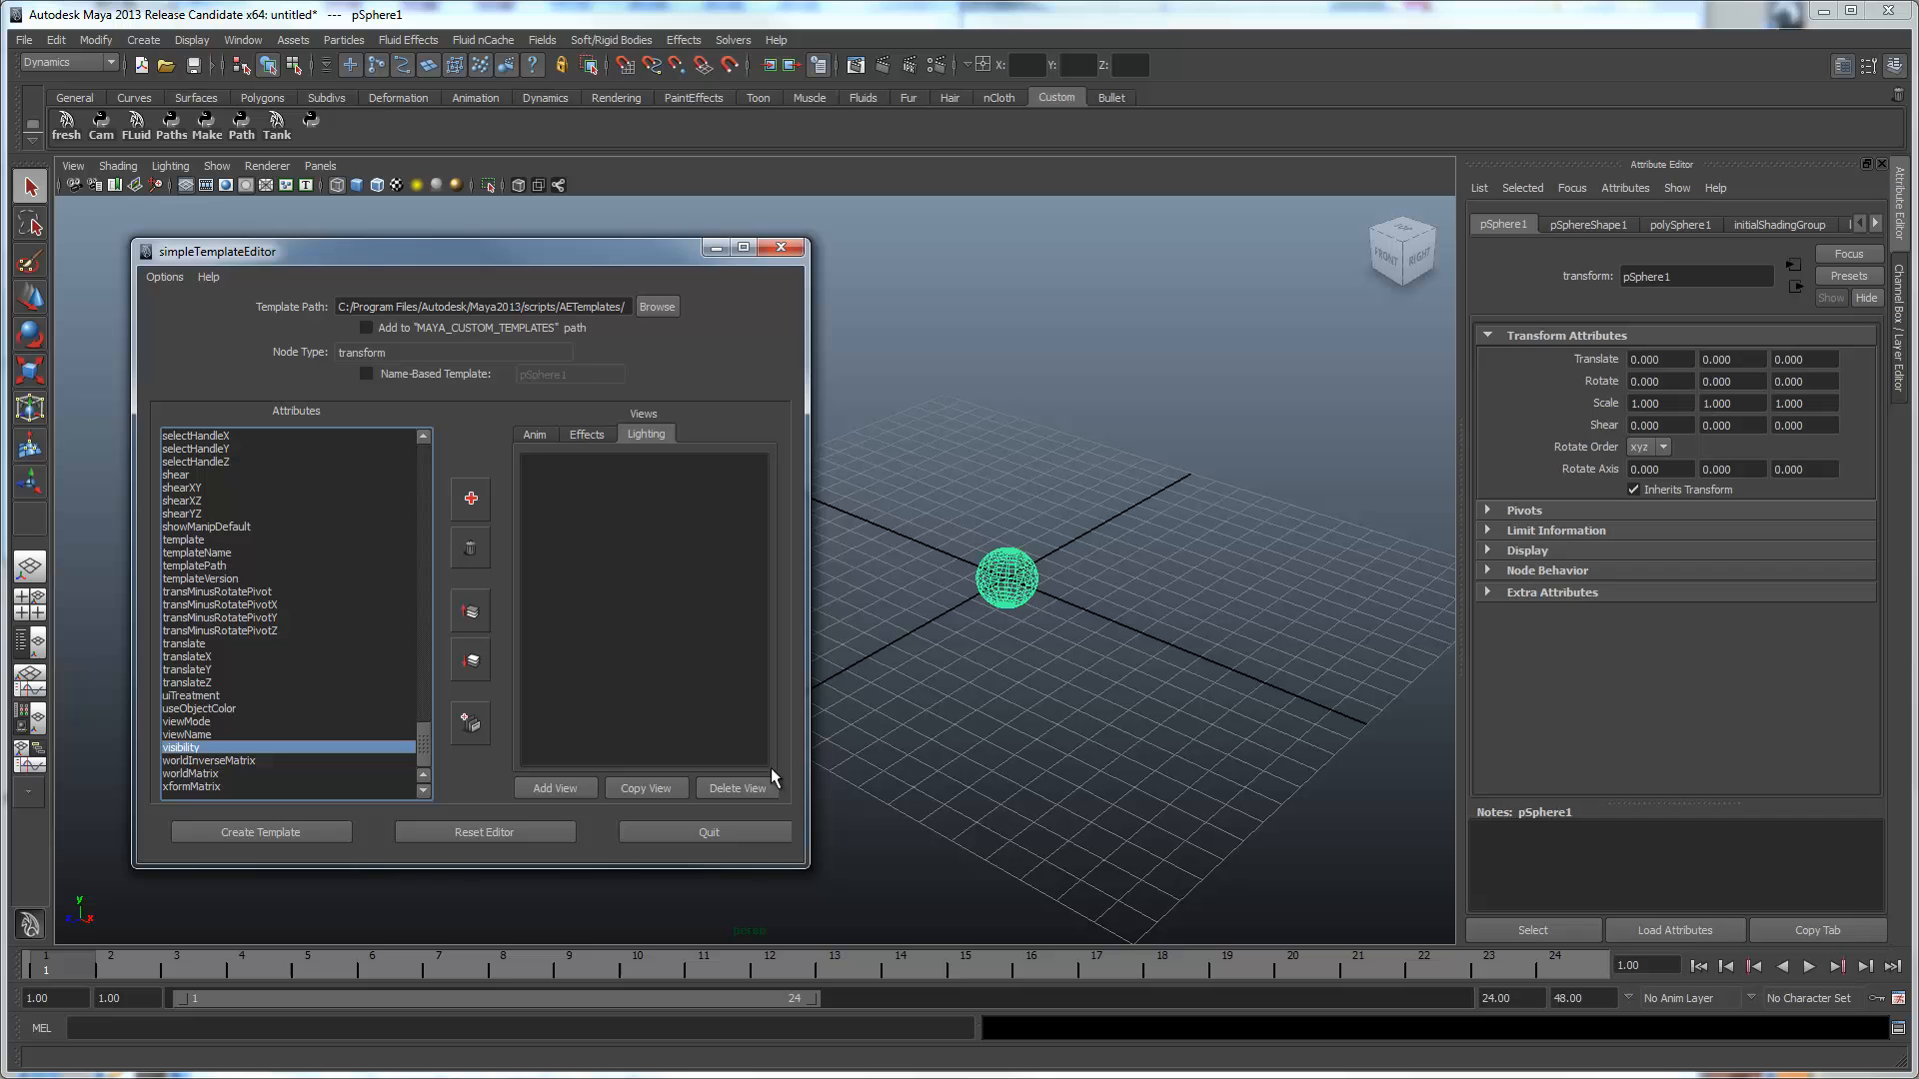
{"action": "left_click", "coordinate": [735, 788]}
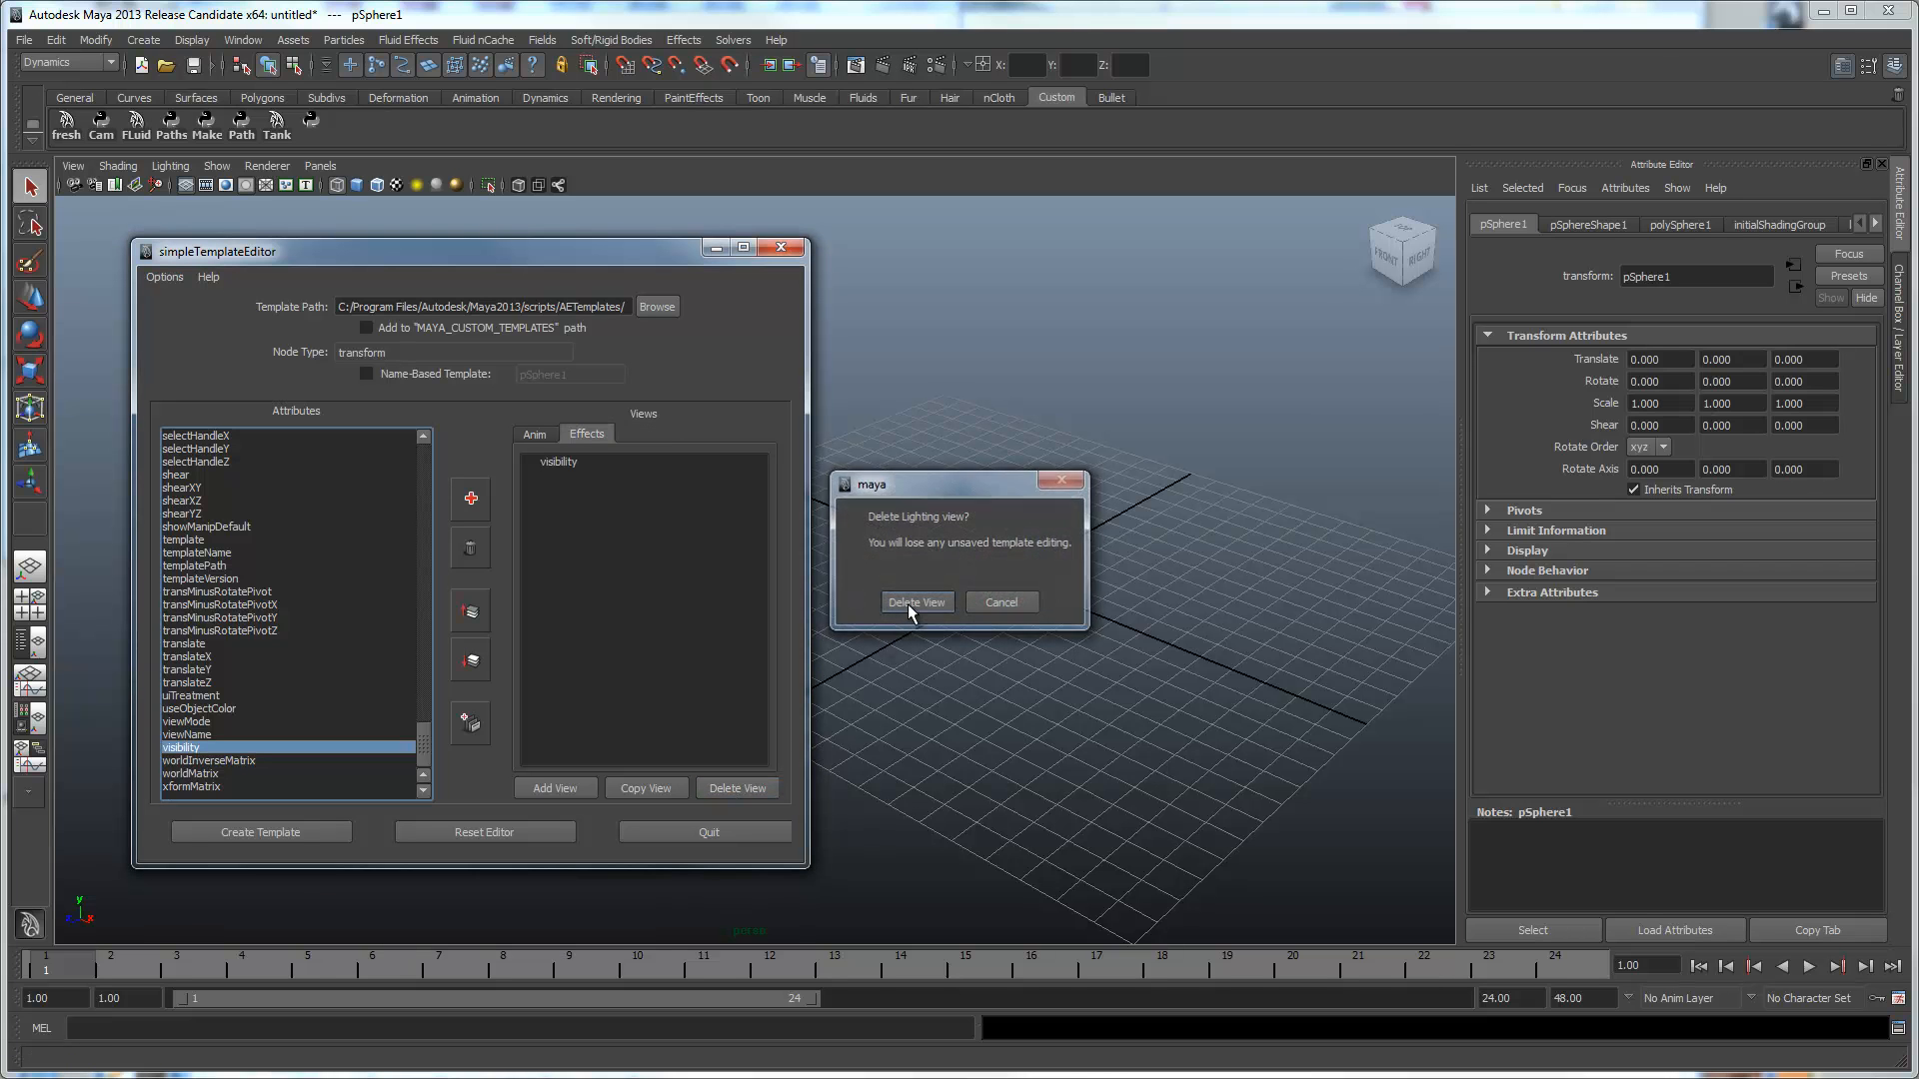
{"action": "left_click", "coordinate": [916, 602]}
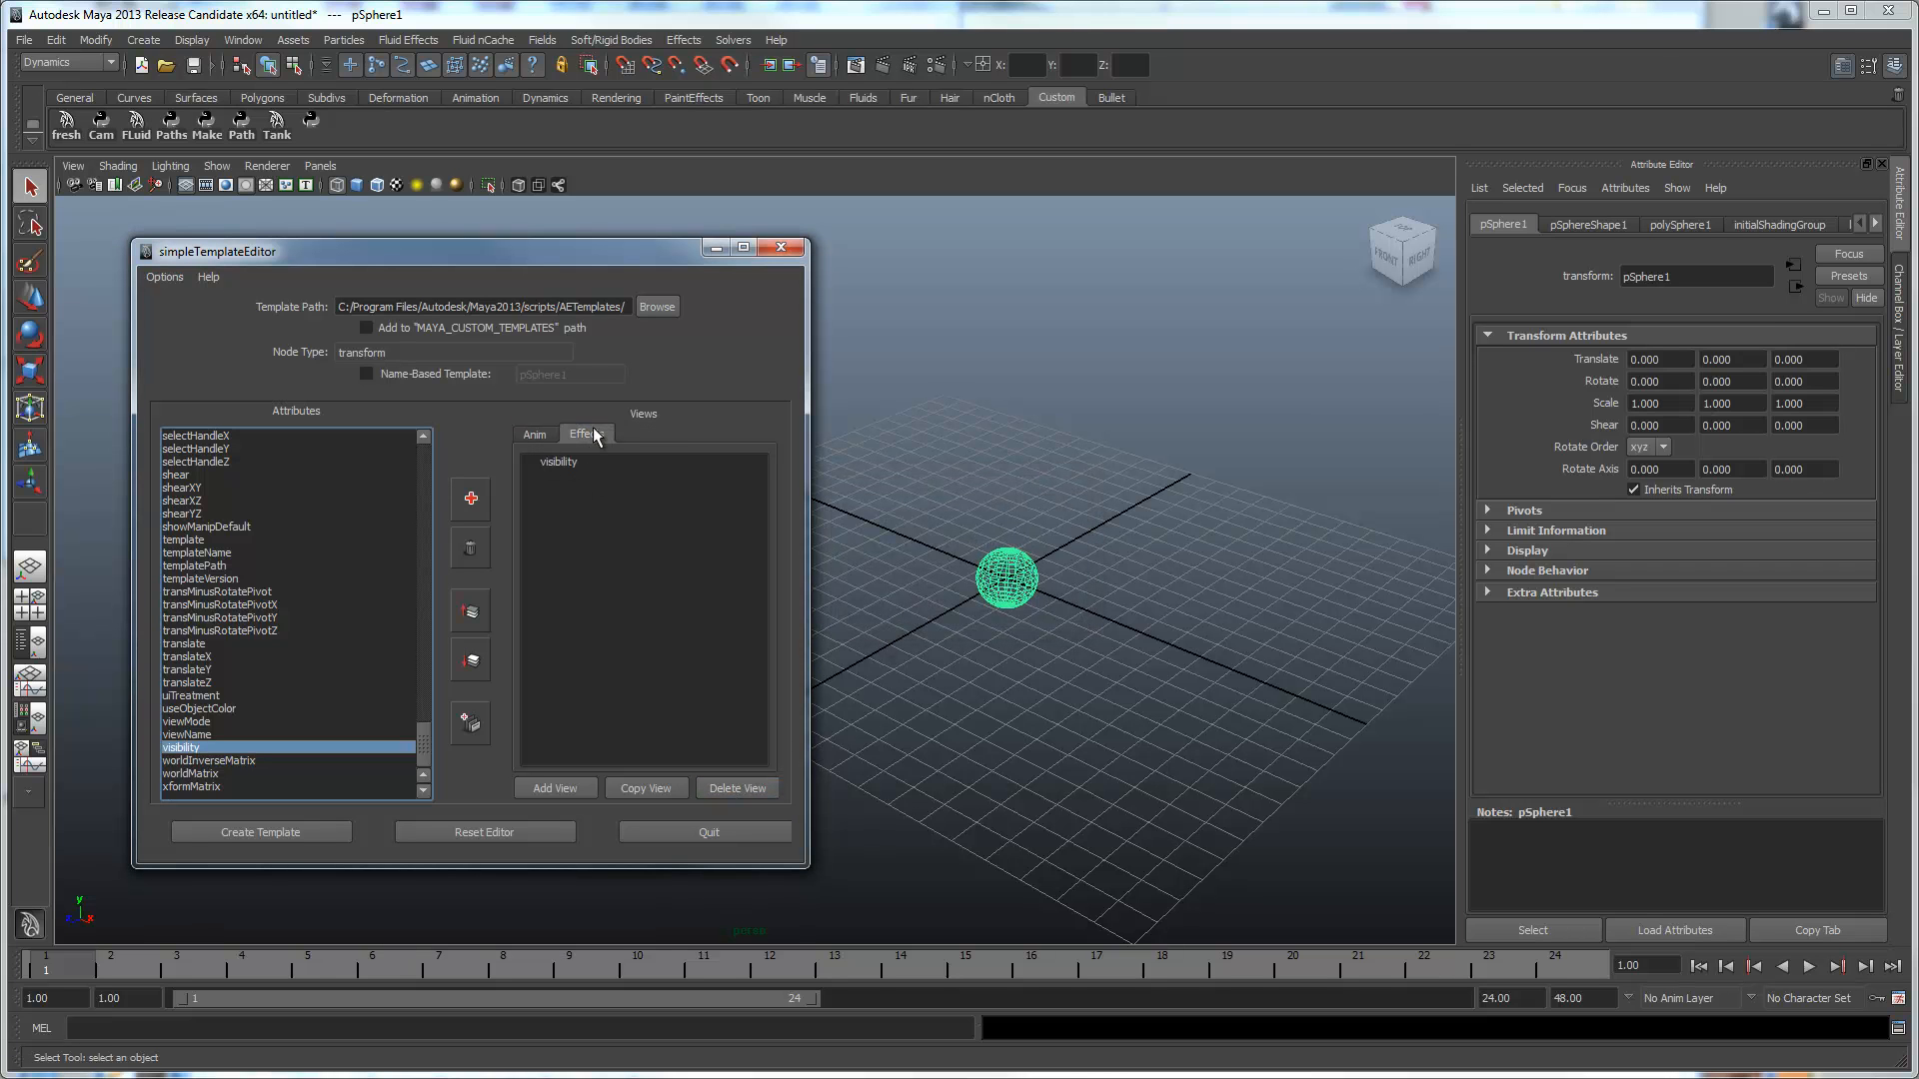
{"action": "left_click", "coordinate": [533, 434]}
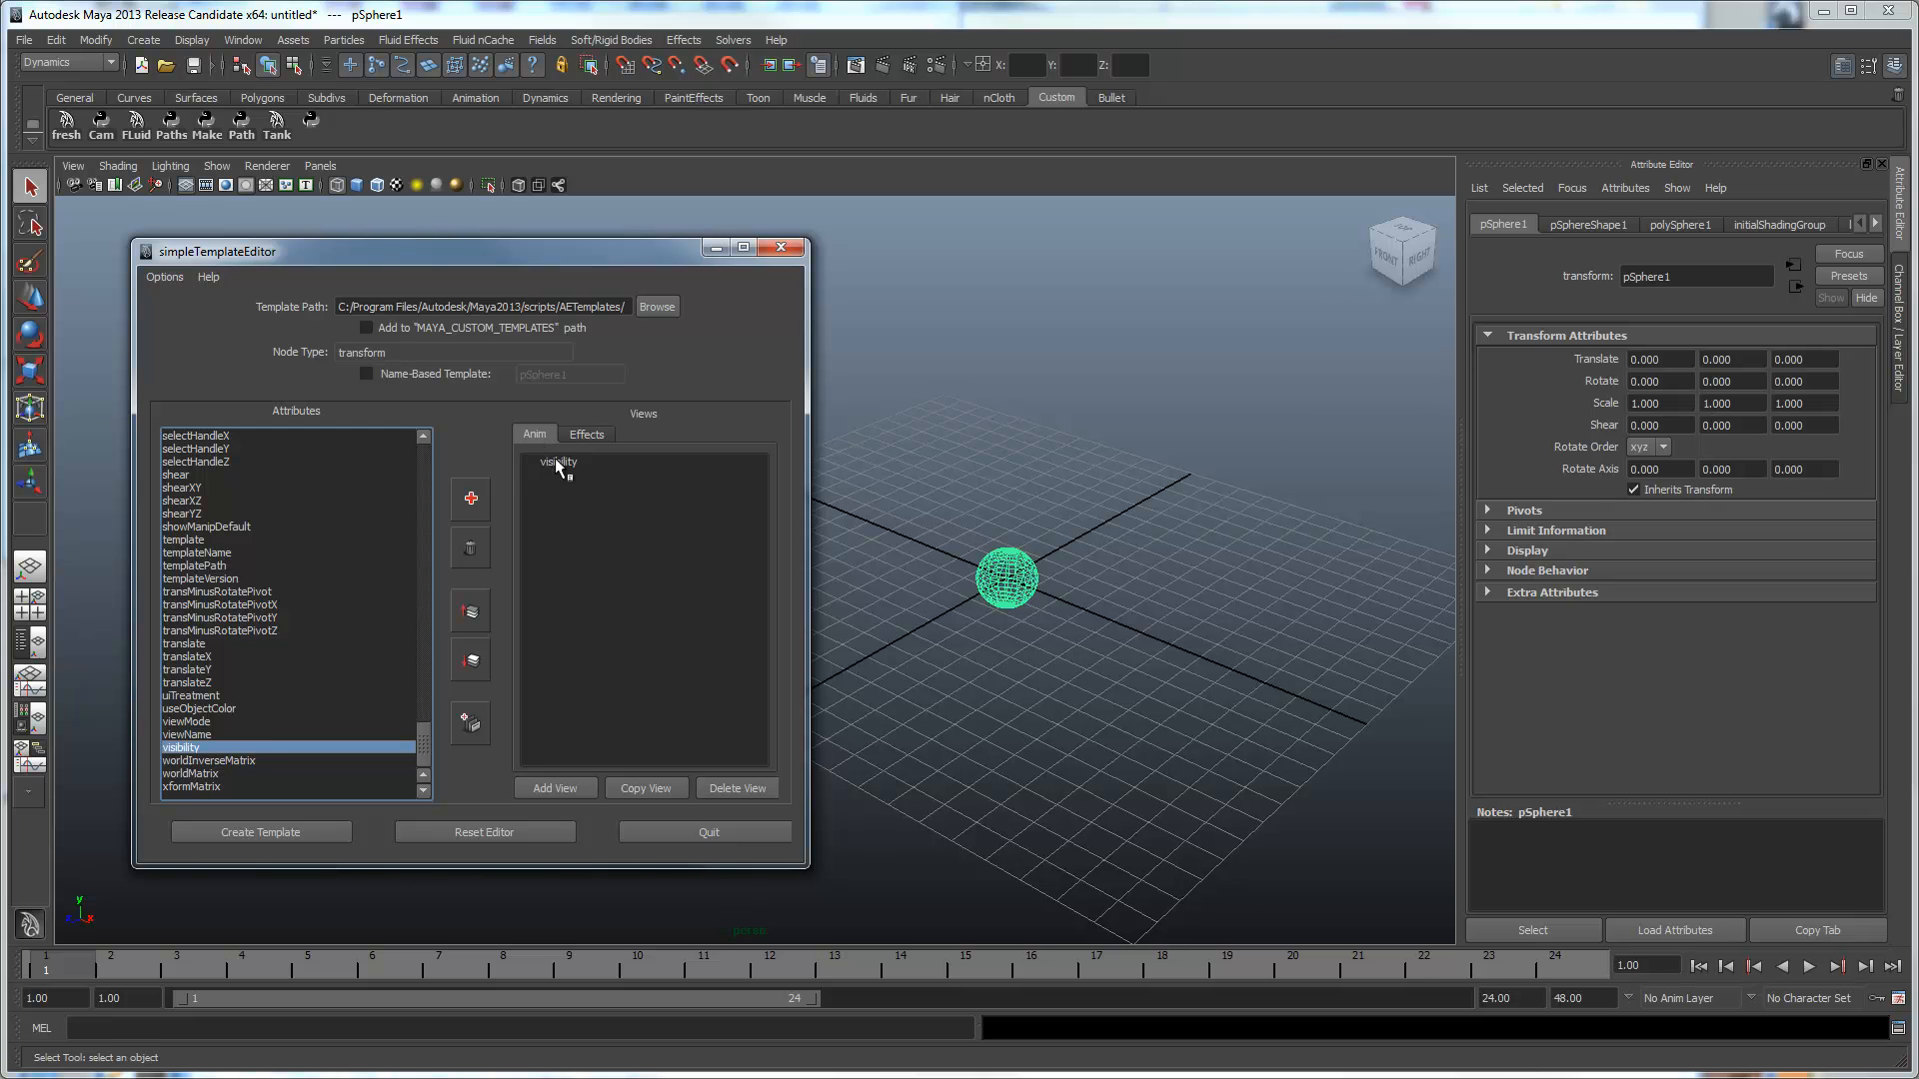
{"action": "left_click", "coordinate": [558, 462]}
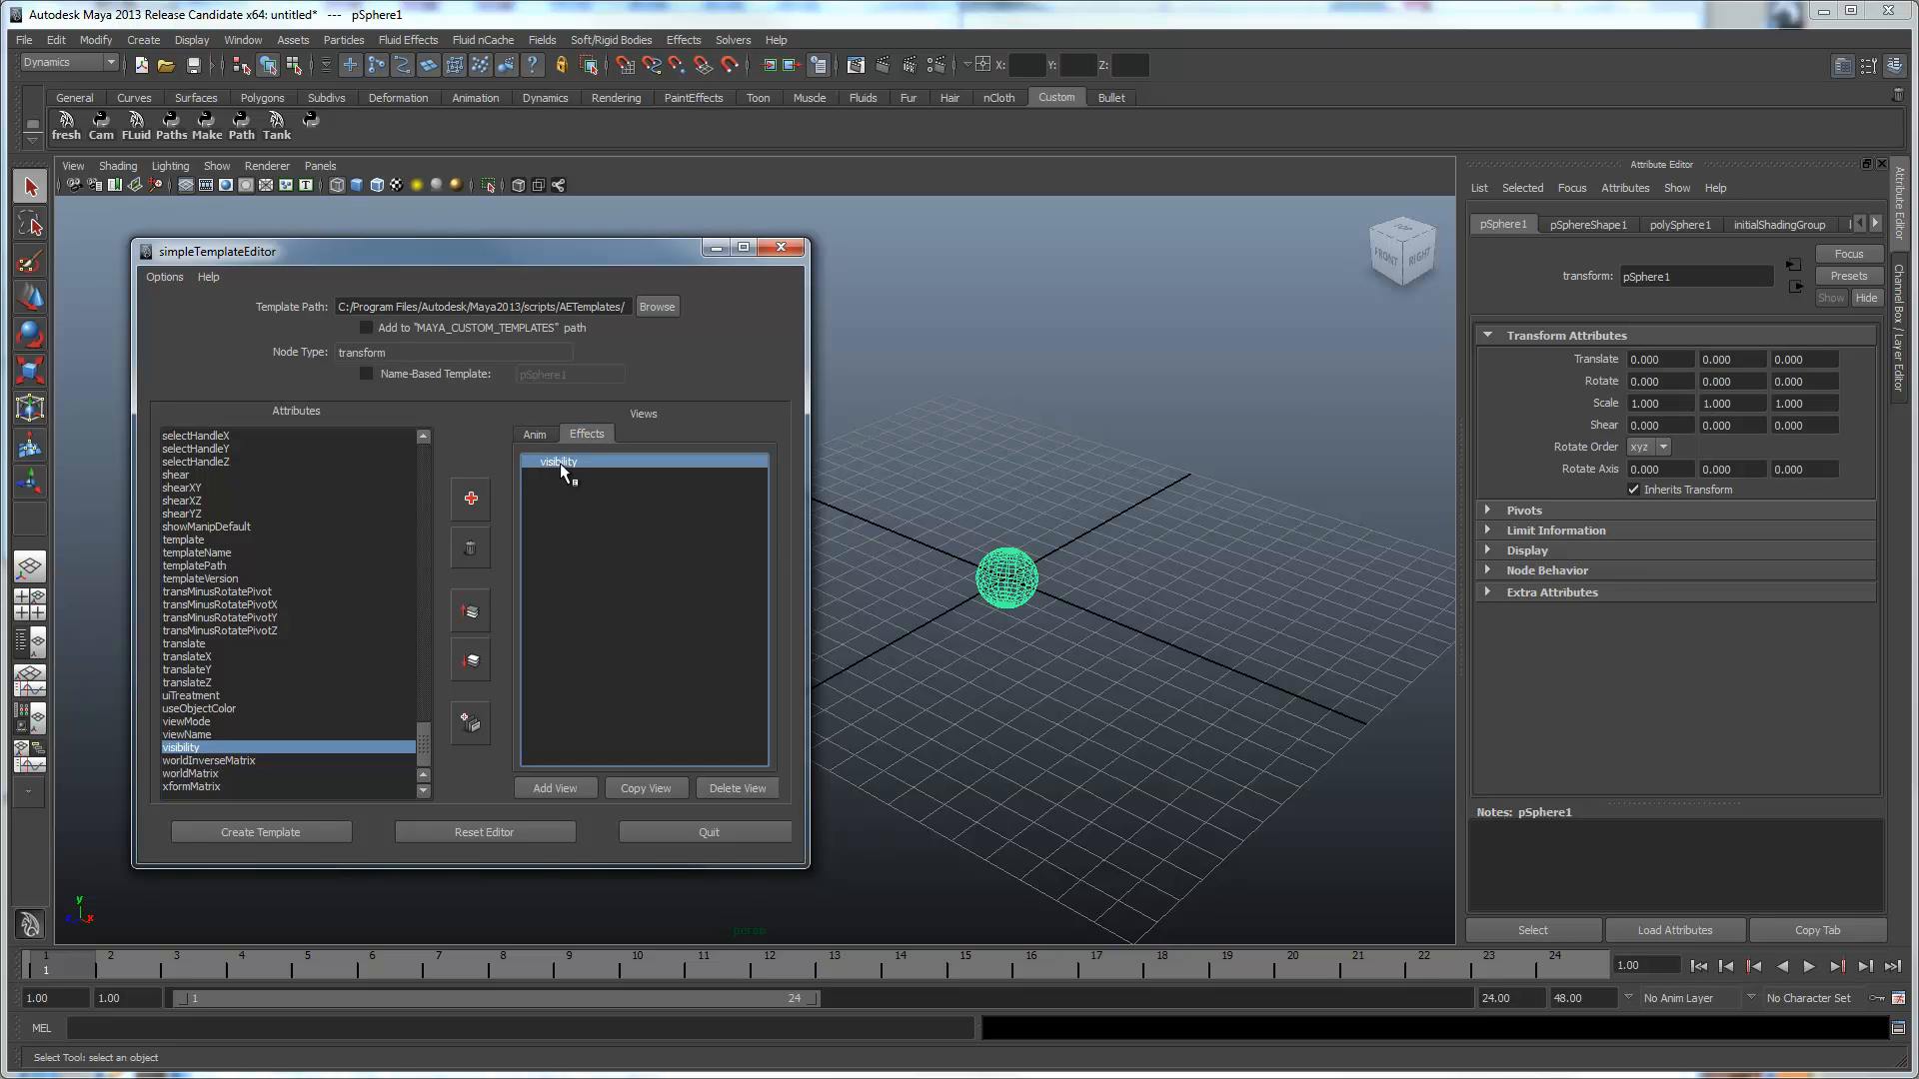
Start adding a callback to the visibility attribute in the Effects view.
{"action": "right_click", "coordinate": [560, 462]}
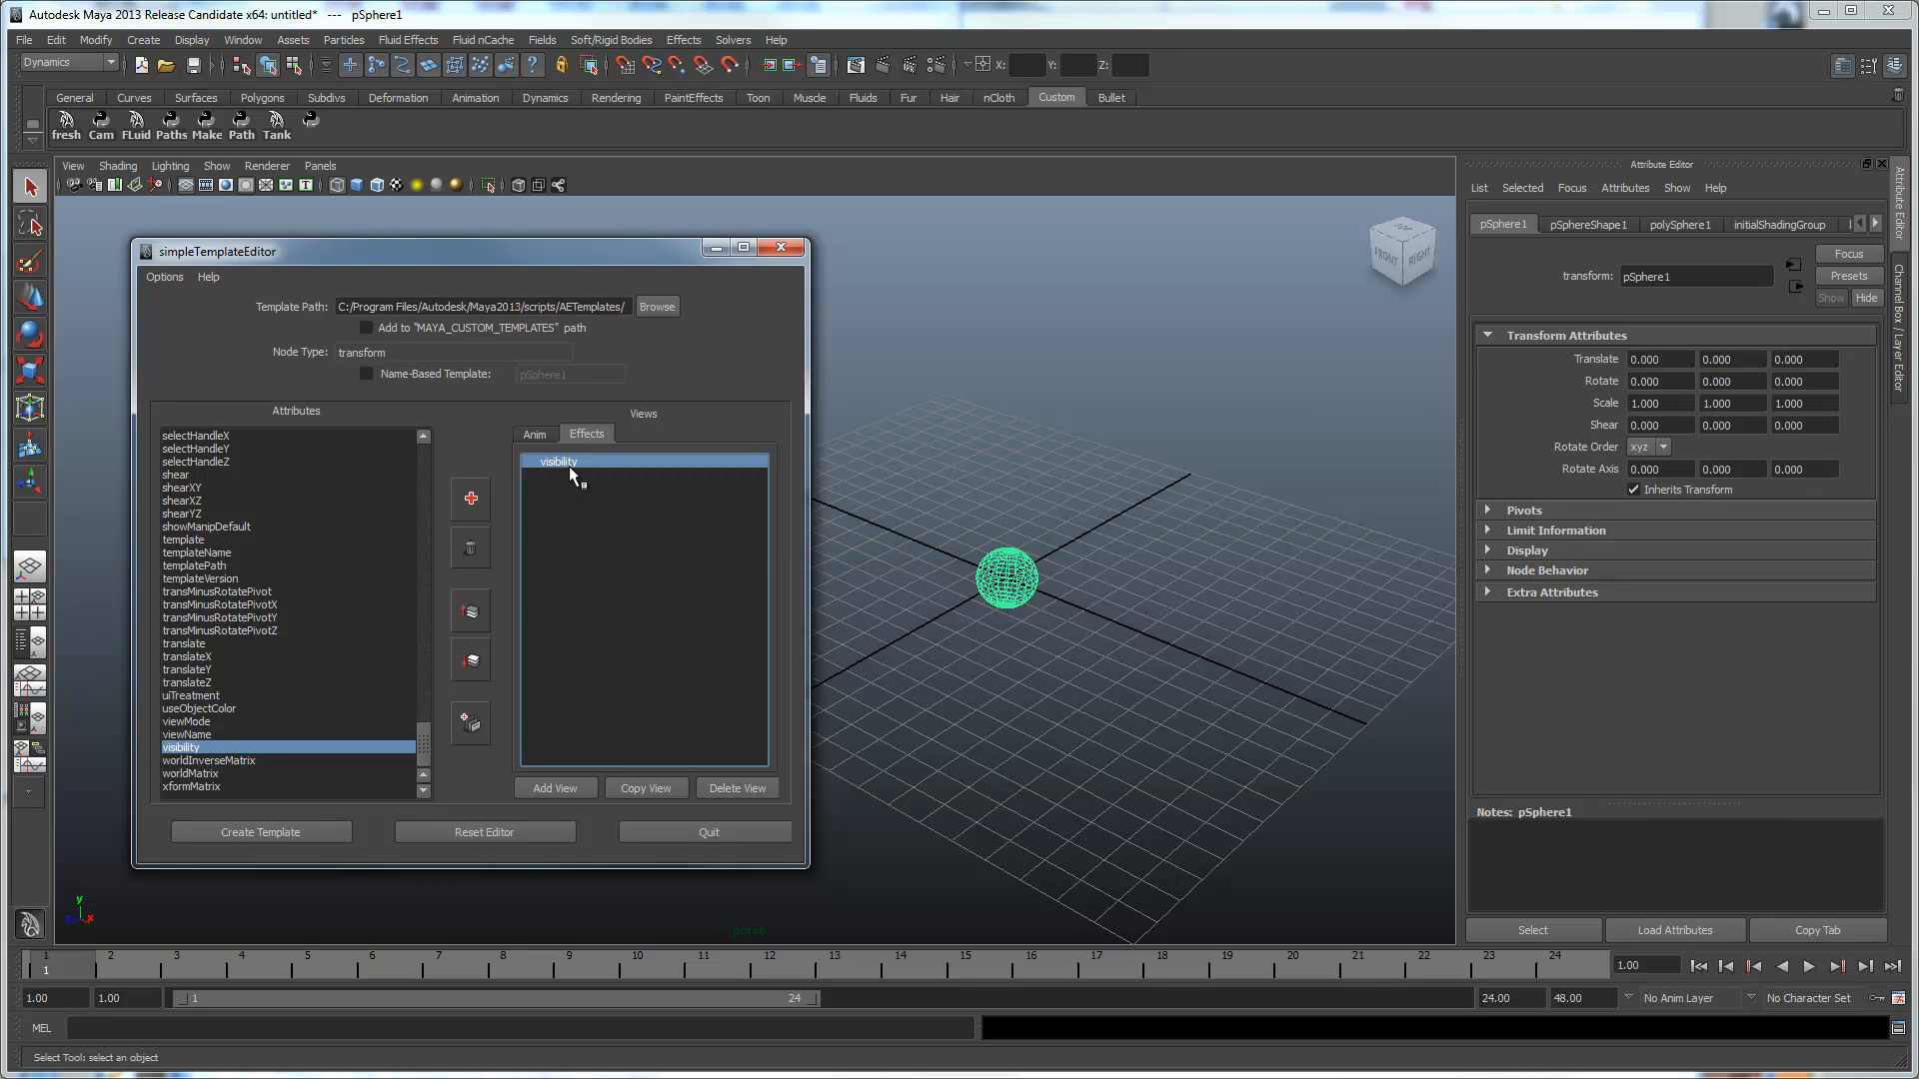
{"action": "right_click", "coordinate": [560, 461]}
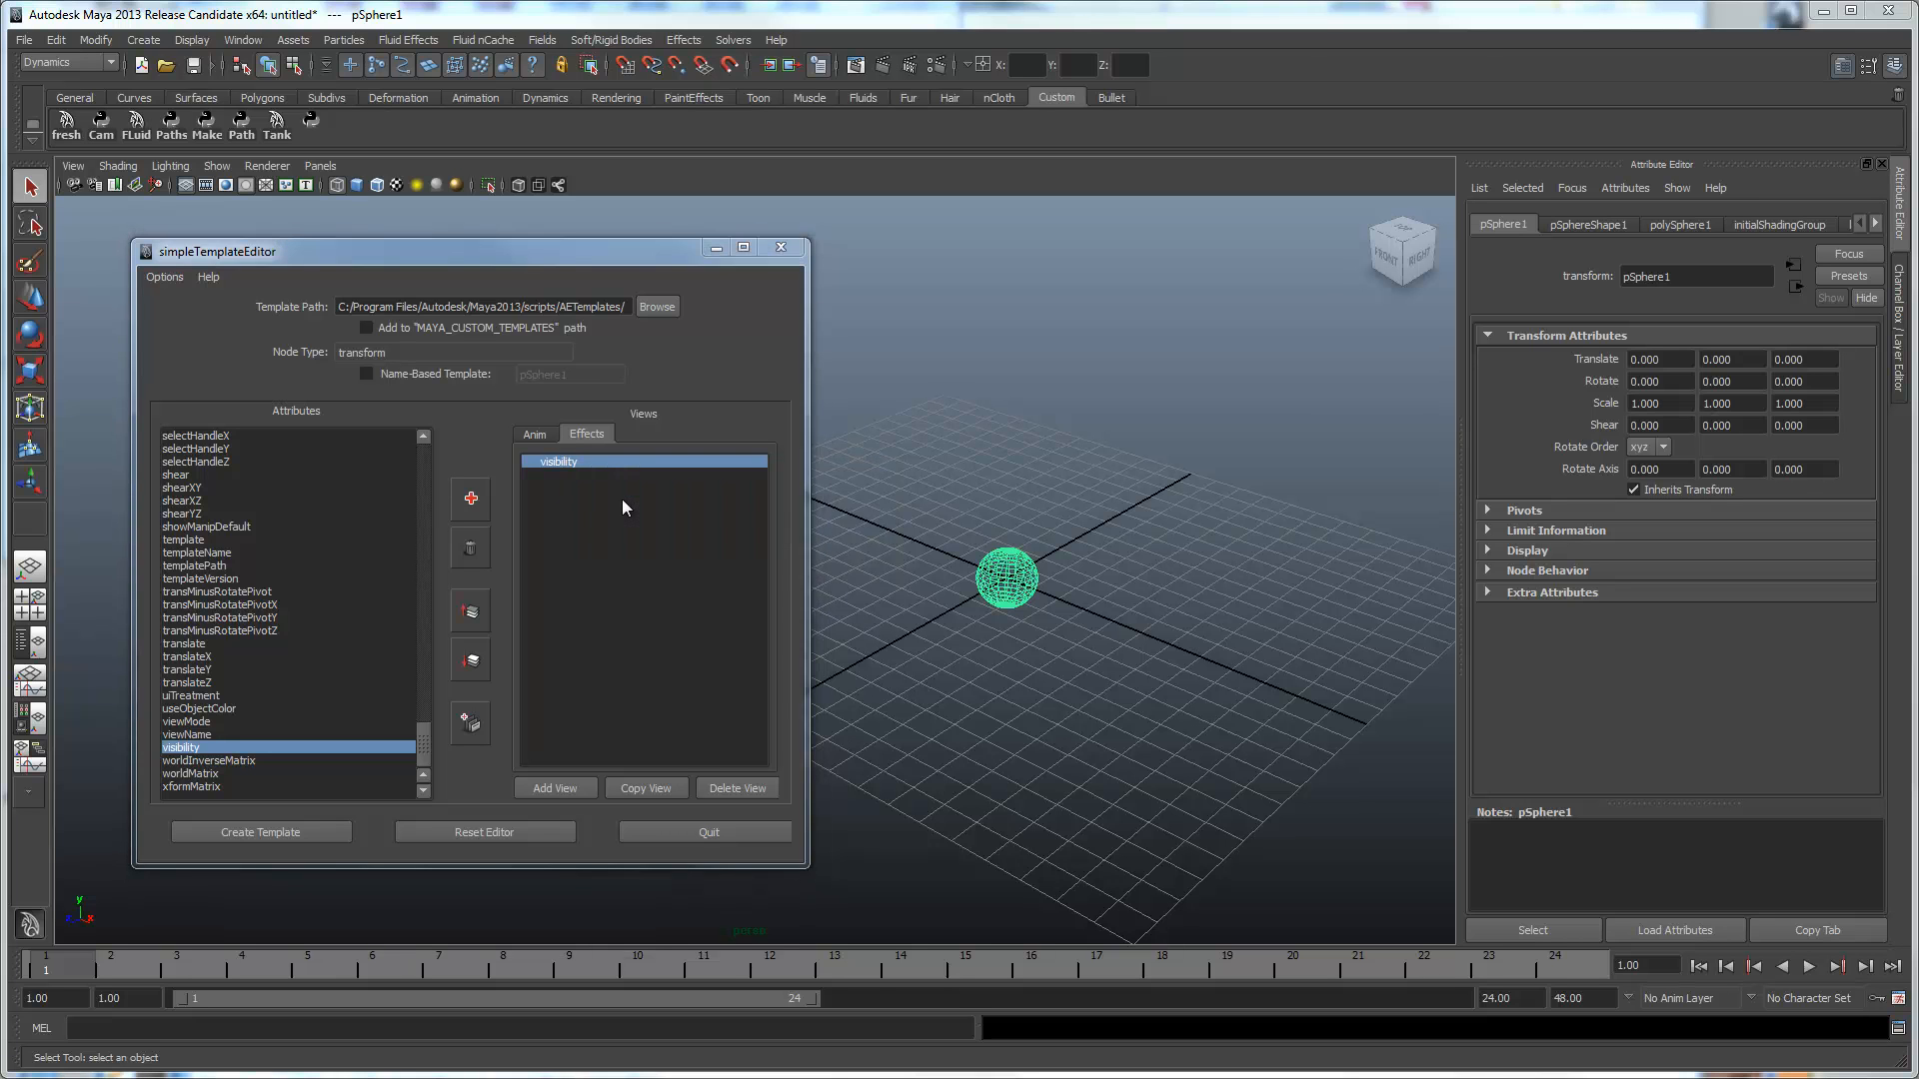
{"action": "left_click", "coordinate": [470, 497]}
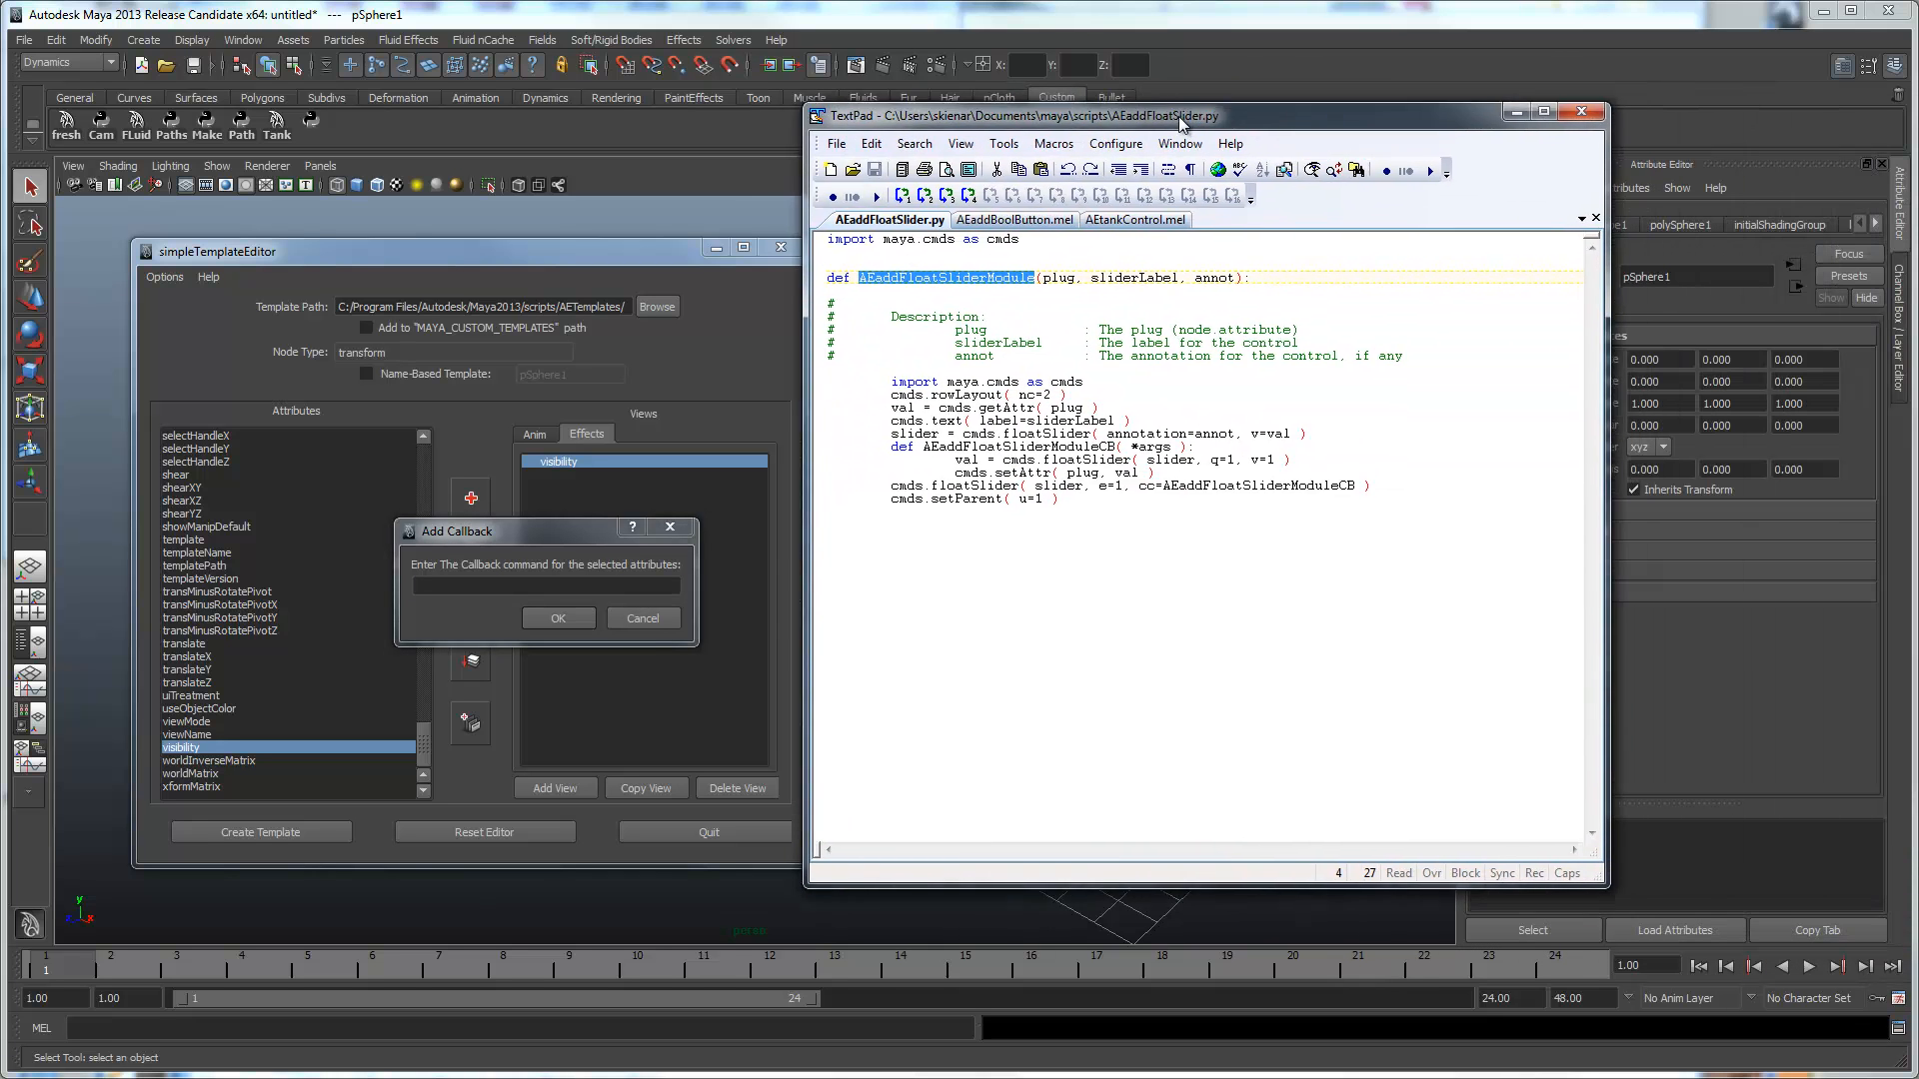
Look up the AEaddBoolButton procedure name in the MEL script in TextPad.
{"action": "left_click", "coordinate": [995, 260]}
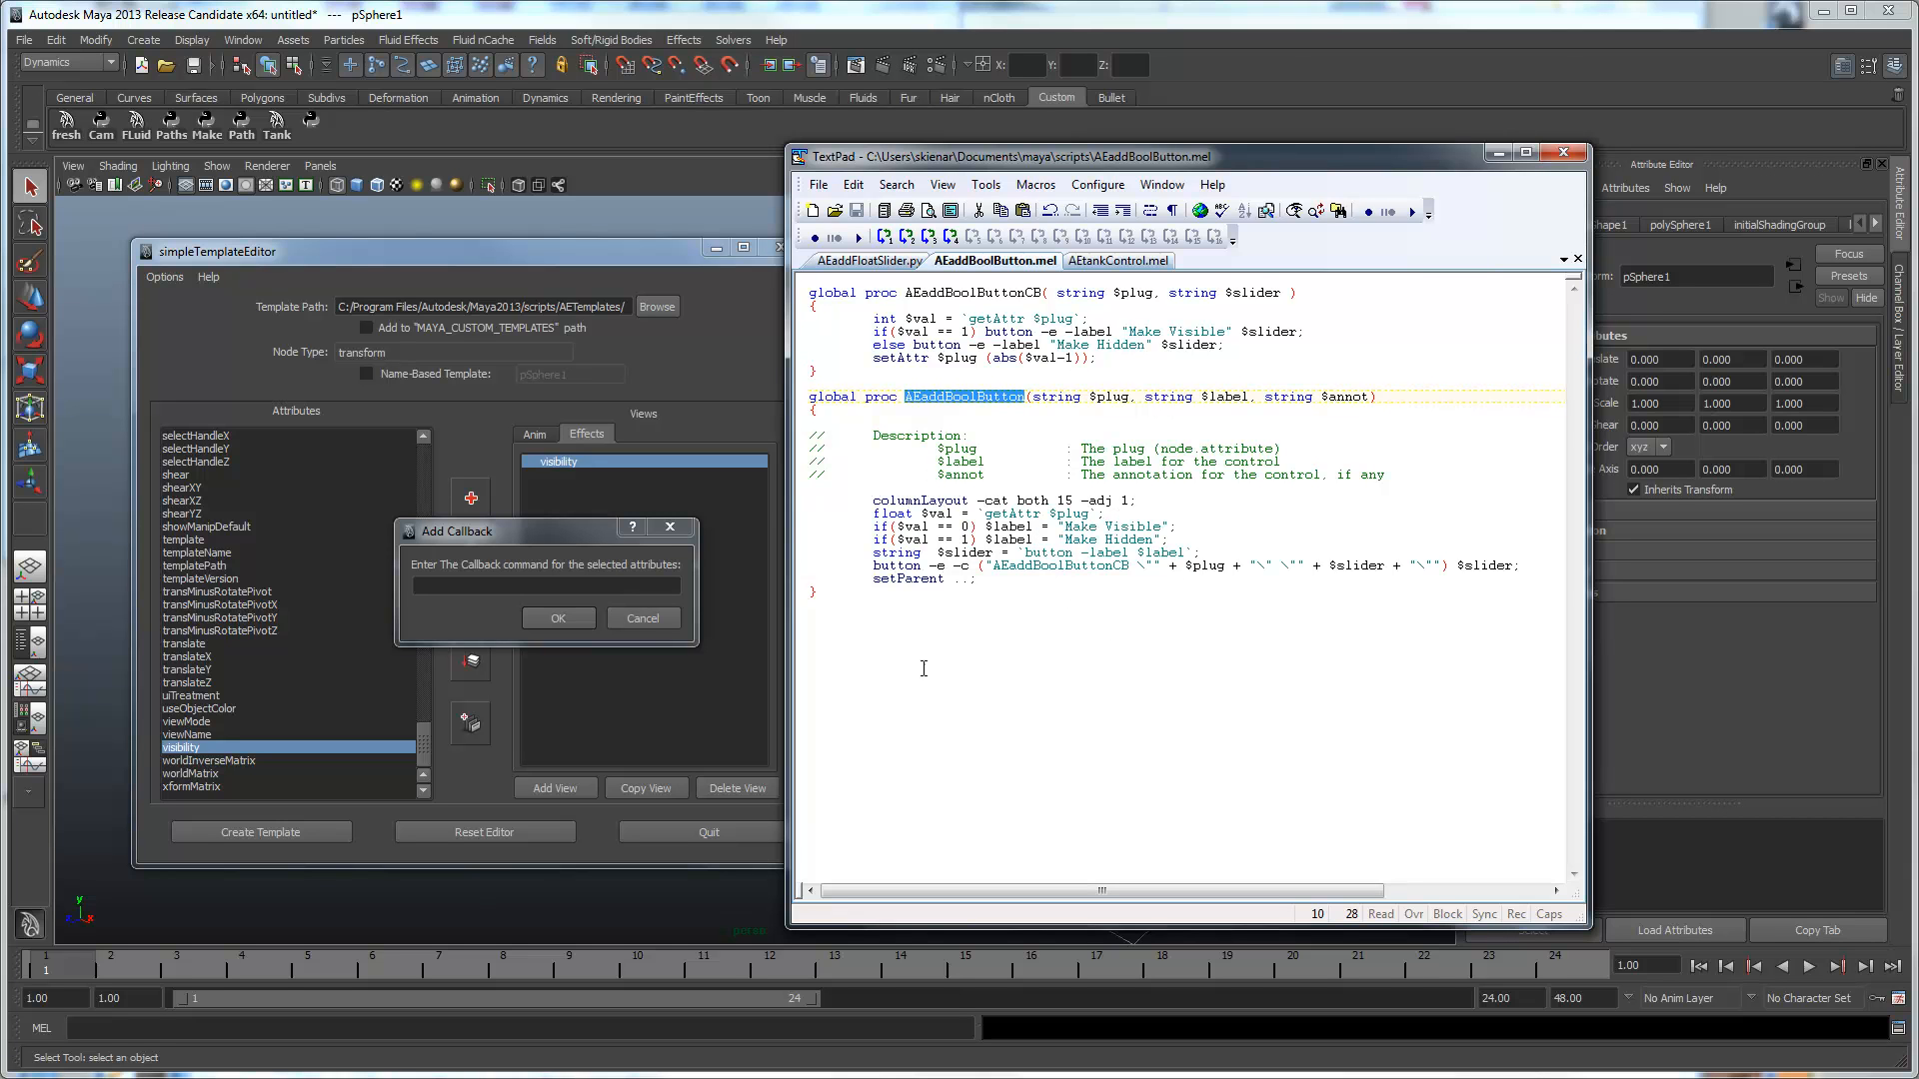
{"action": "mouse_move", "coordinate": [960, 386]}
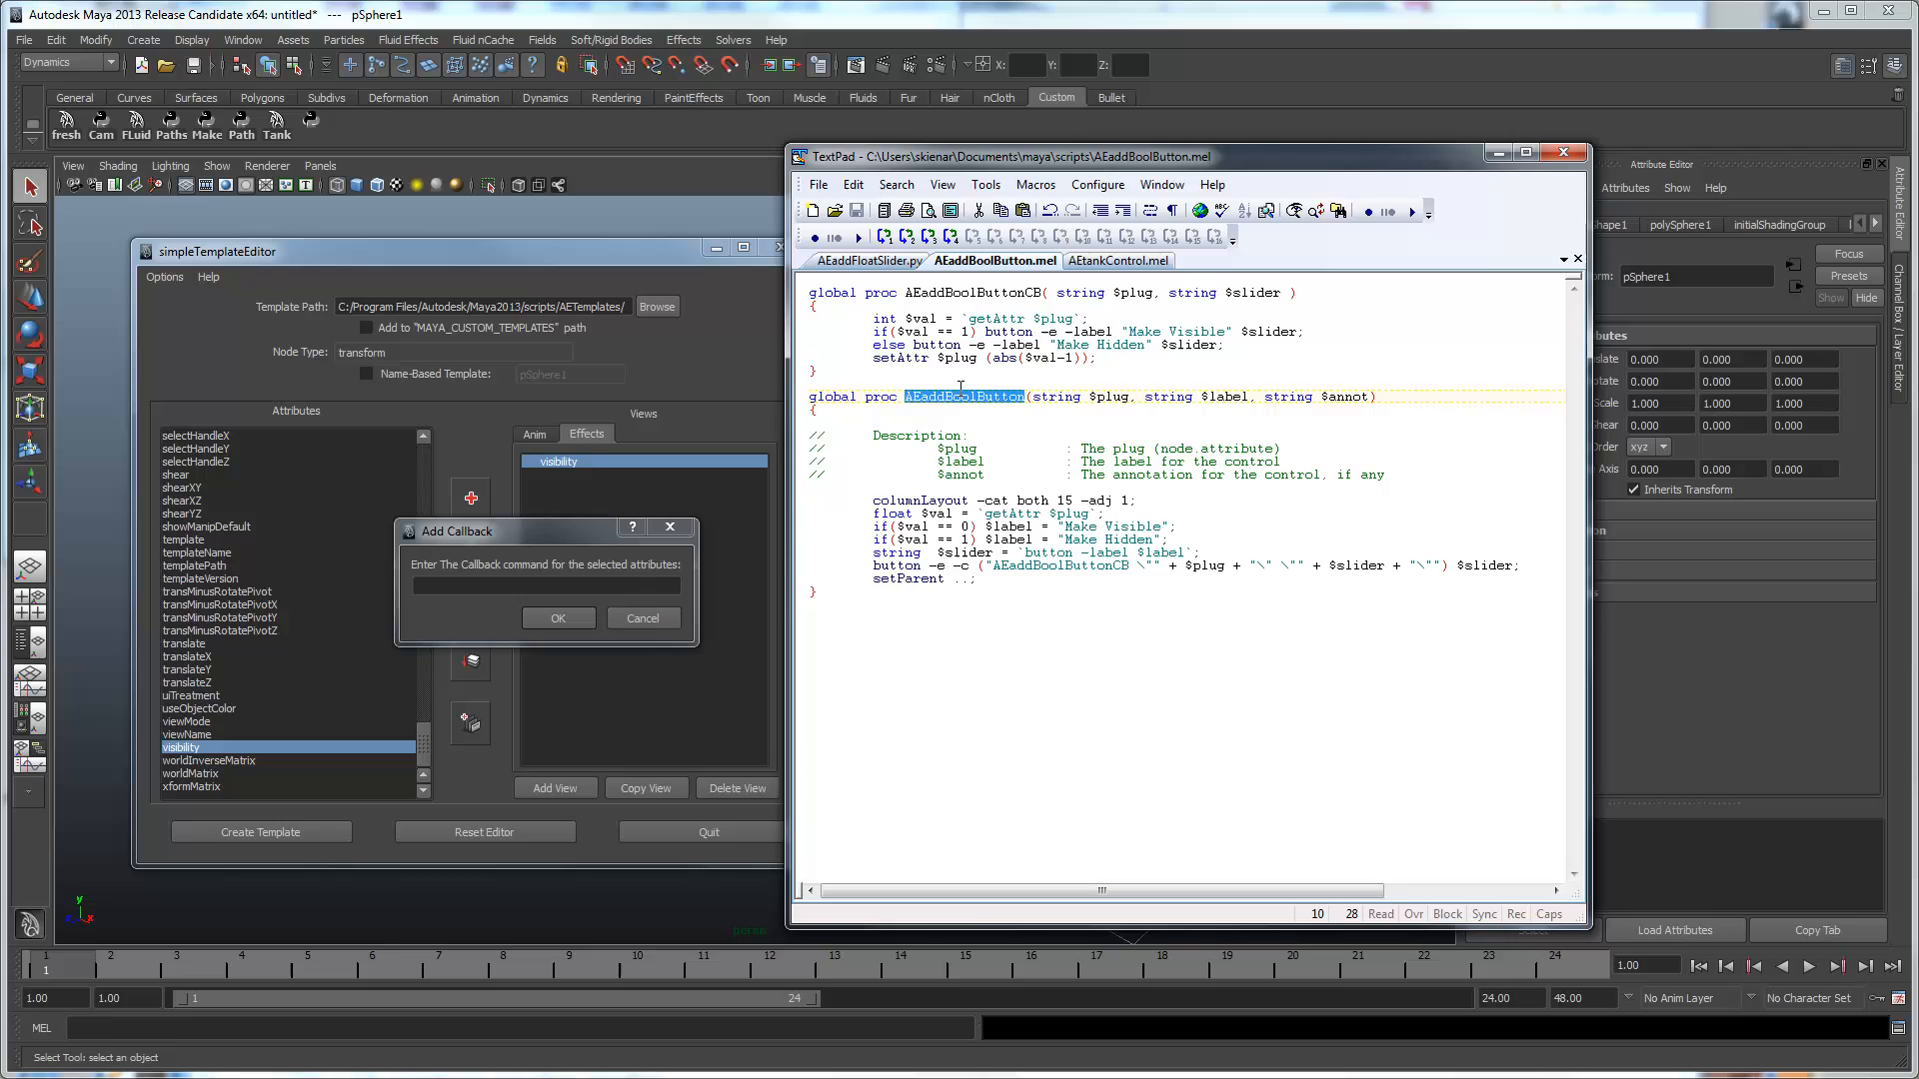
{"action": "double_click", "coordinate": [963, 396]}
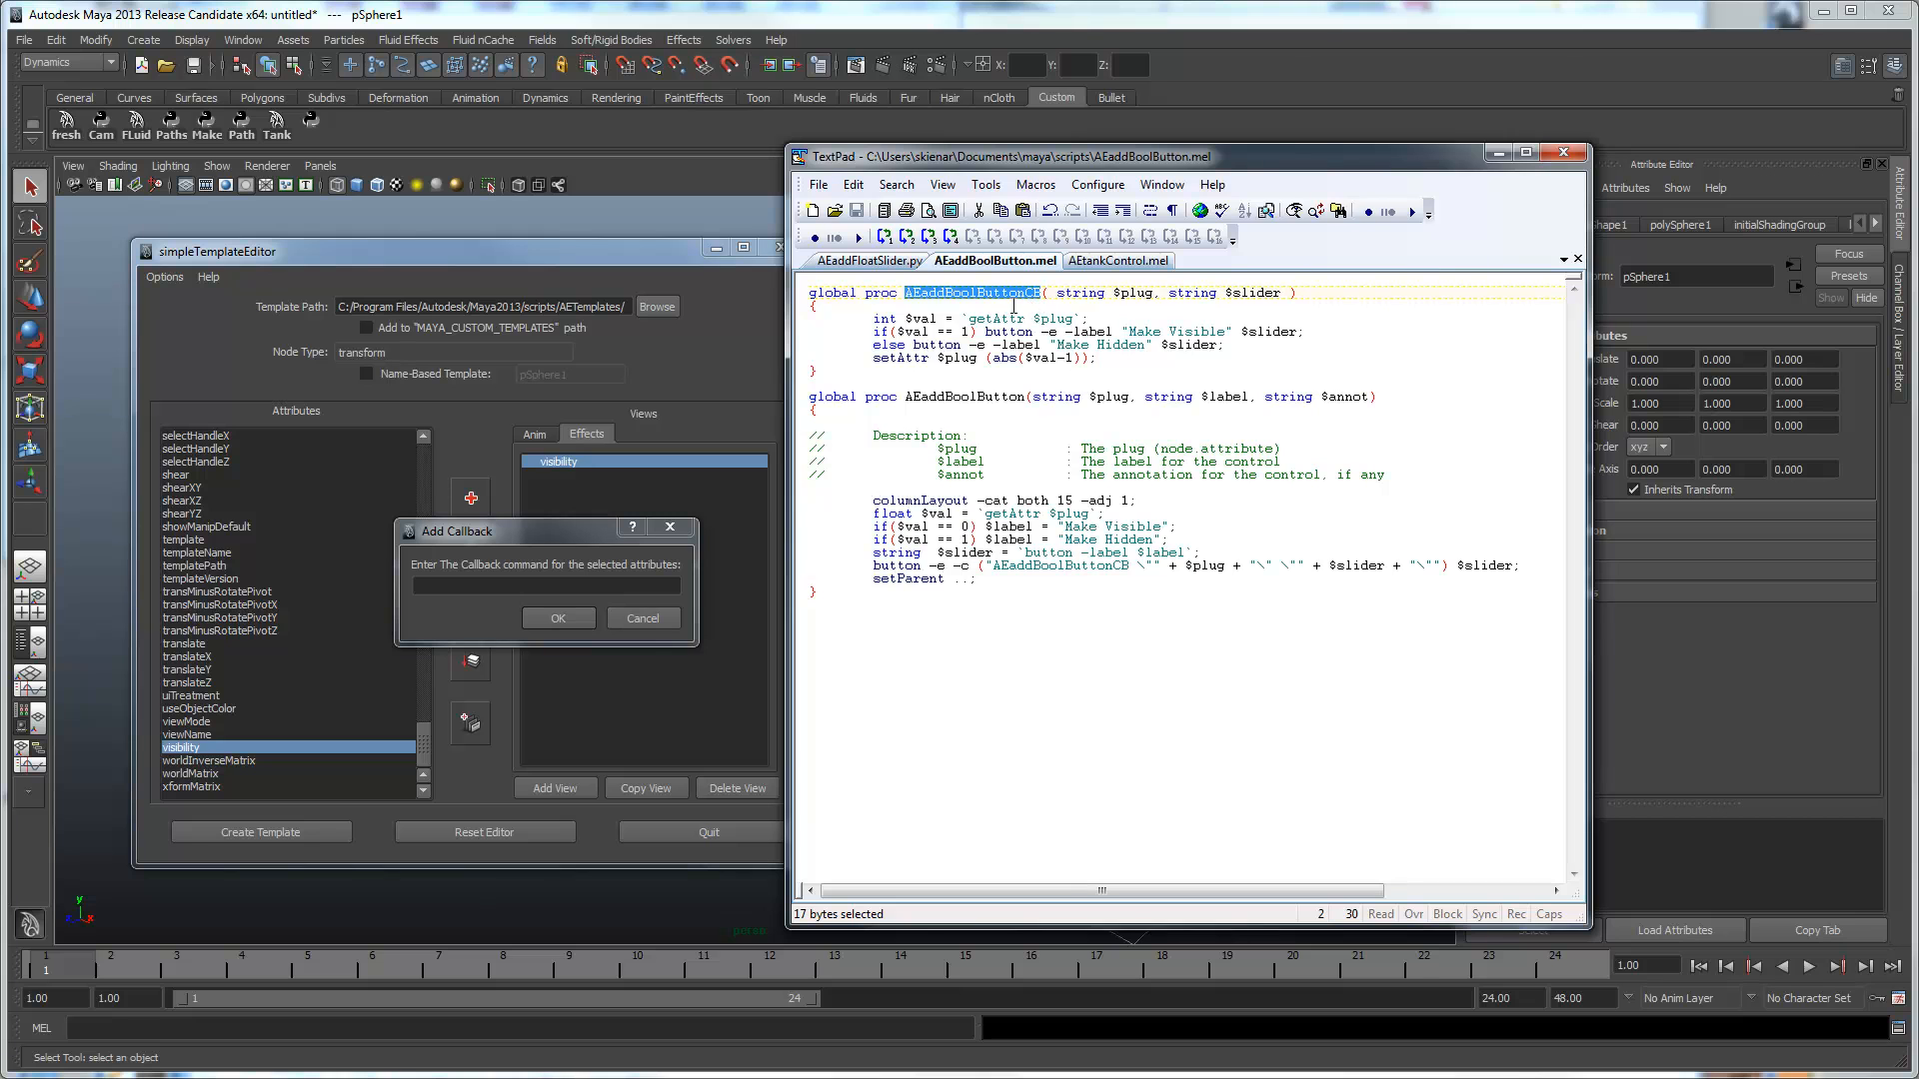
{"action": "mouse_move", "coordinate": [814, 399]}
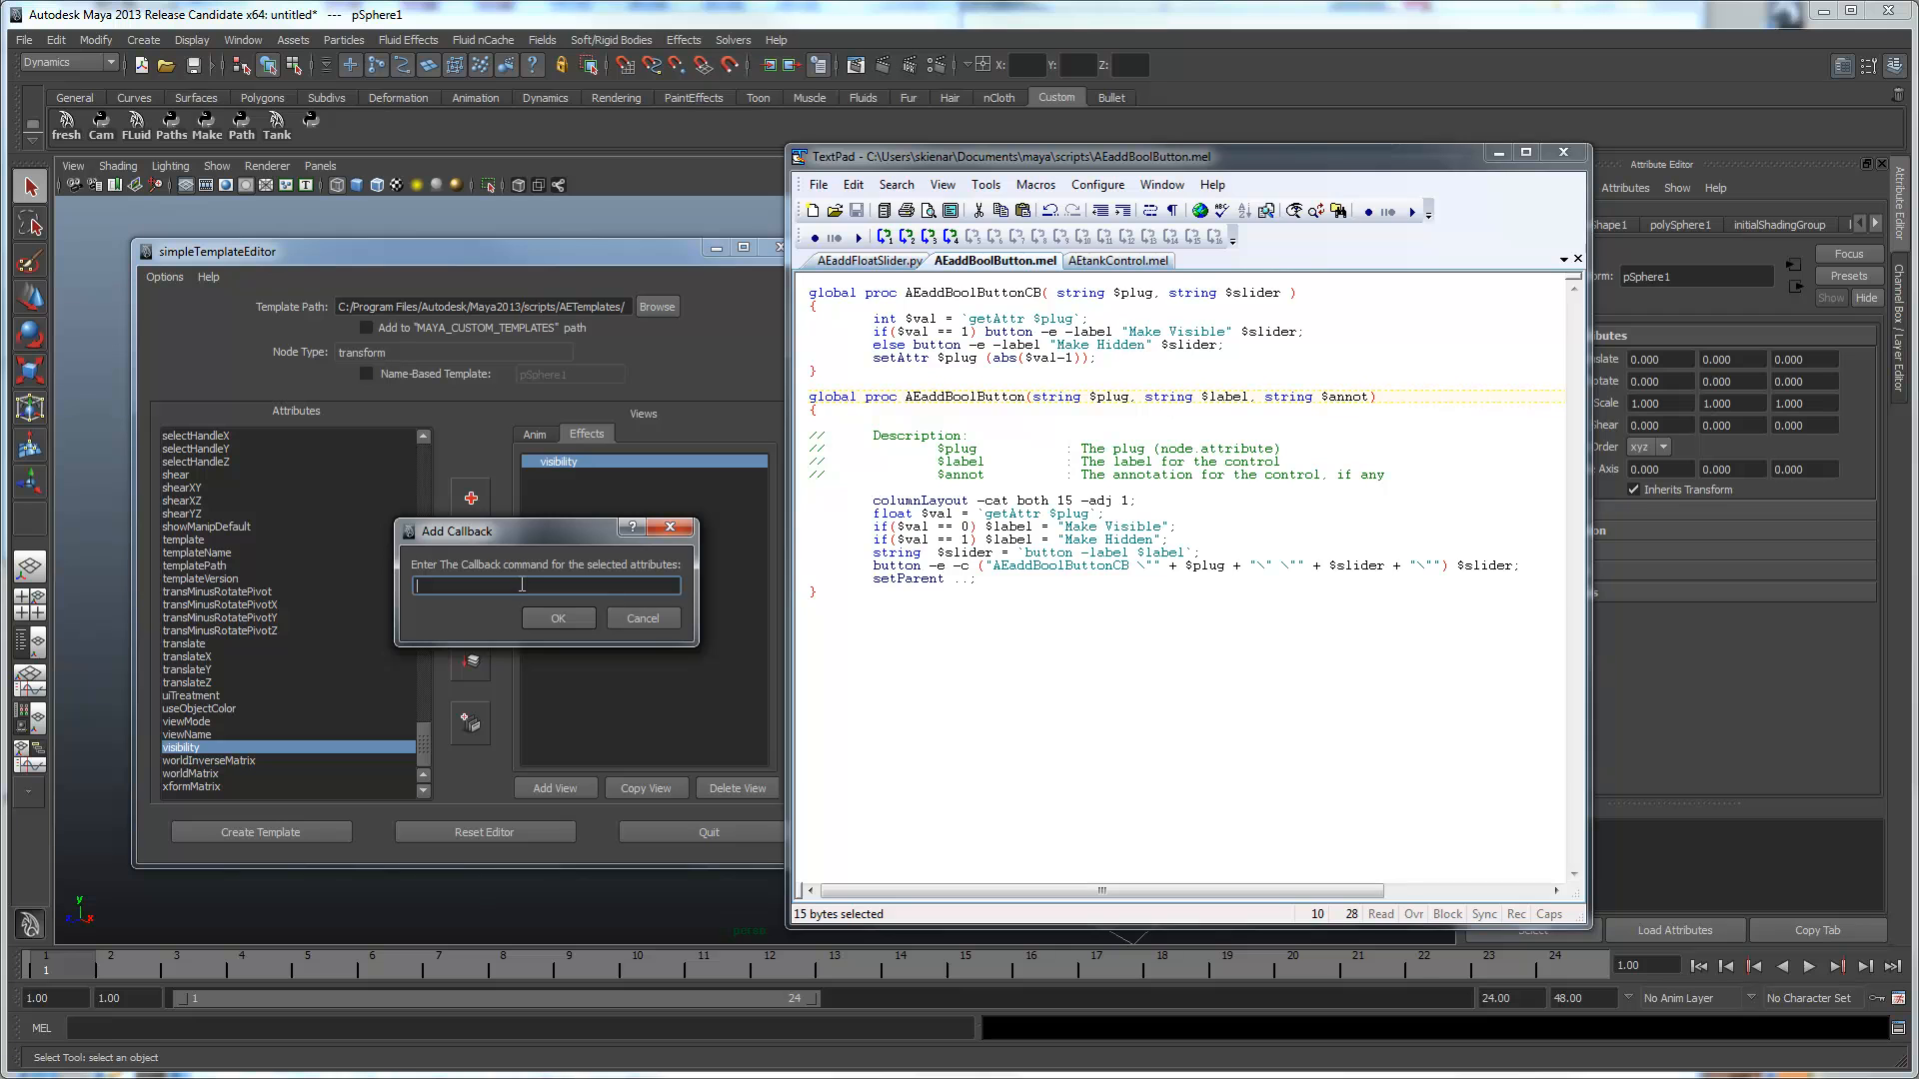
Attach AEaddBoolButton as the callback for visibility in the Effects view.
{"action": "type", "text": "AEaddBoolButton"}
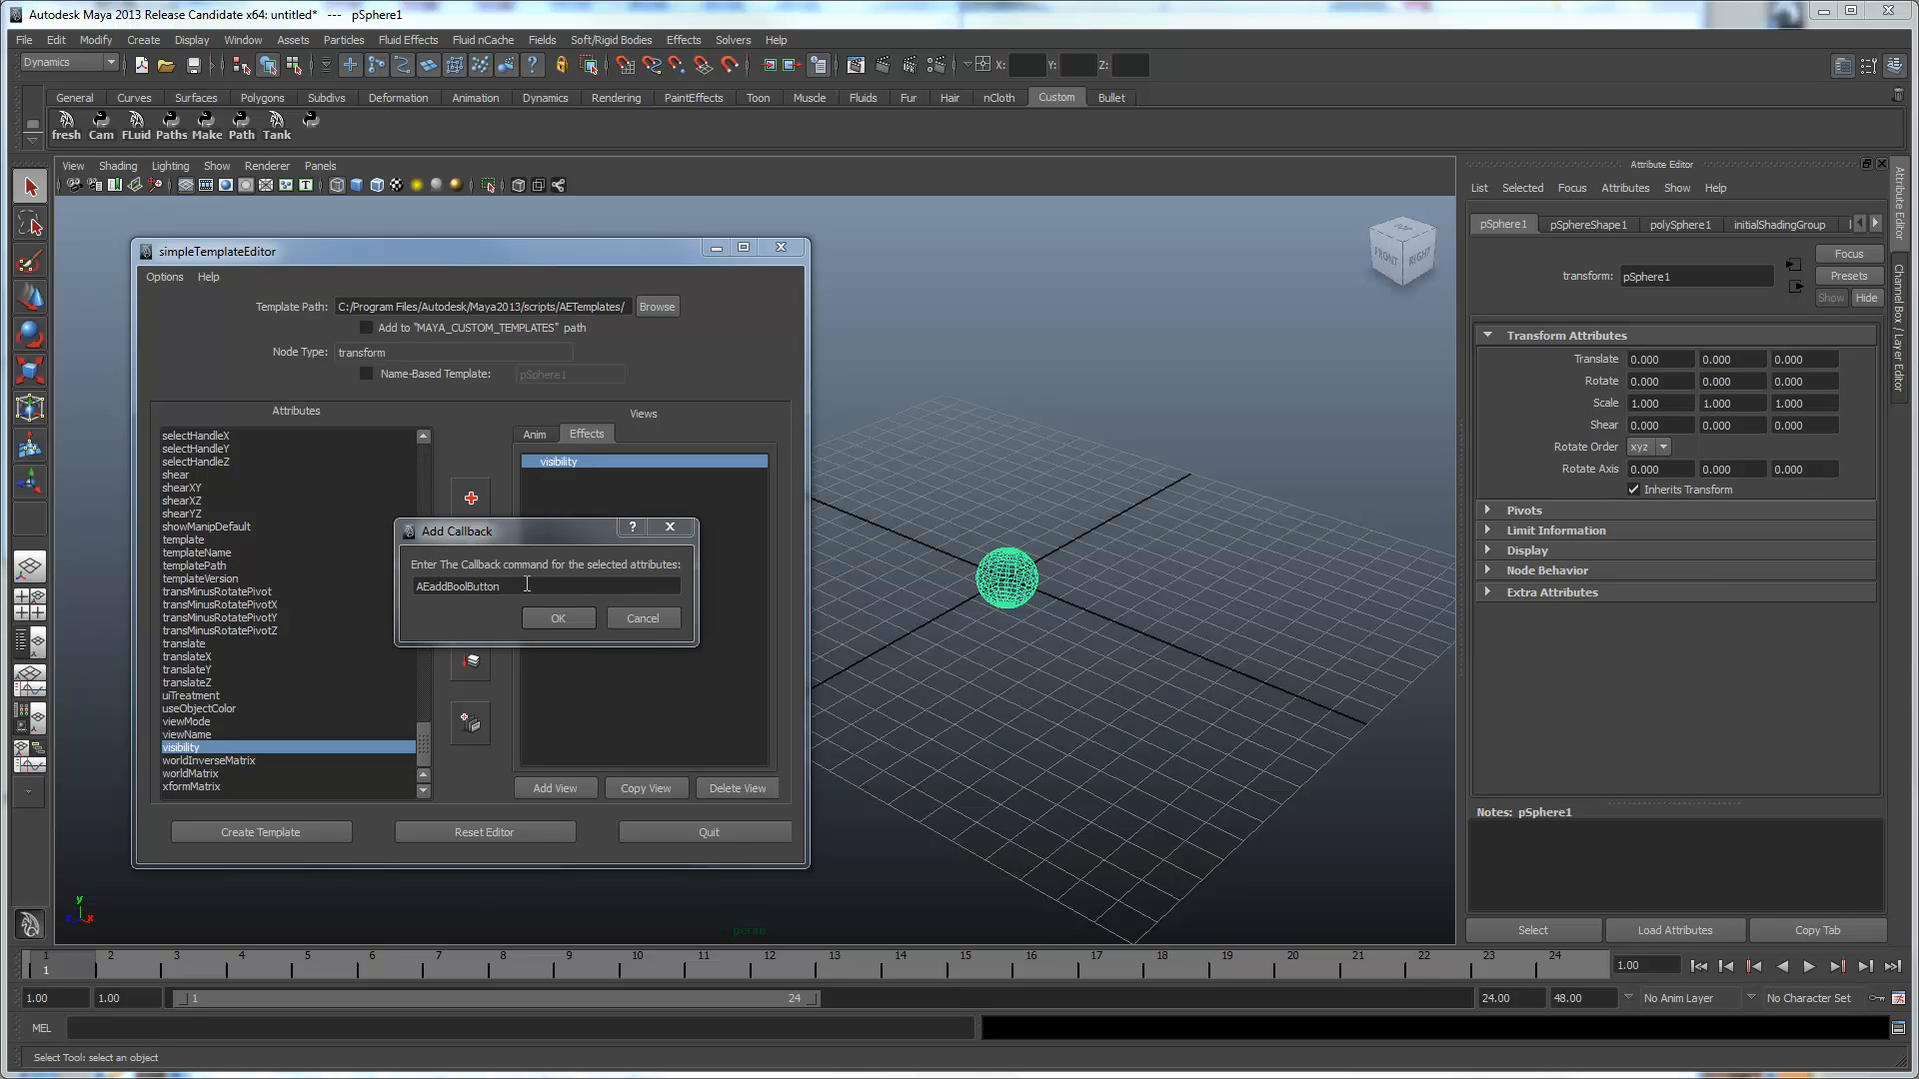
{"action": "mouse_move", "coordinate": [582, 611]}
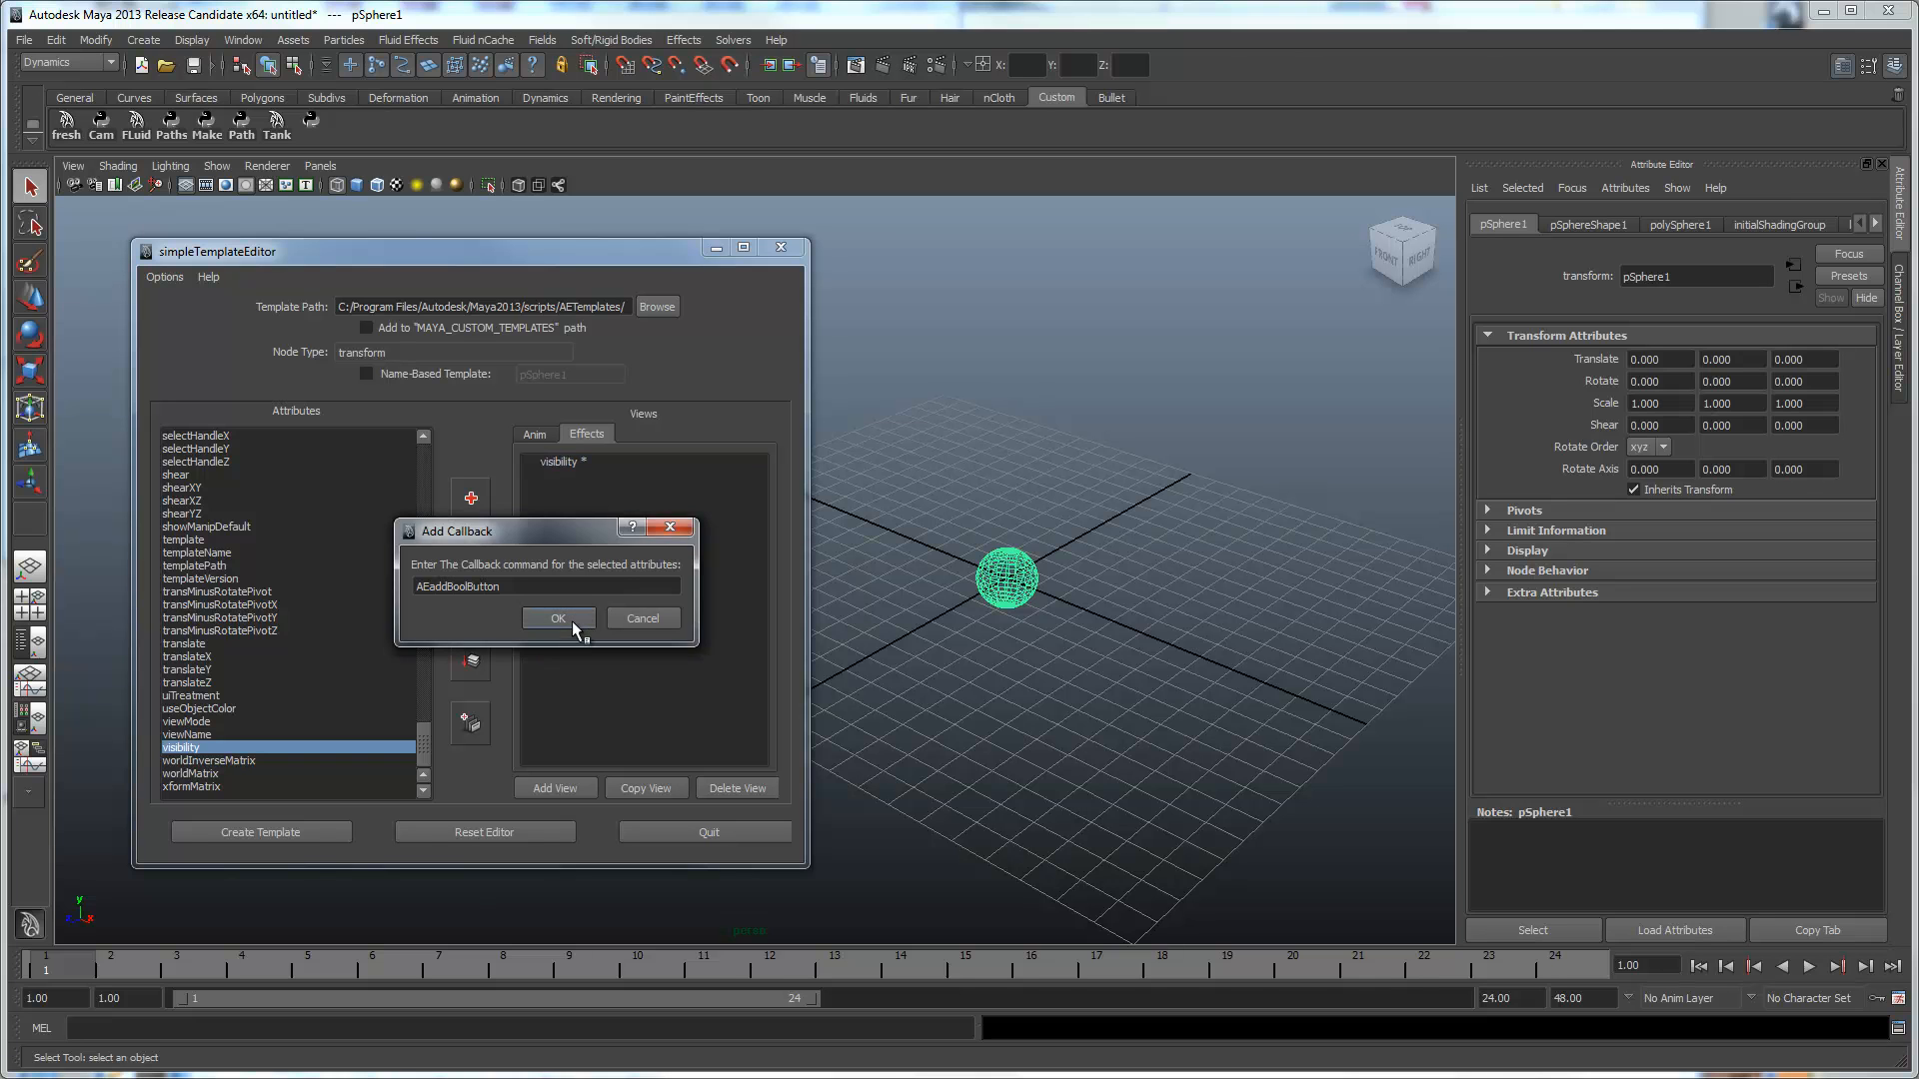
{"action": "left_click", "coordinate": [558, 617]}
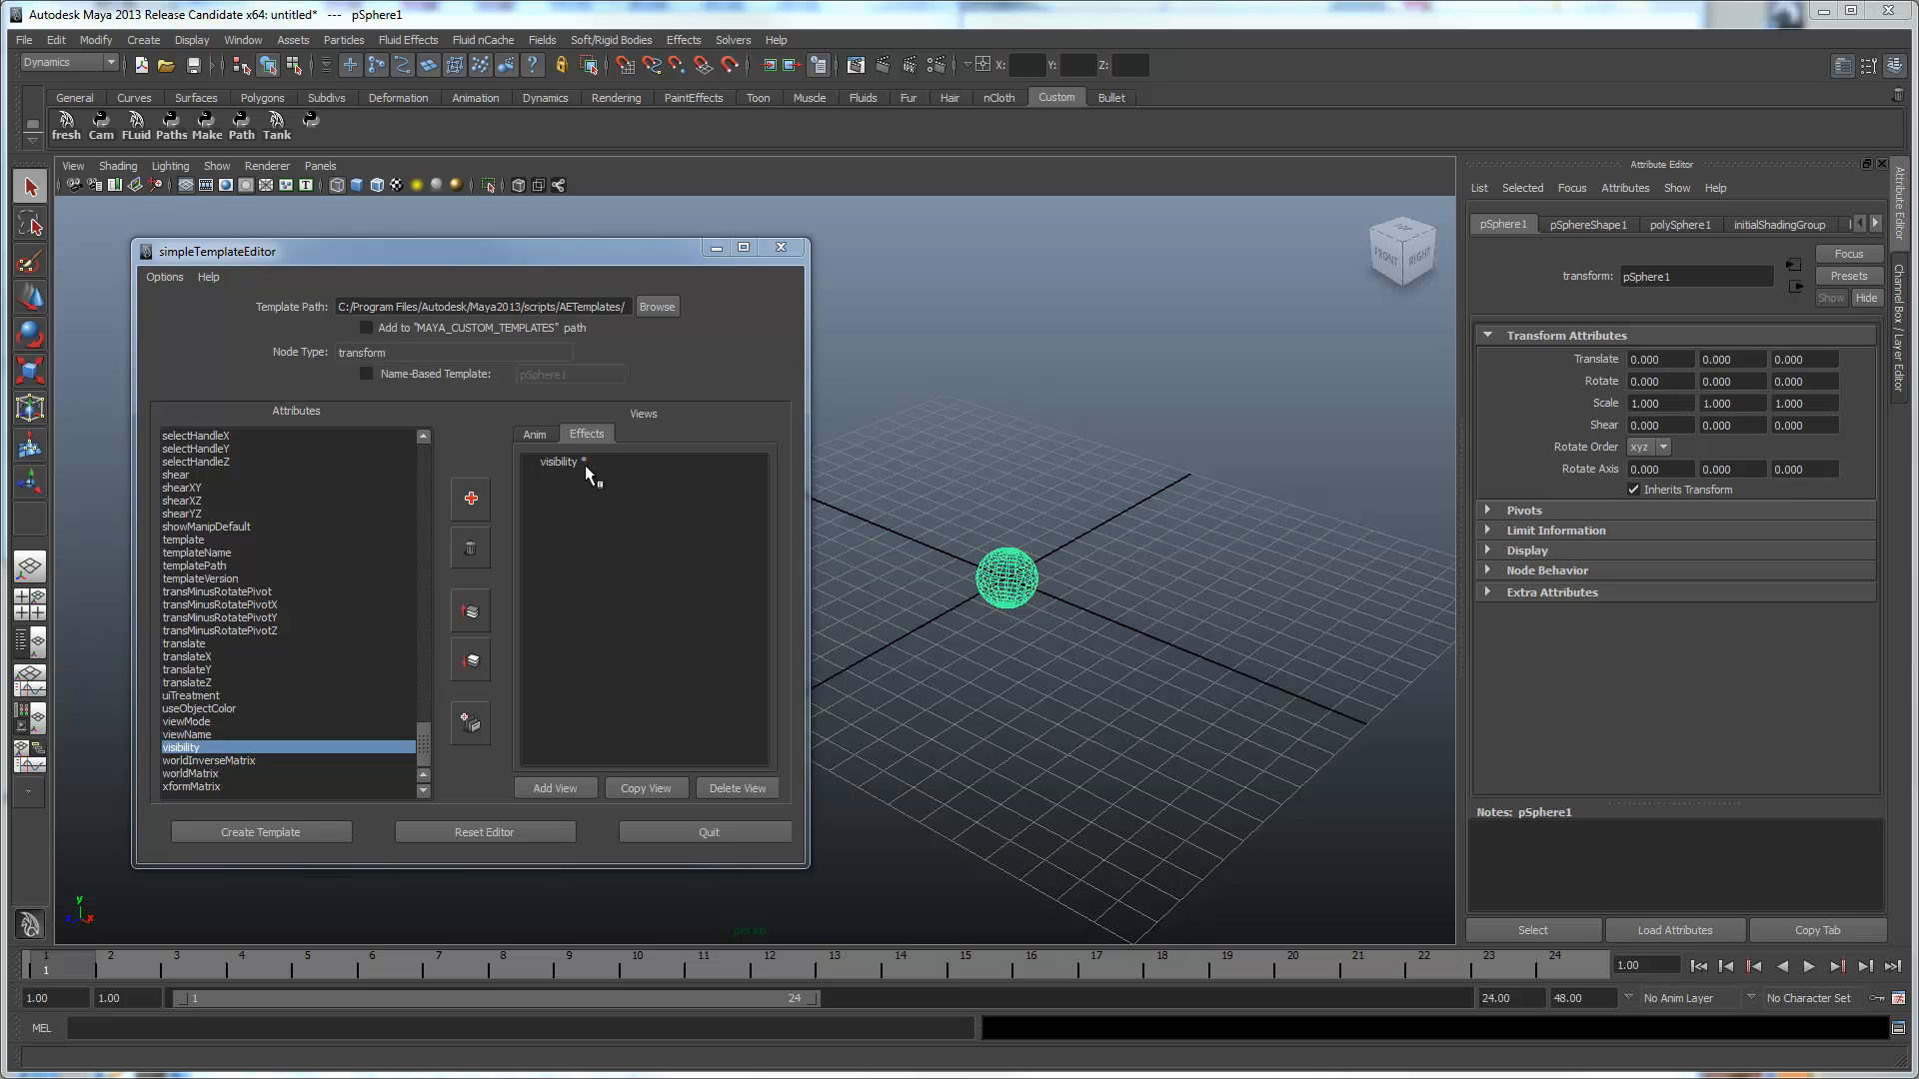
{"action": "mouse_move", "coordinate": [575, 470]}
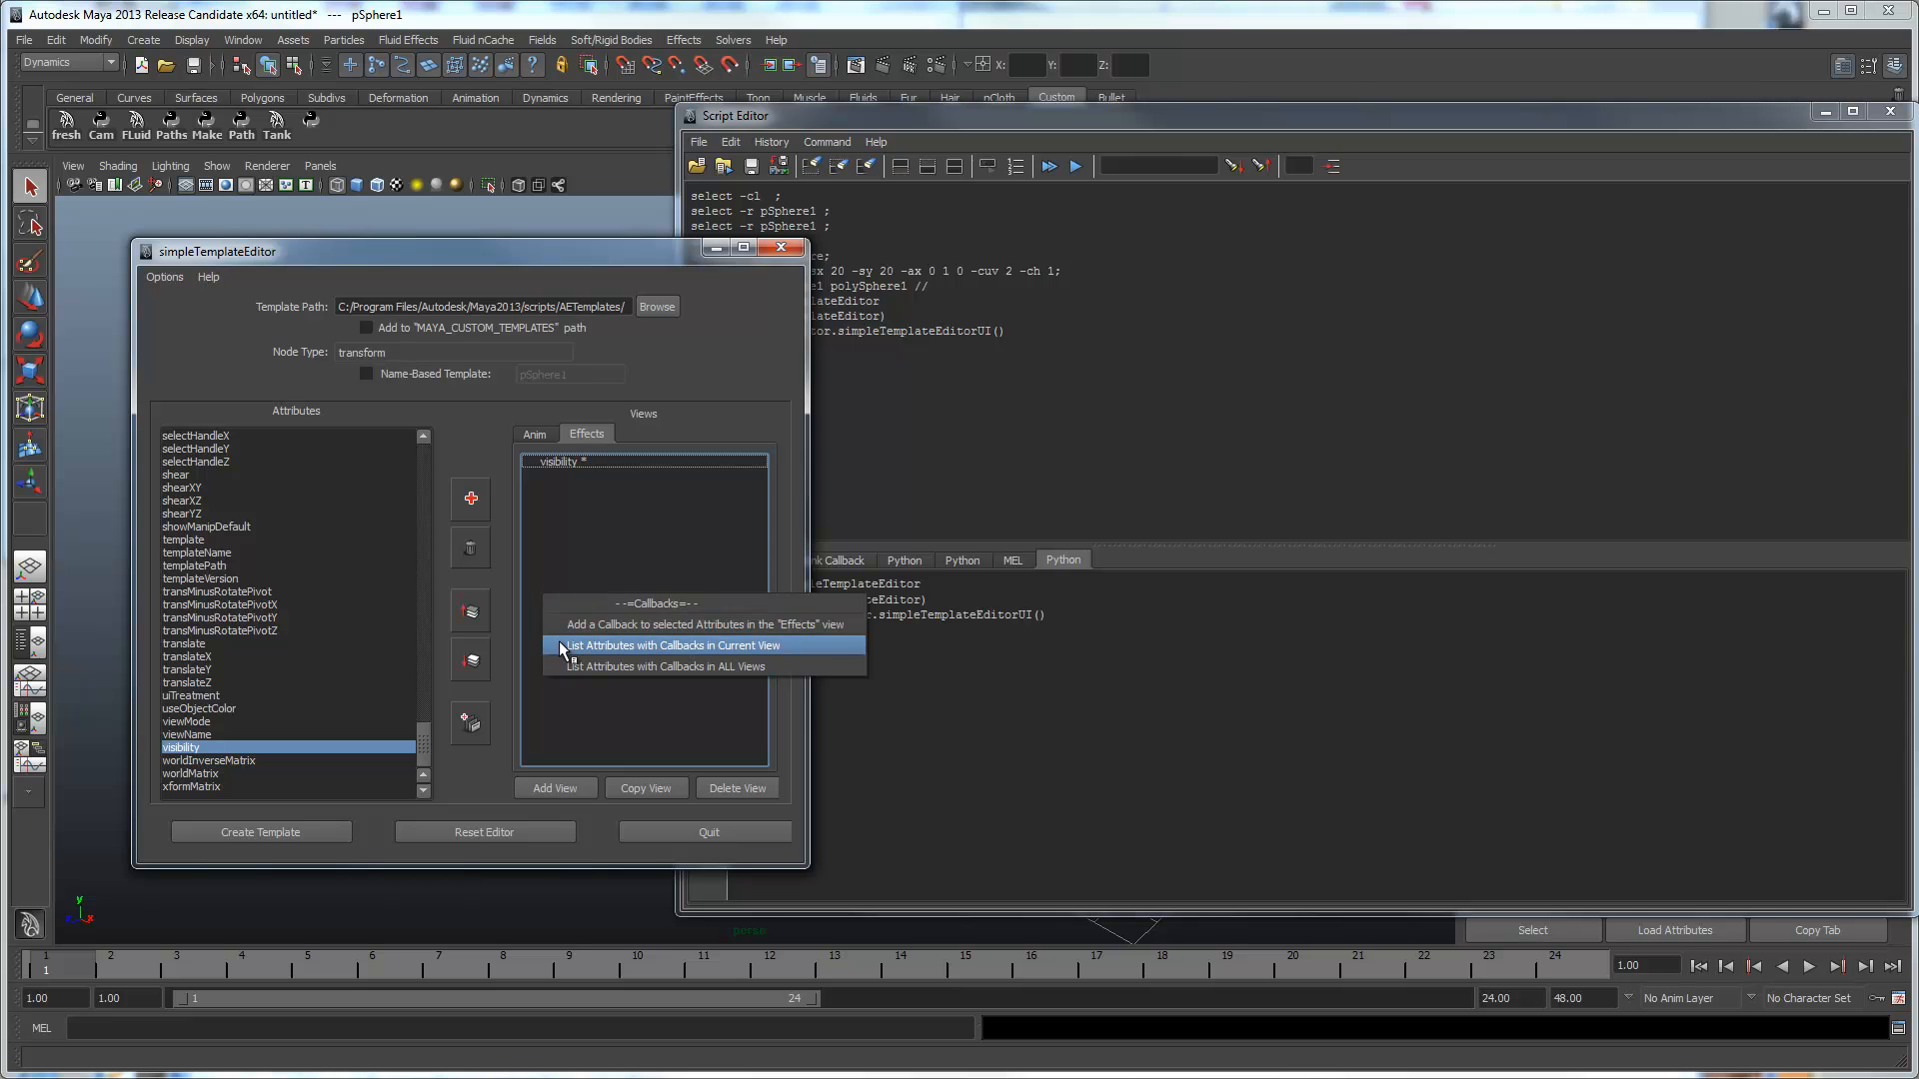
List callback attributes, save AEtransformTemplate.xml, and reset the editor to pSphereShape1.
{"action": "left_click", "coordinate": [670, 646]}
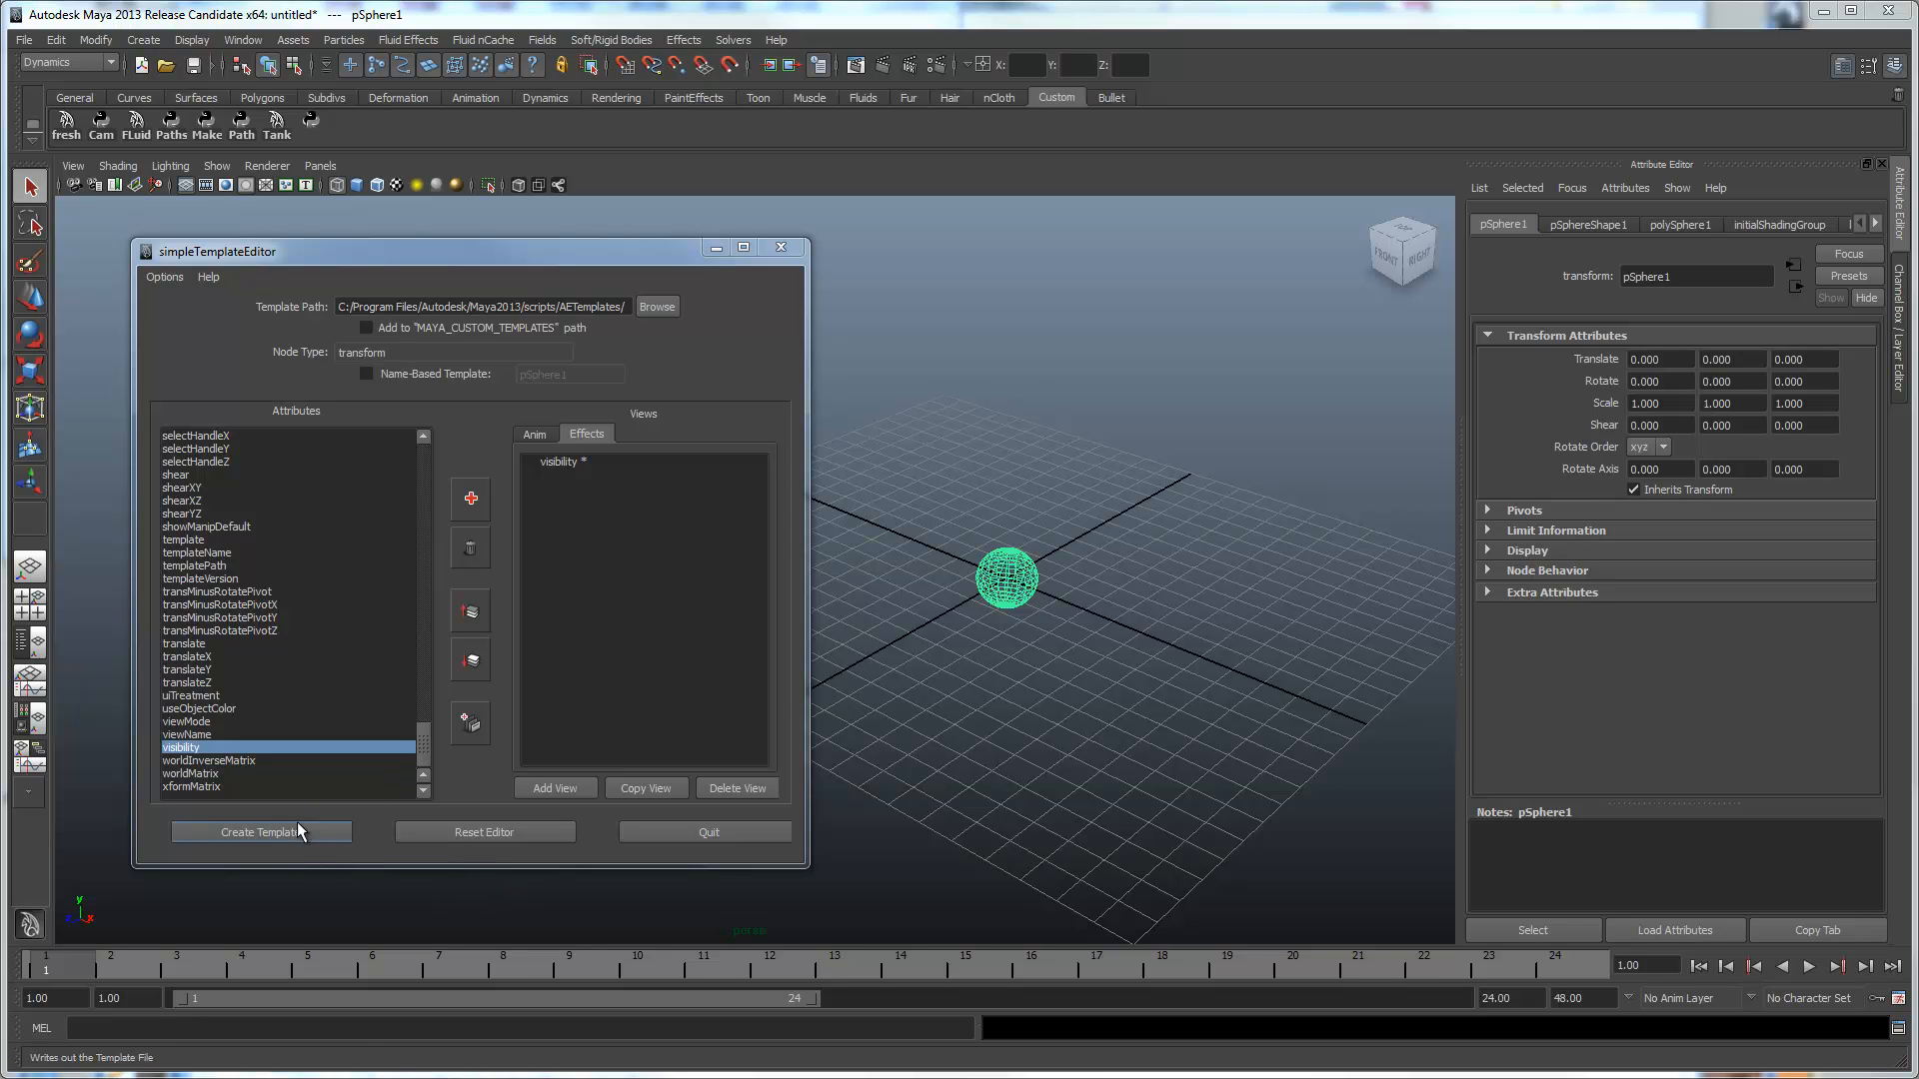
{"action": "left_click", "coordinate": [260, 832]}
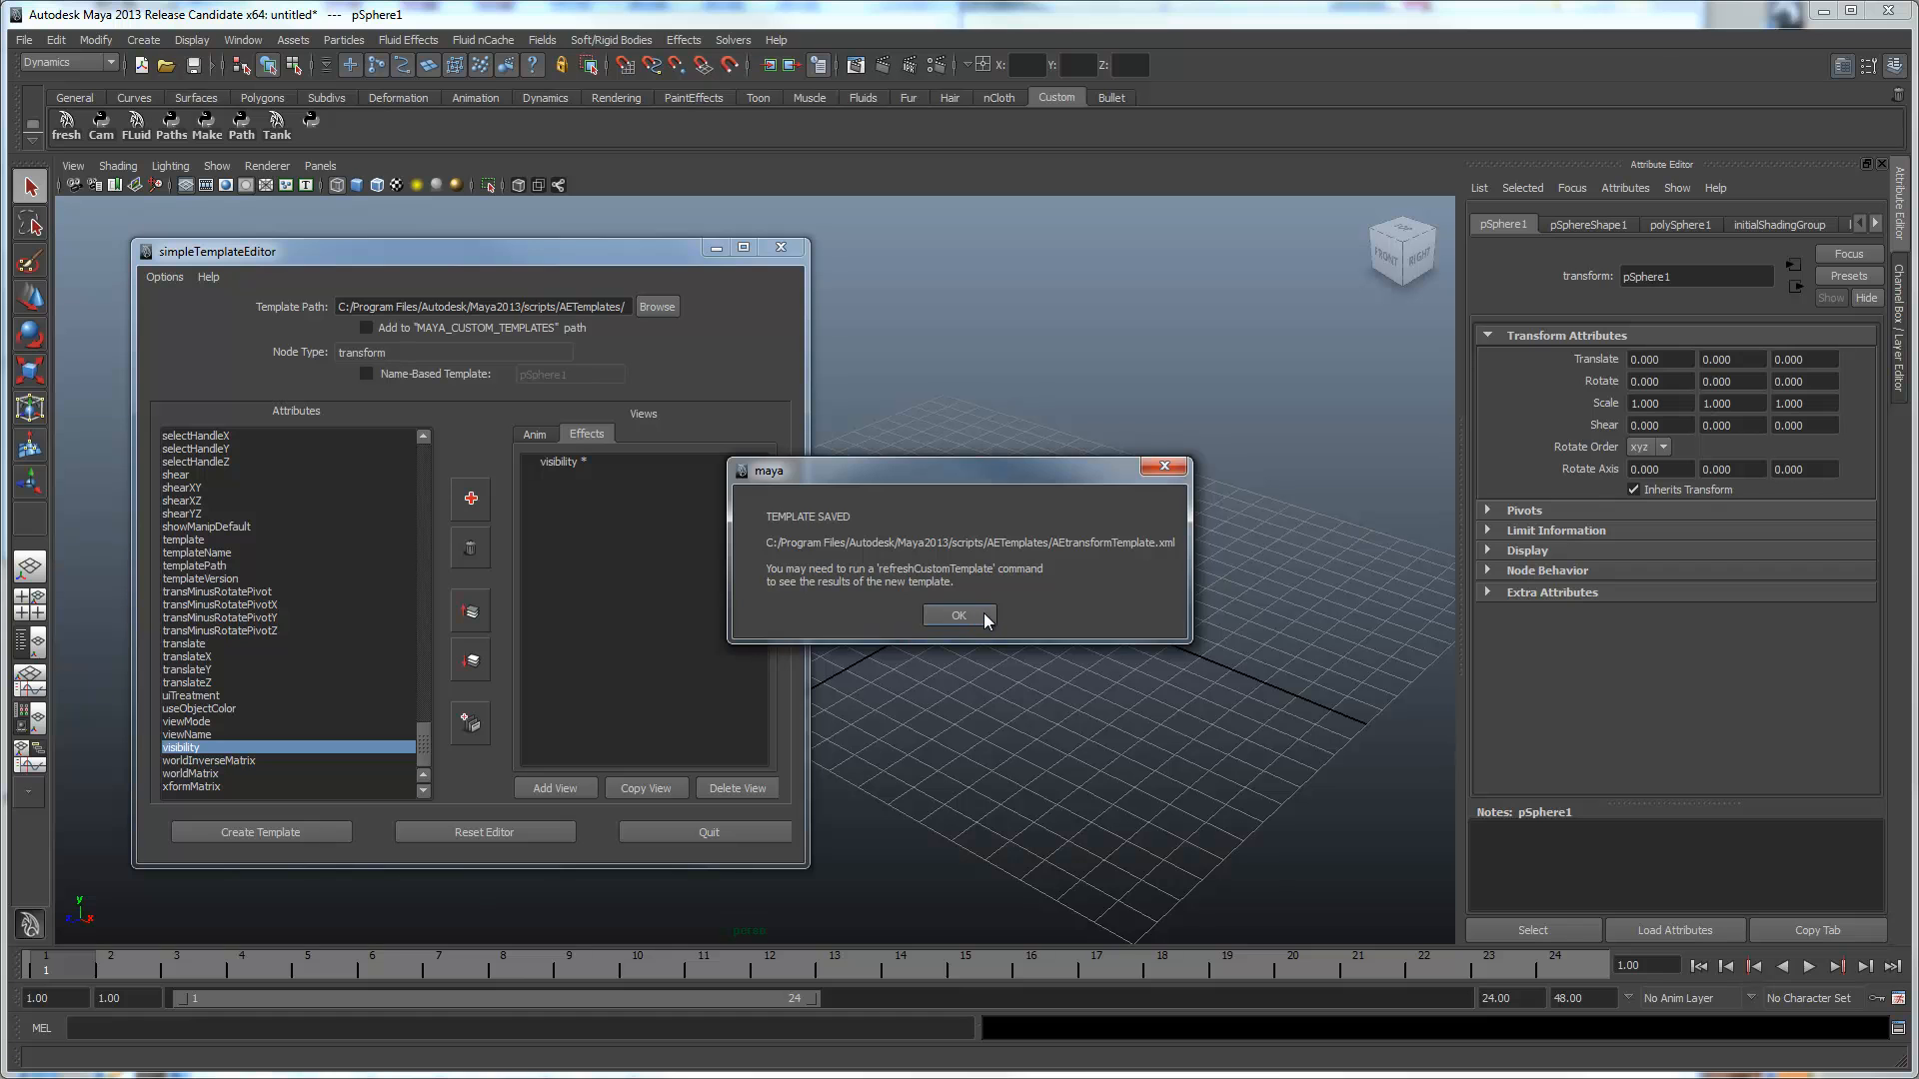
{"action": "left_click", "coordinate": [957, 614]}
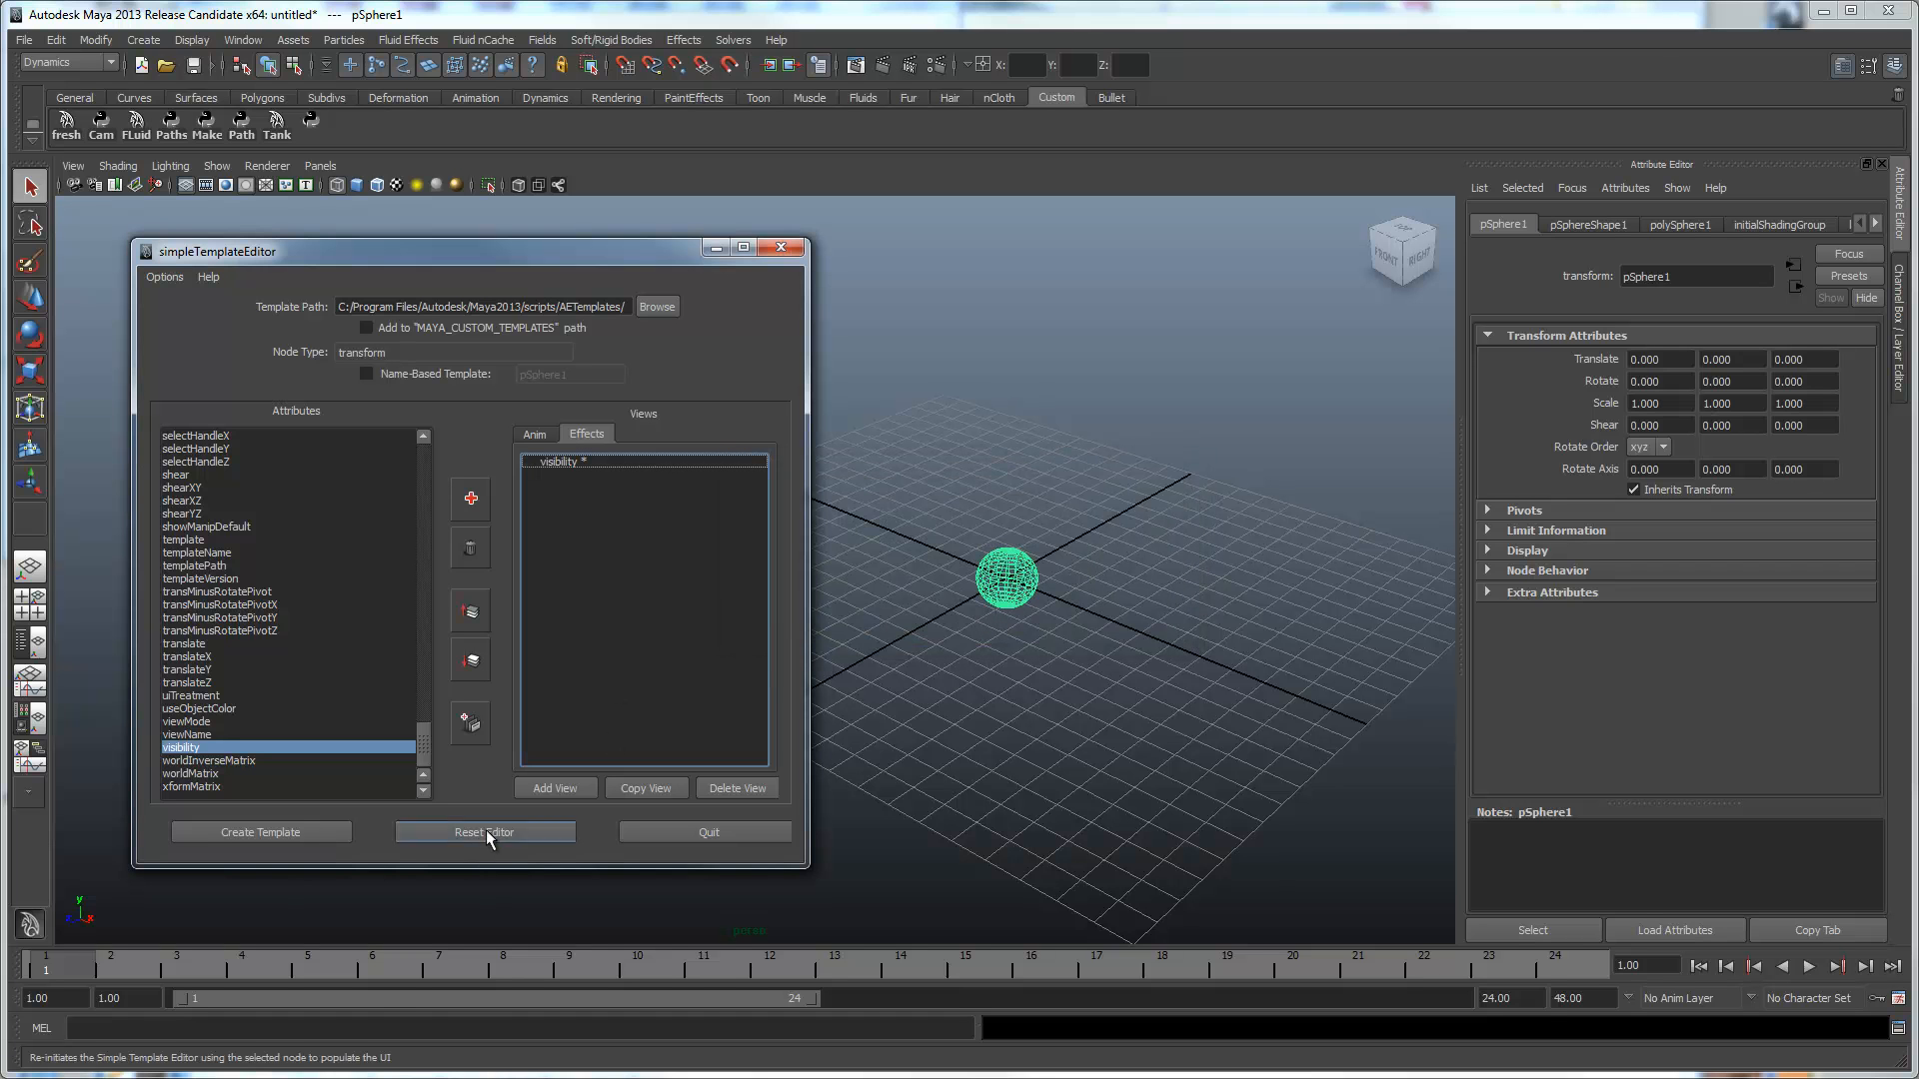
{"action": "left_click", "coordinate": [483, 831]}
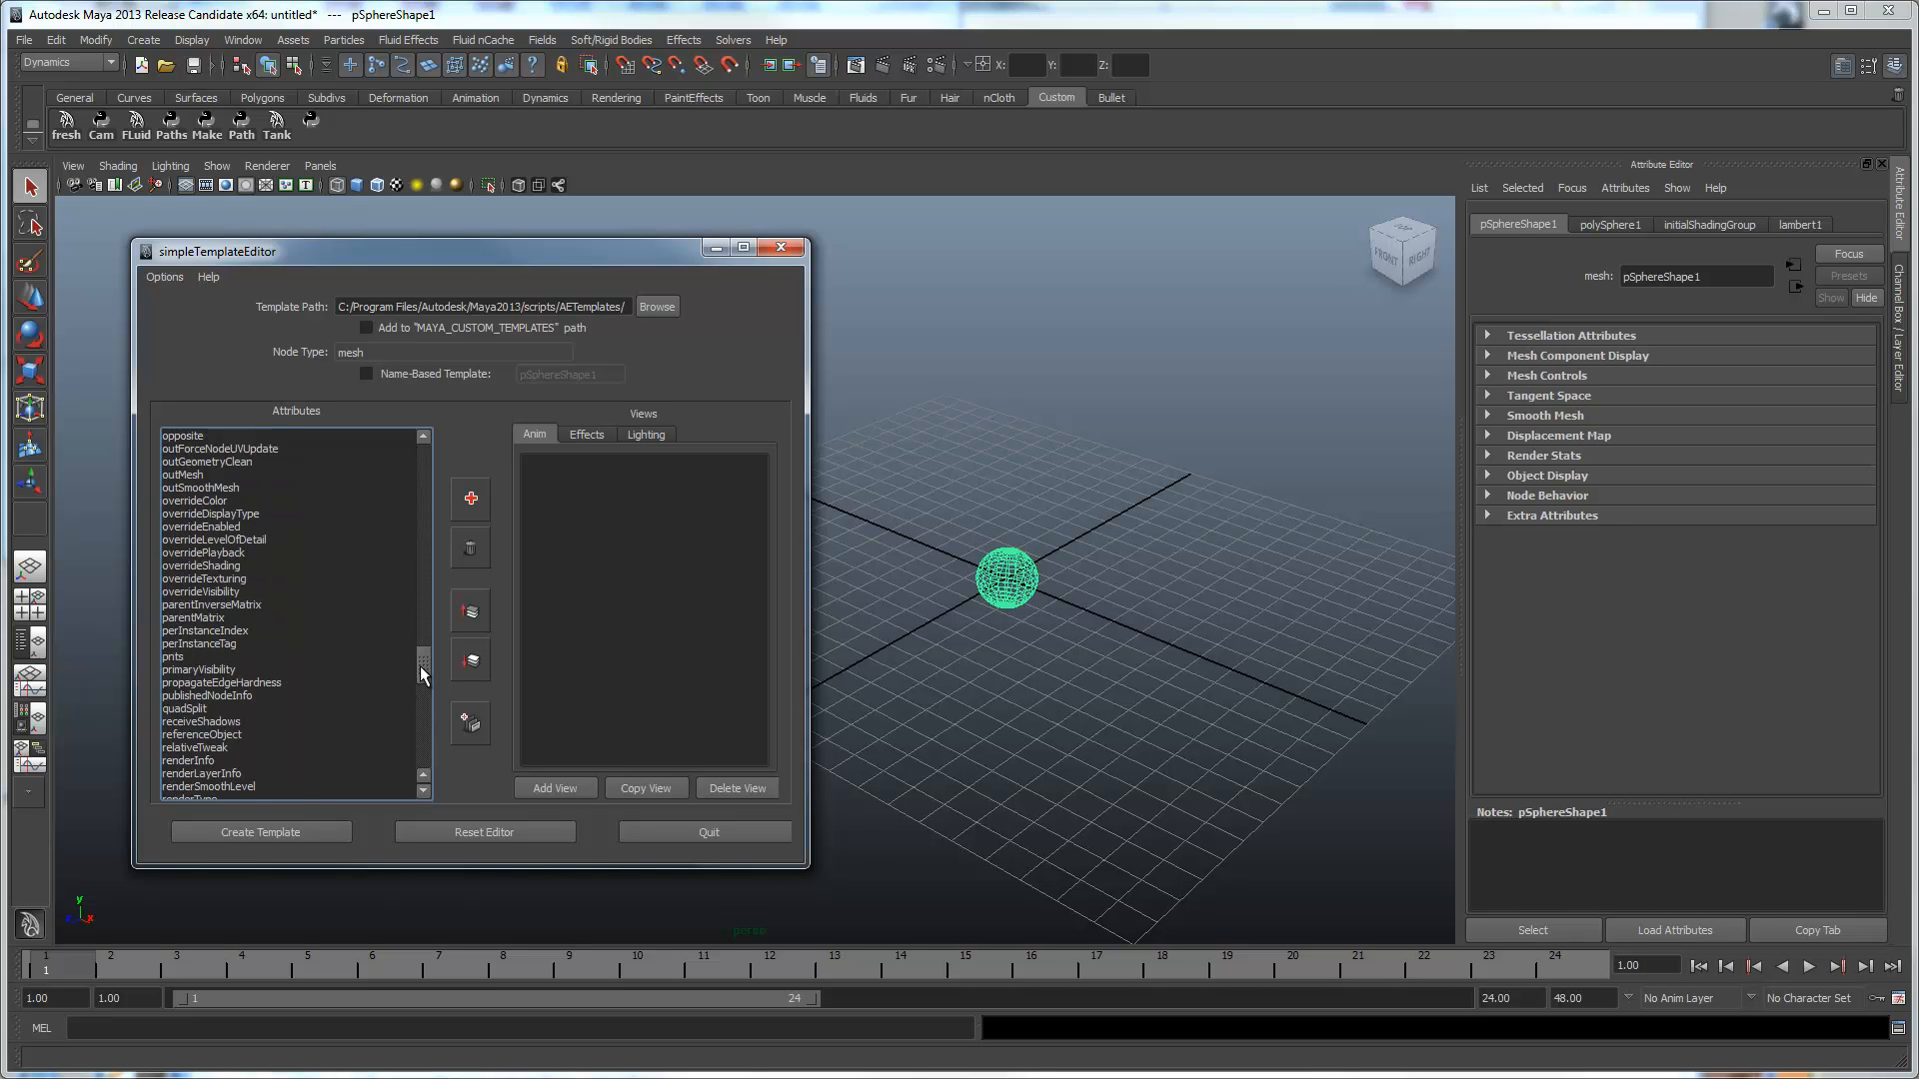
Add maxTriangles to the mesh template's Anim and Effects views.
{"action": "scroll", "scroll_direction": "down", "scroll_amount": 3}
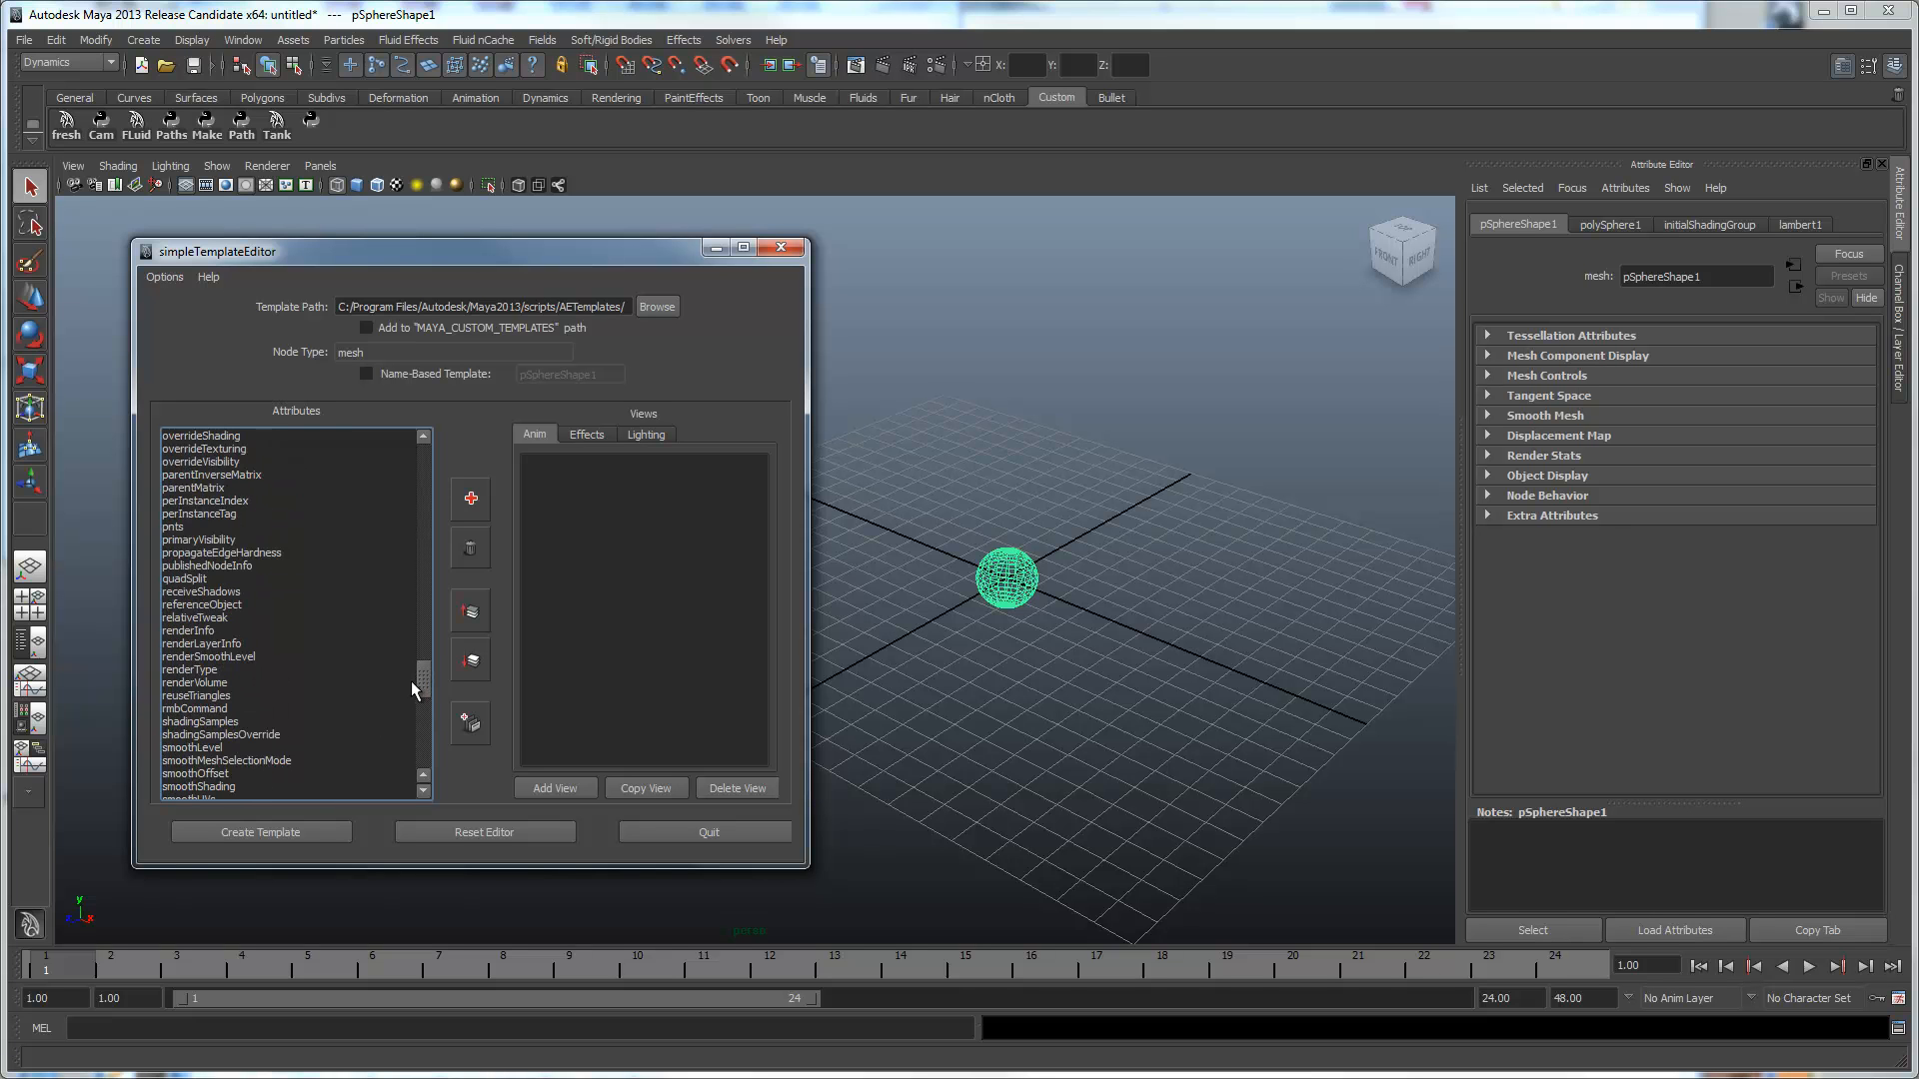
{"action": "left_click", "coordinate": [208, 566]}
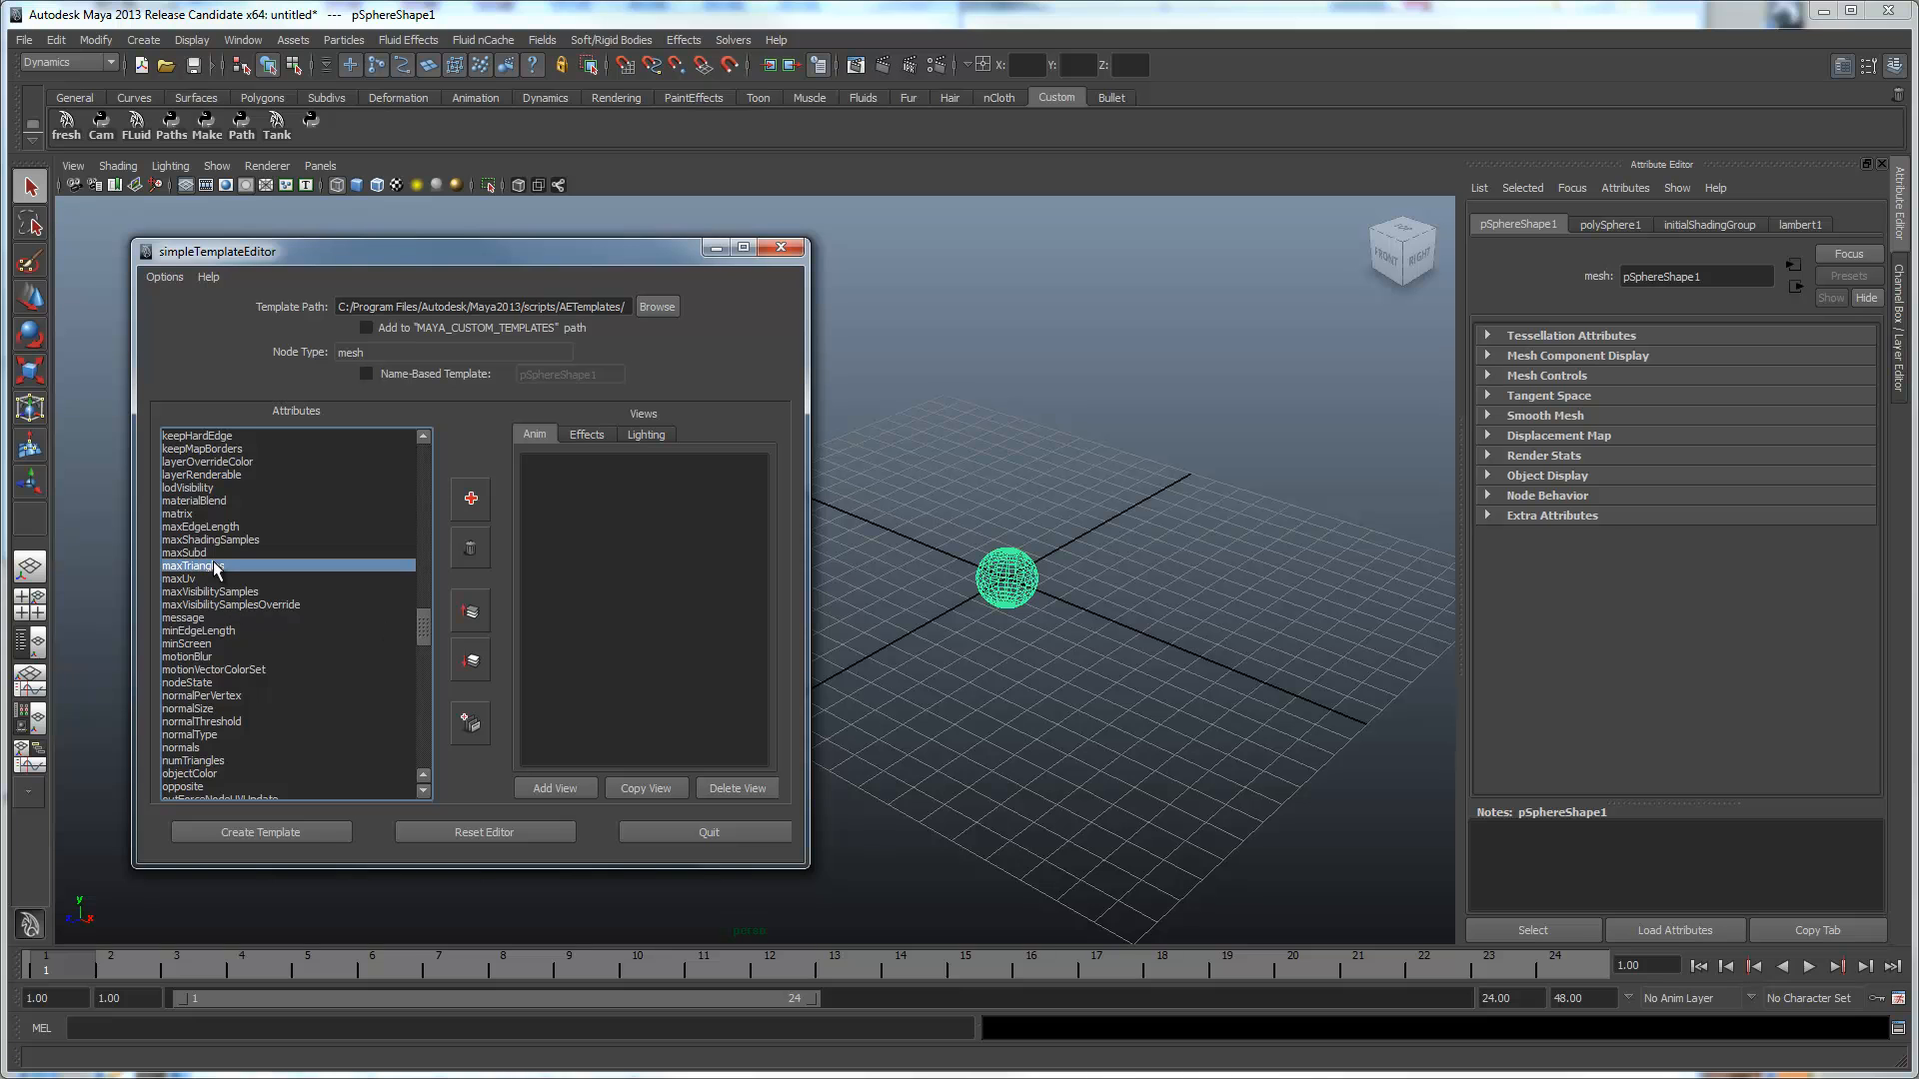
{"action": "left_click", "coordinate": [470, 498]}
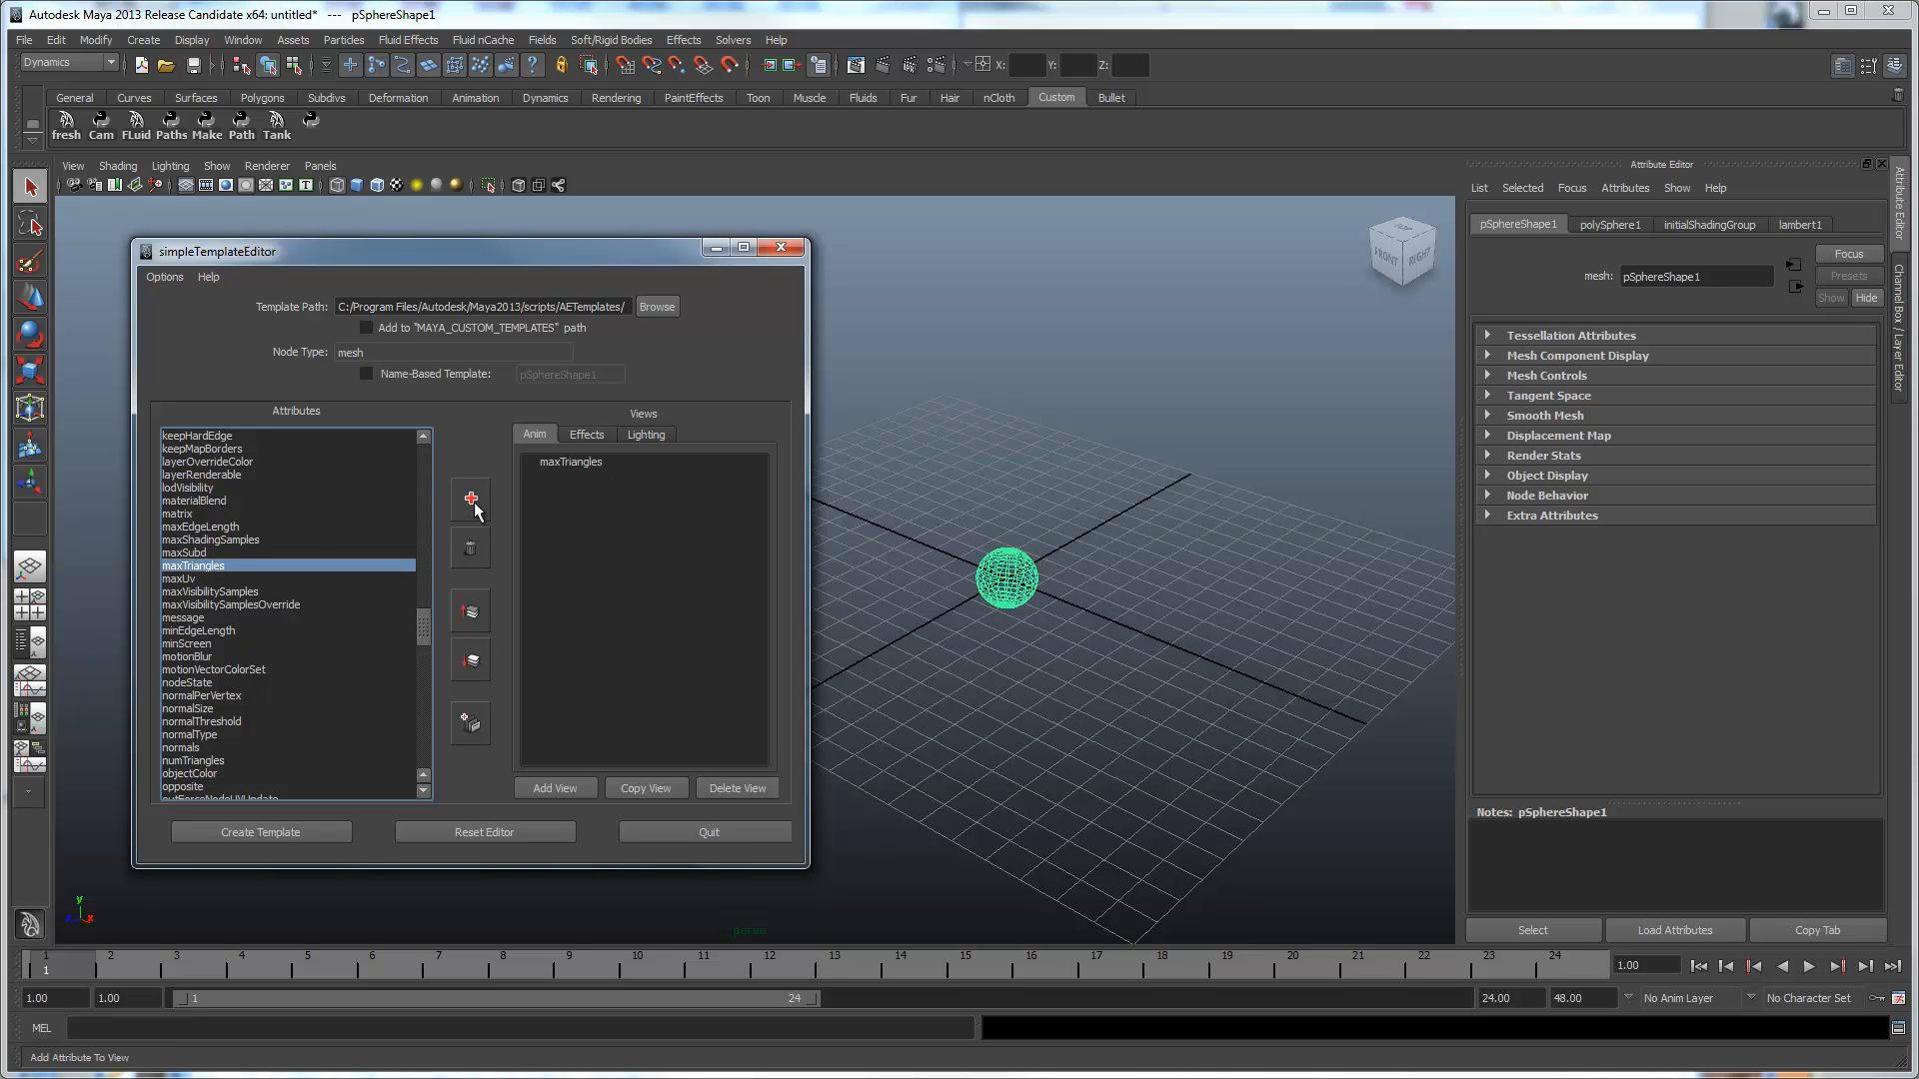
{"action": "left_click", "coordinate": [586, 434]}
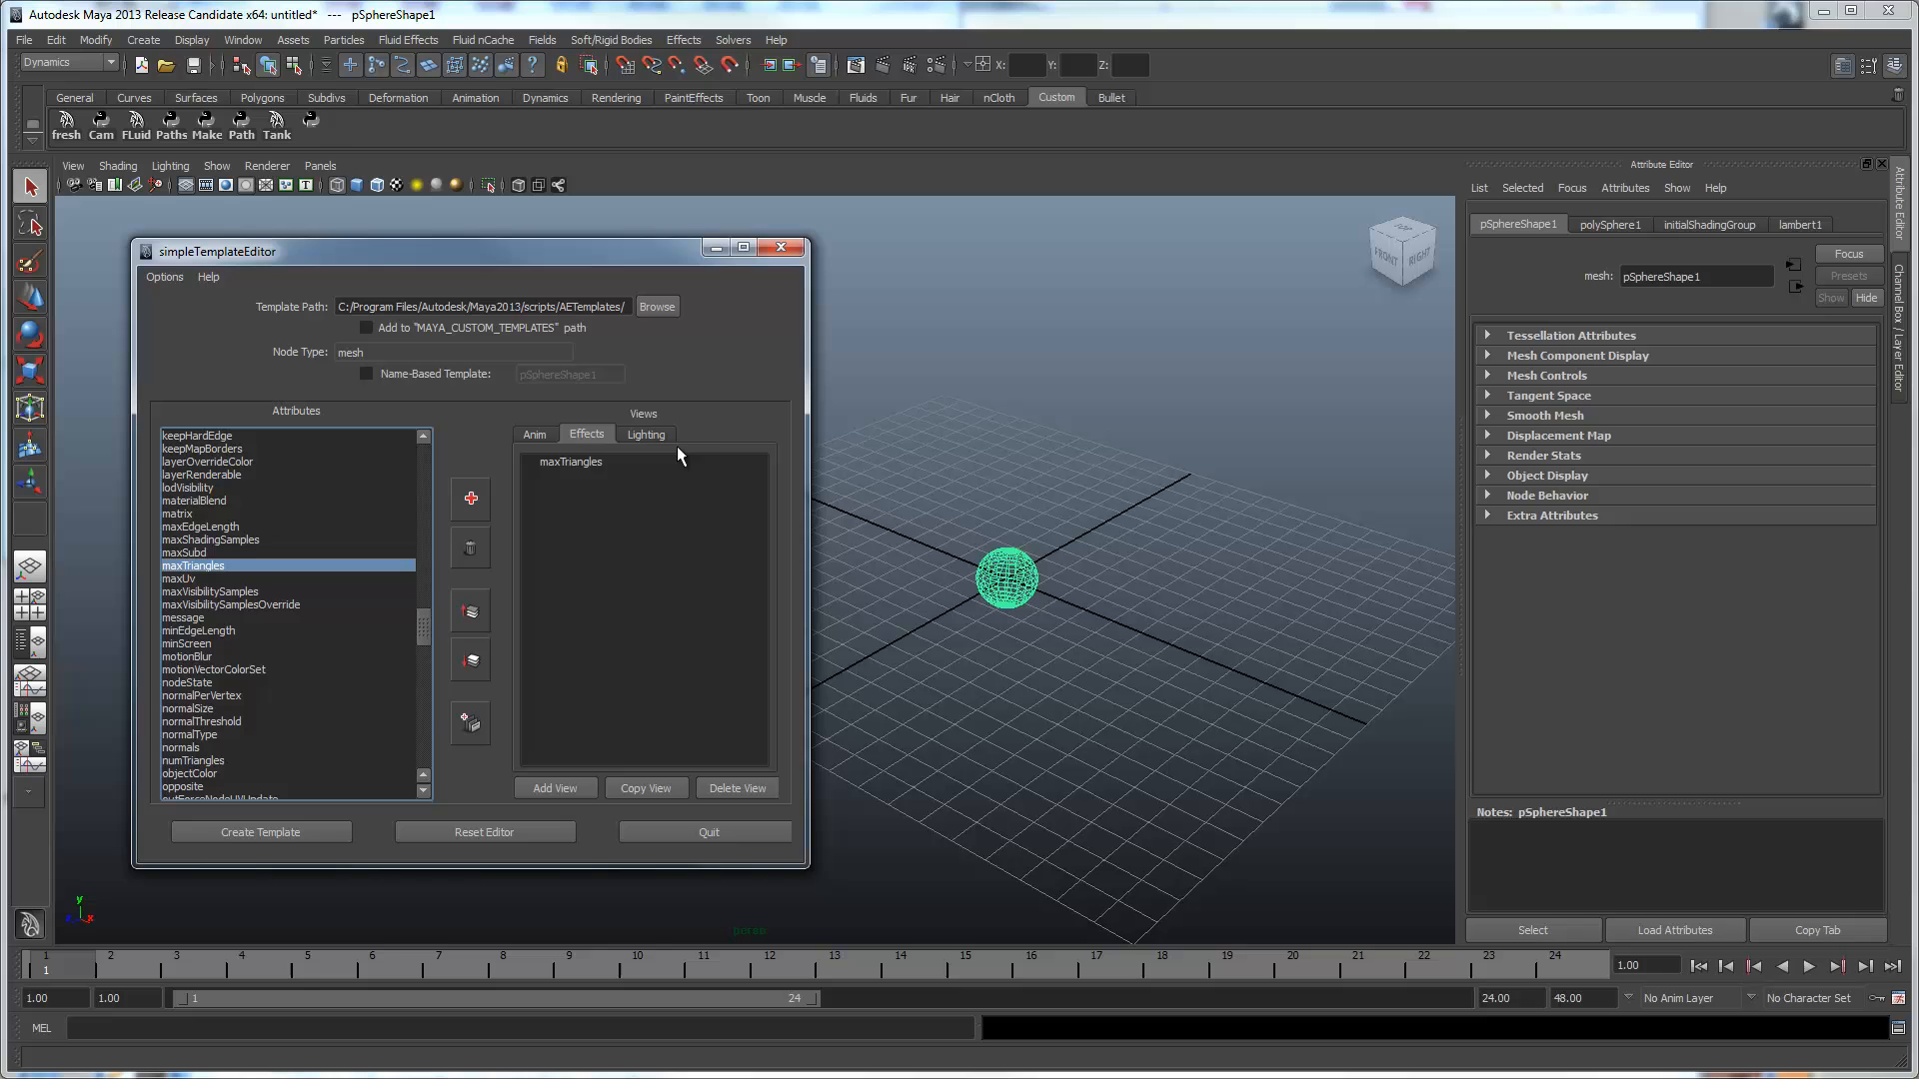
Delete the Lighting view from the mesh template, keeping Anim and Effects.
{"action": "left_click", "coordinate": [736, 787]}
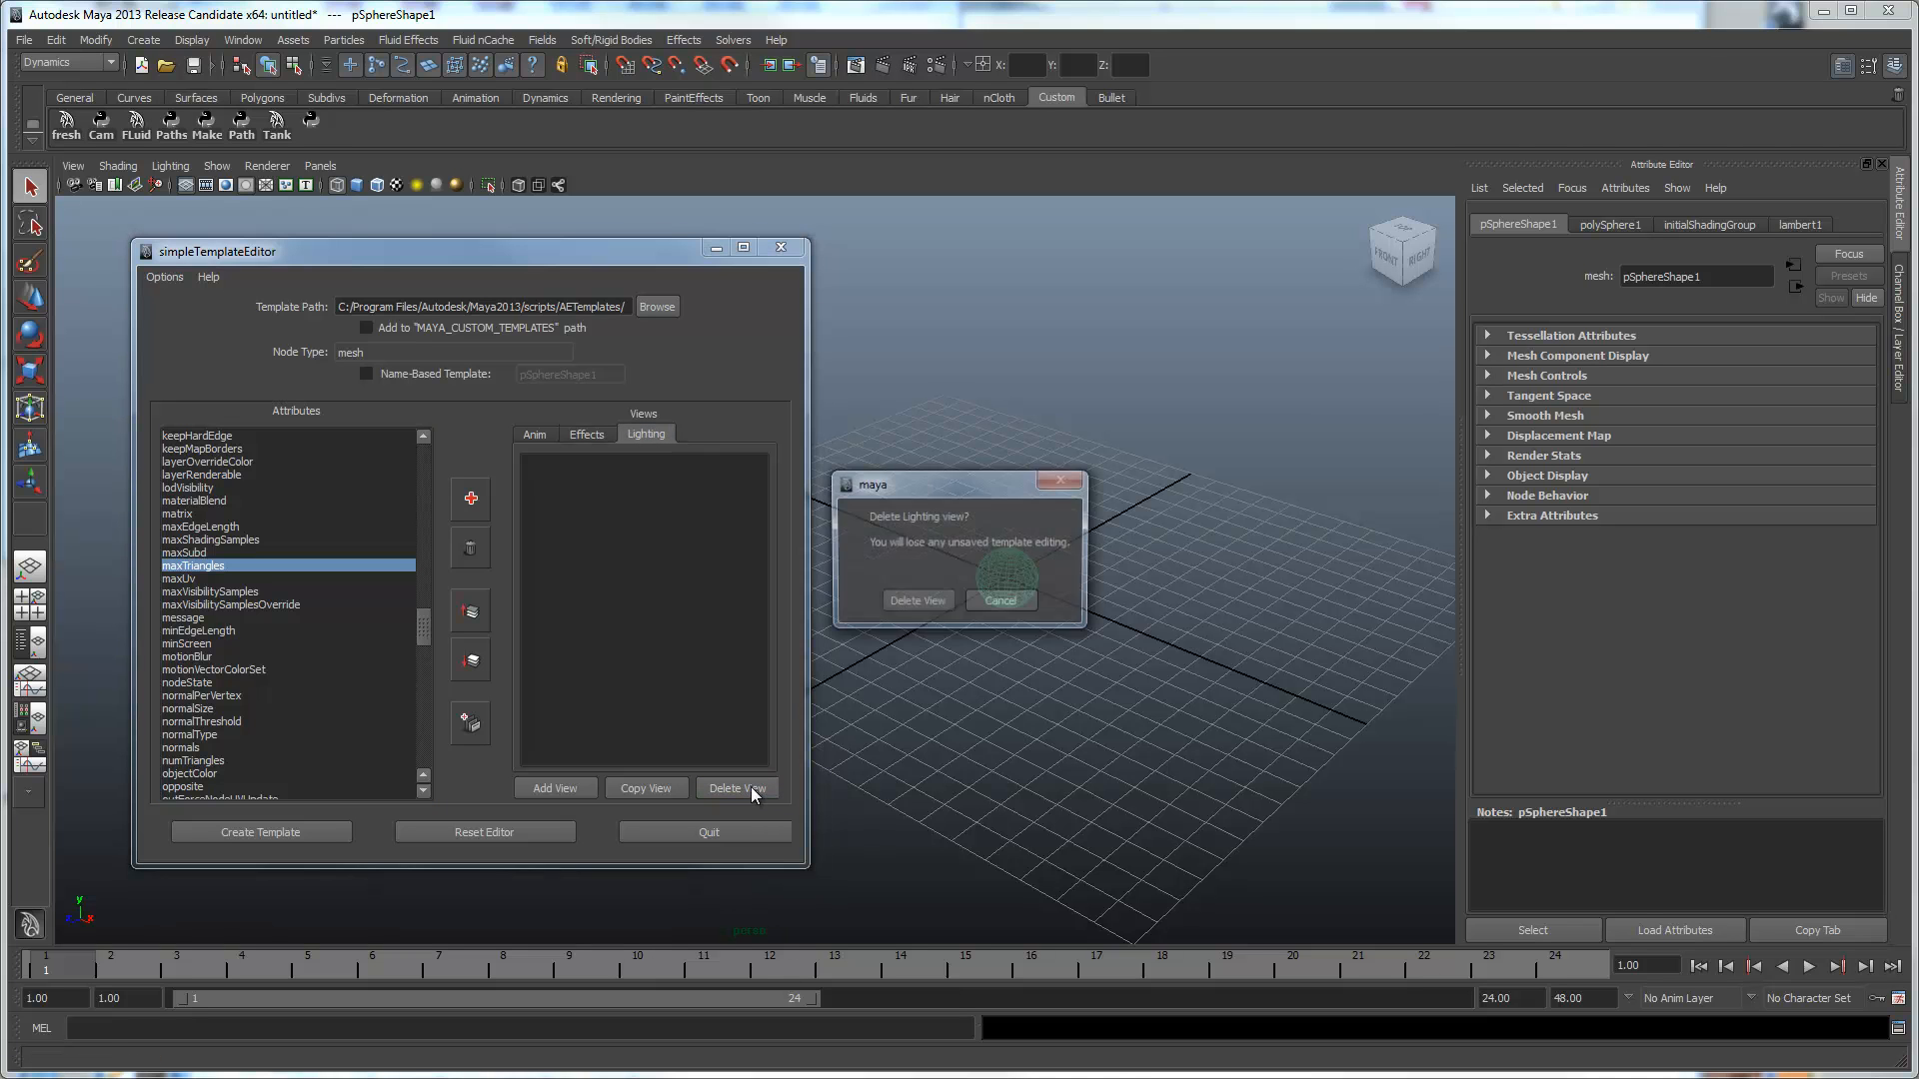
{"action": "left_click", "coordinate": [915, 599]}
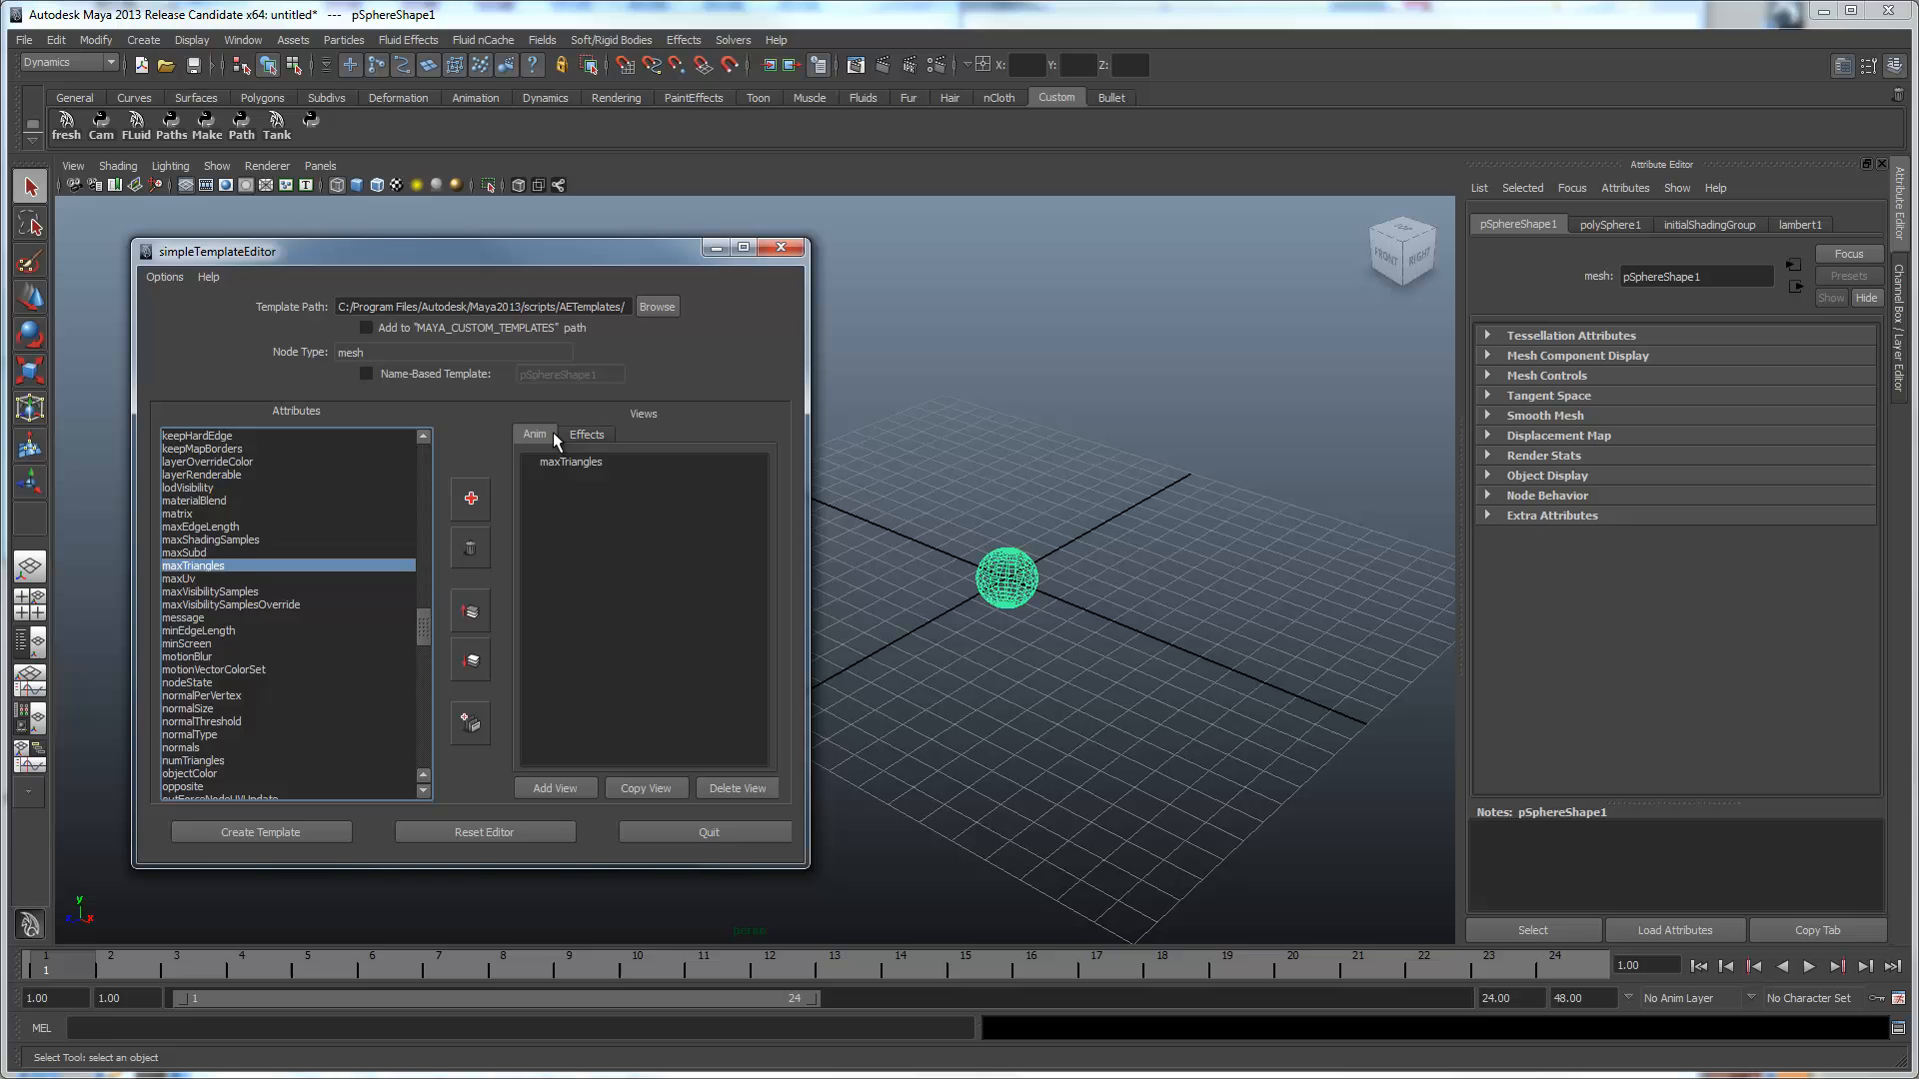
{"action": "left_click", "coordinate": [586, 433]}
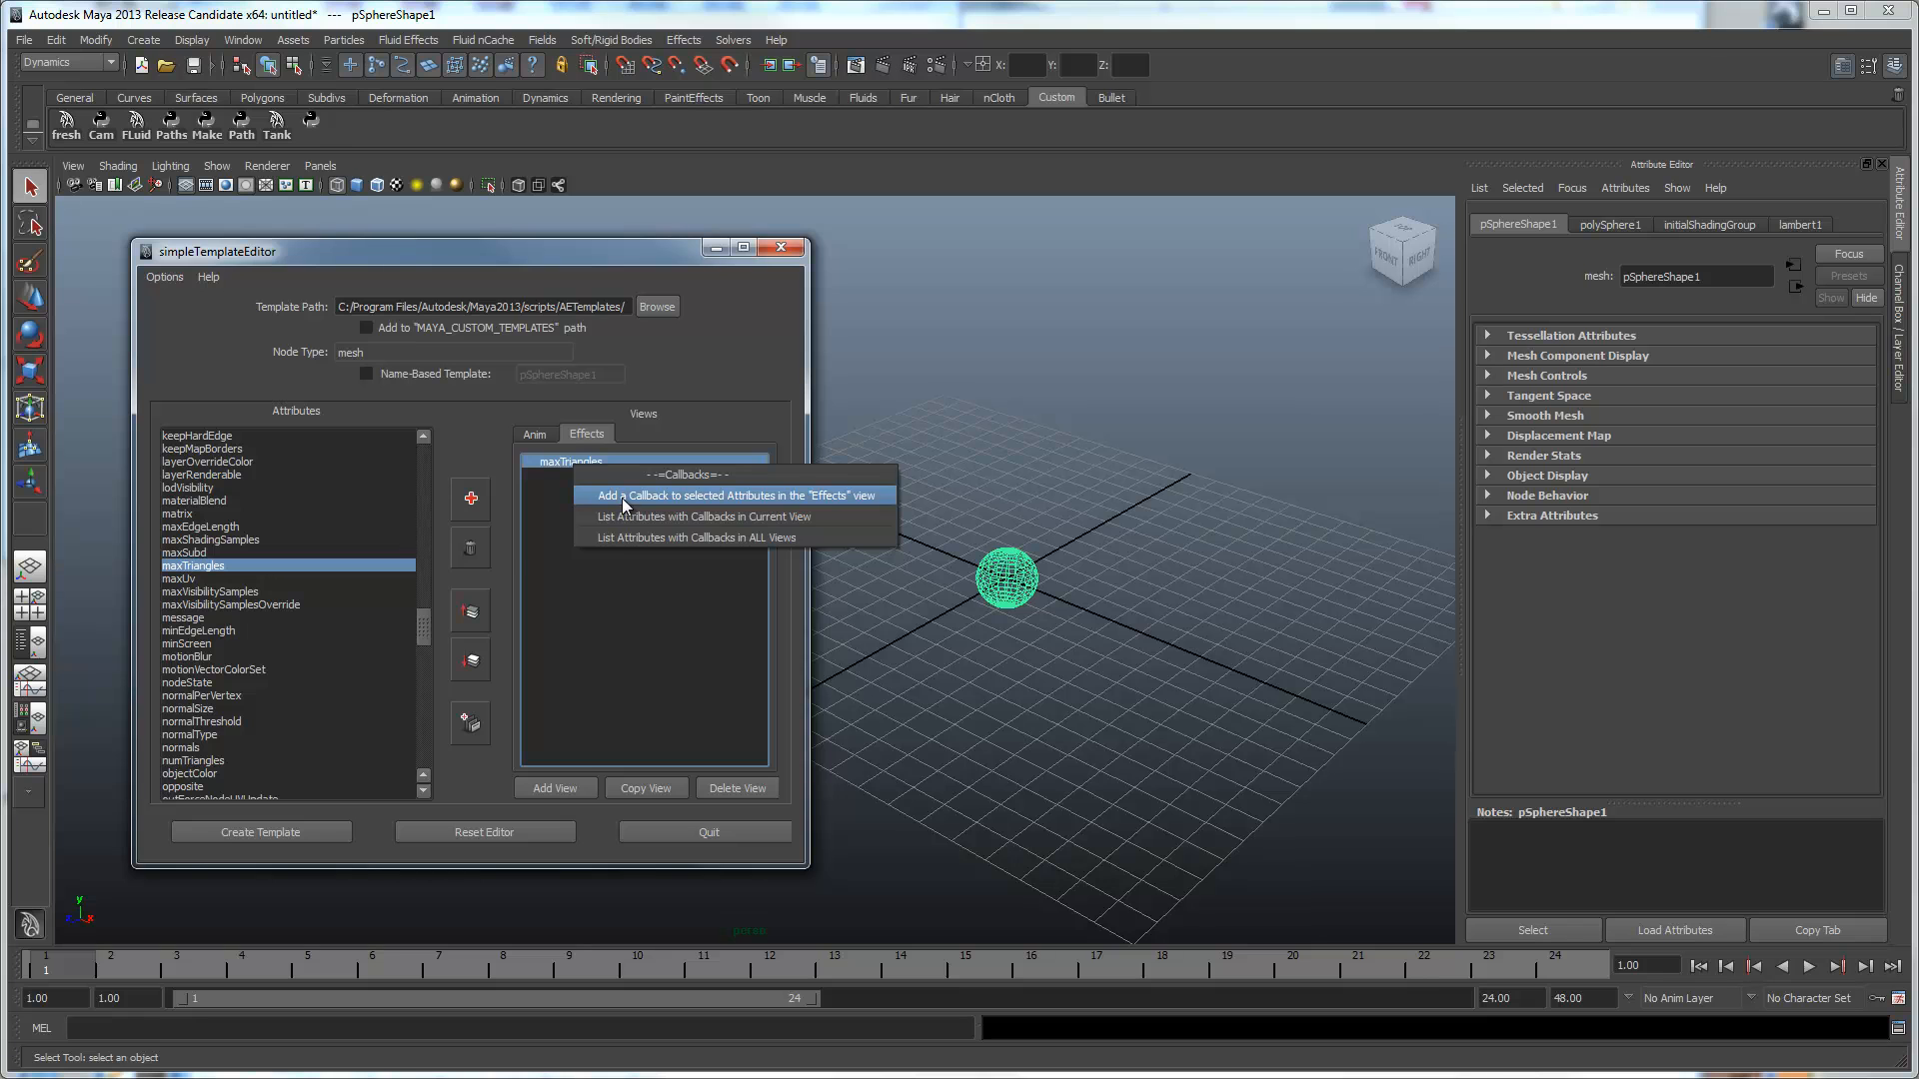
Attach py.AEaddFloatSlider.AEaddFloatSliderModule as the callback for maxTriangles in Effects.
{"action": "left_click", "coordinate": [733, 493]}
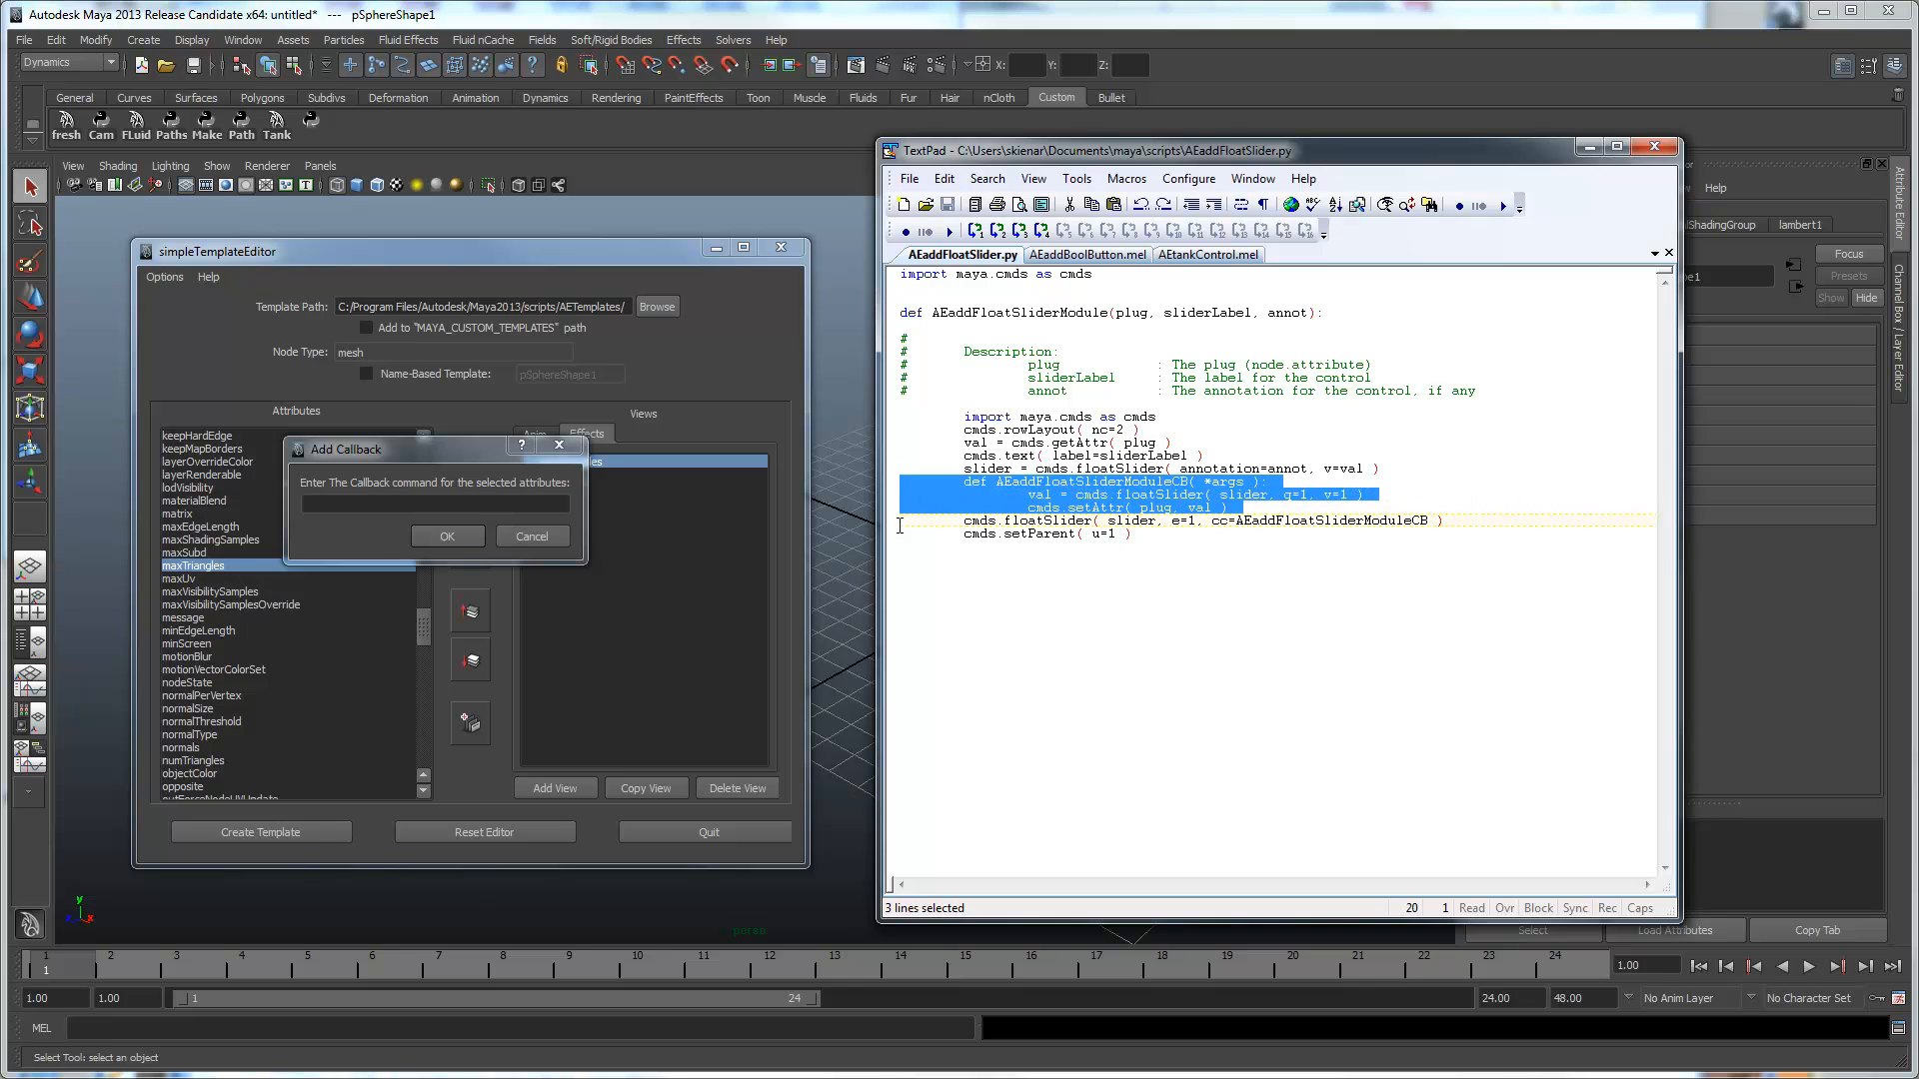
{"action": "mouse_move", "coordinate": [1101, 505]}
{"action": "type", "text": "py"}
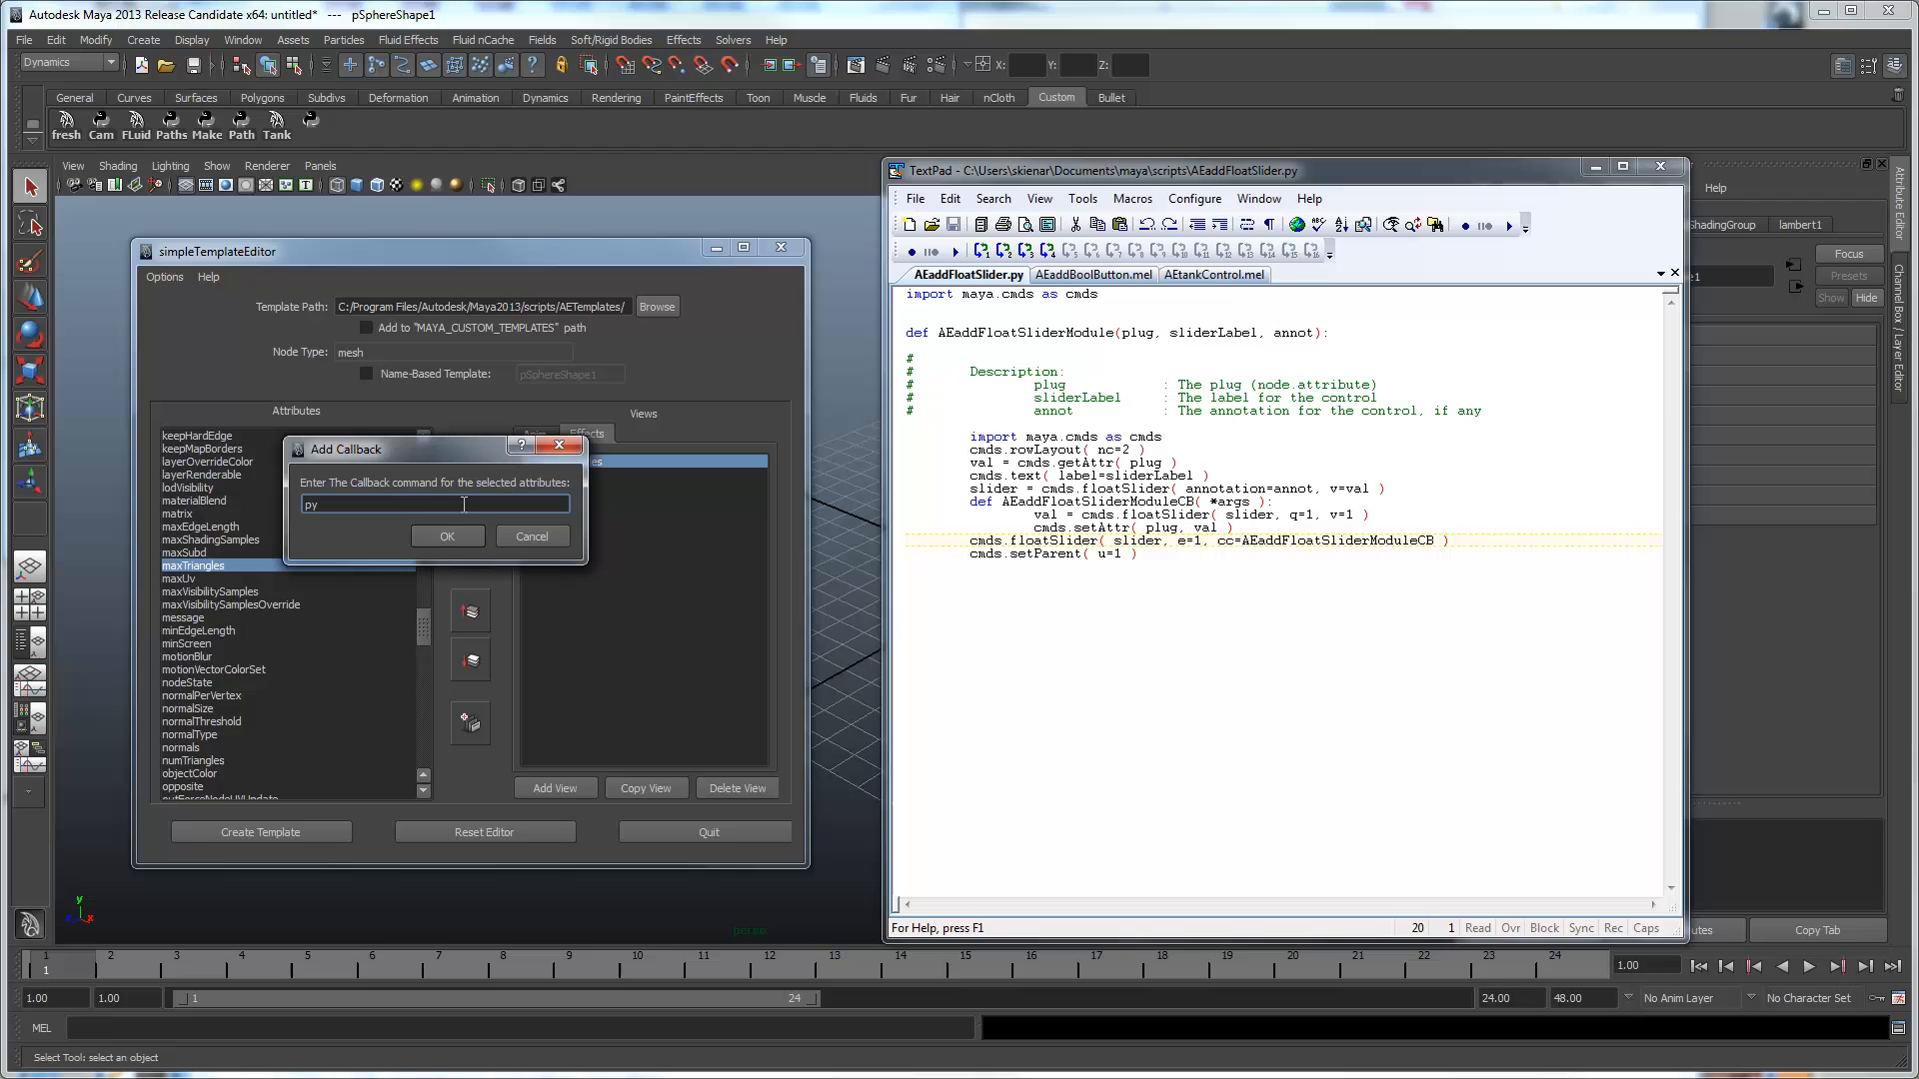
{"action": "type", "text": "."}
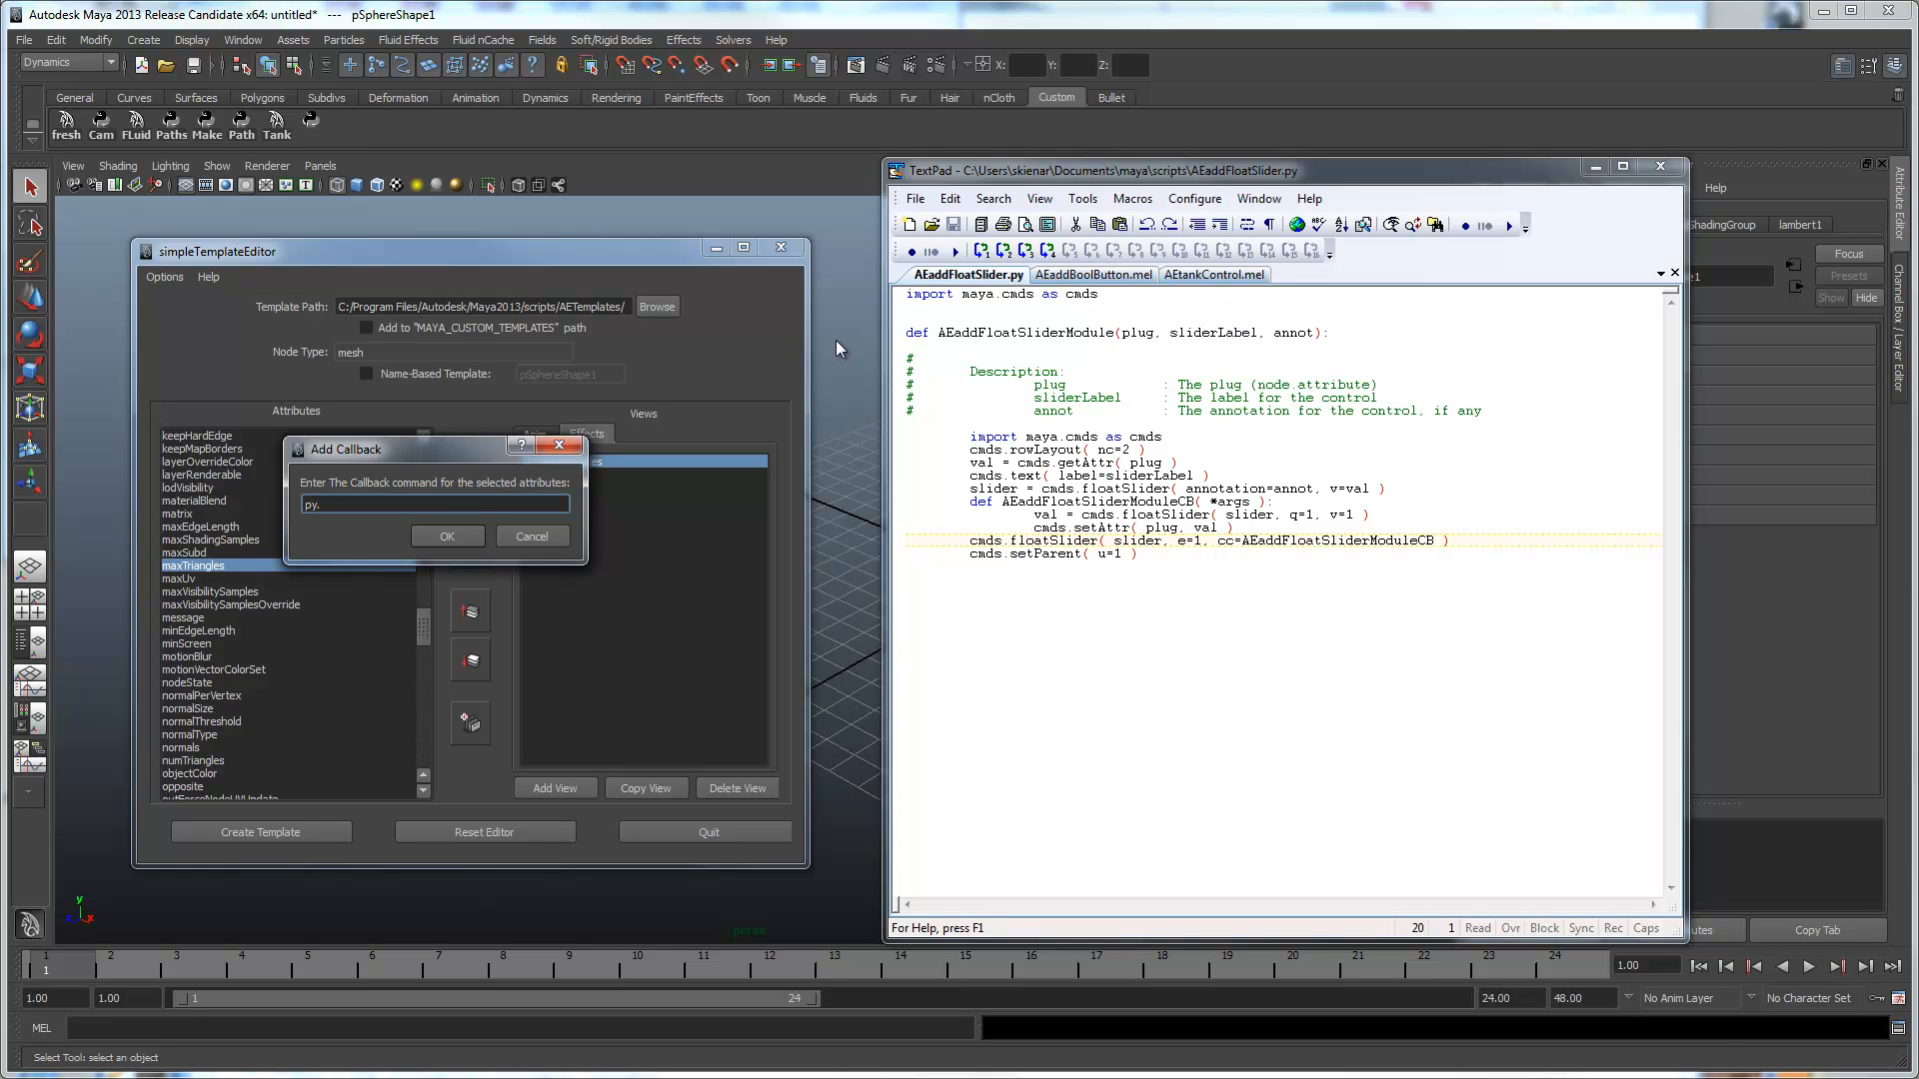
{"action": "mouse_move", "coordinate": [1225, 182]}
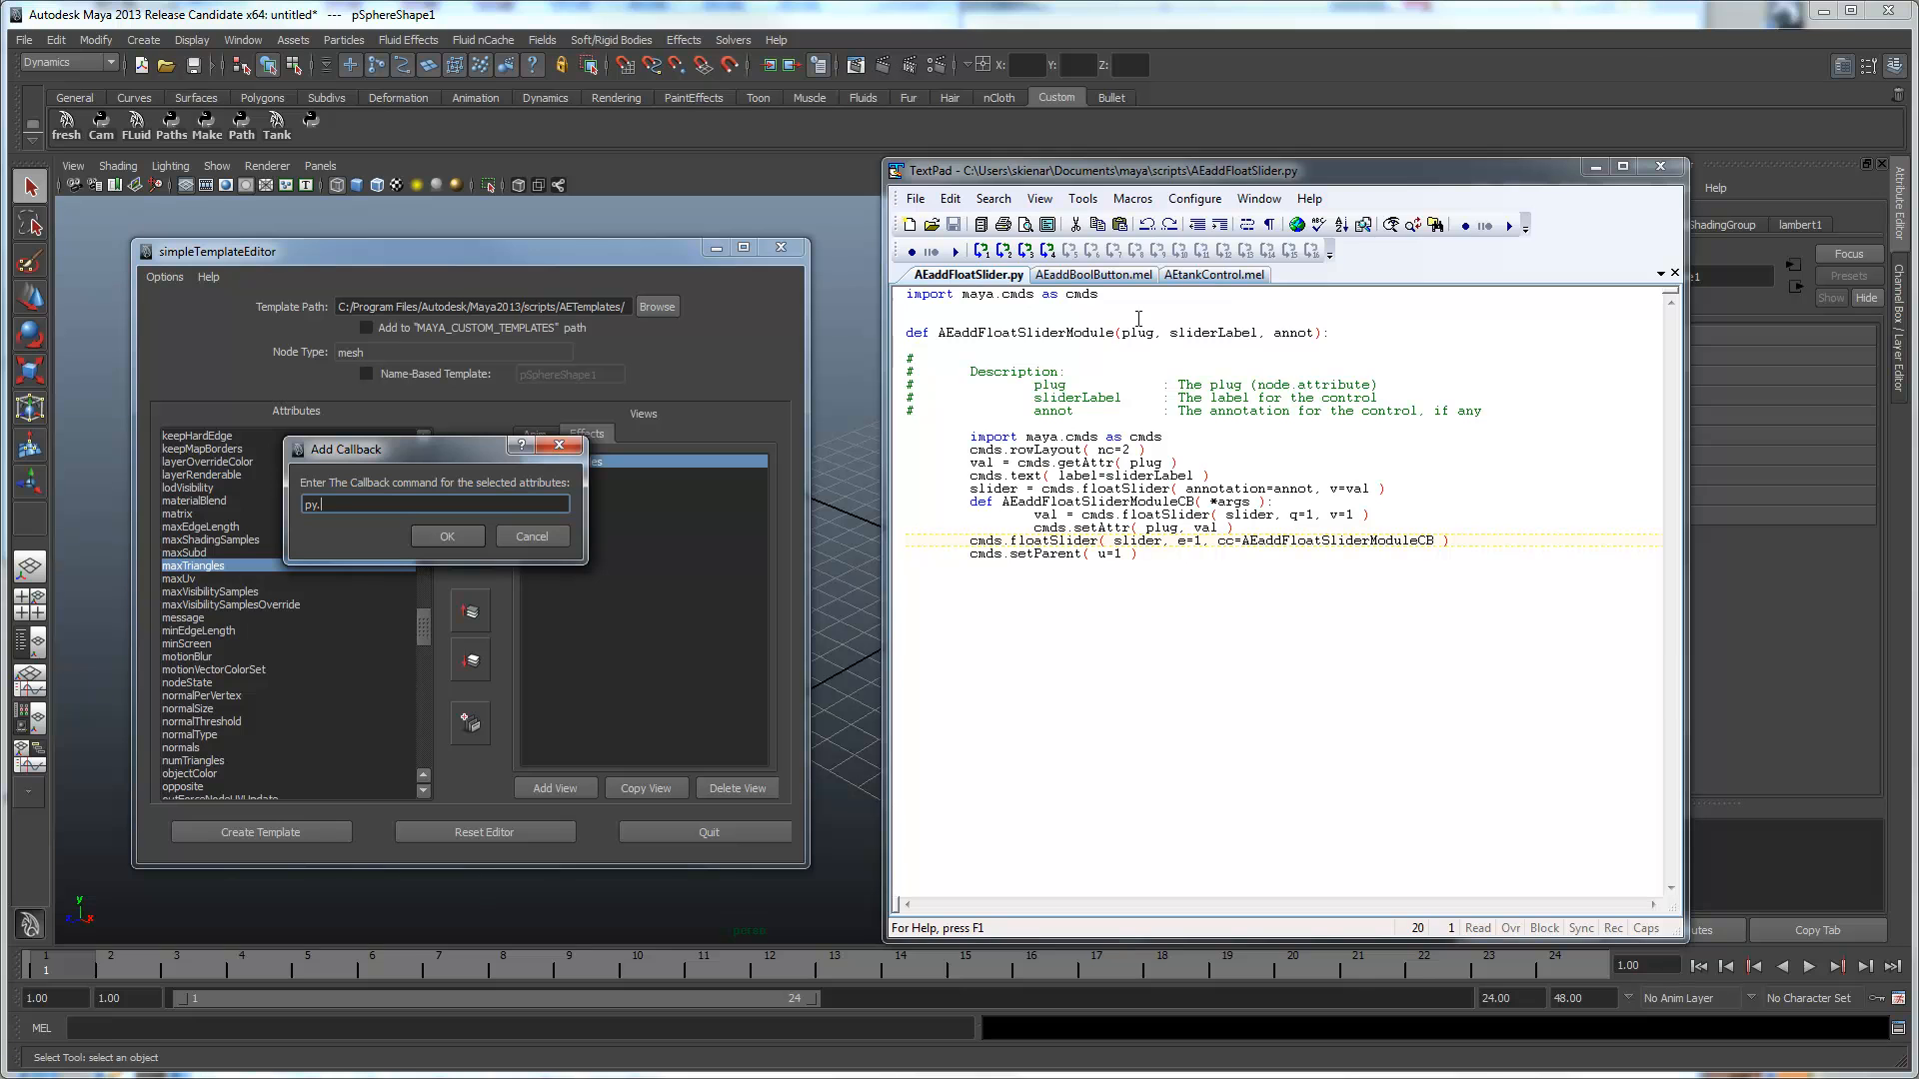
{"action": "mouse_move", "coordinate": [957, 334]}
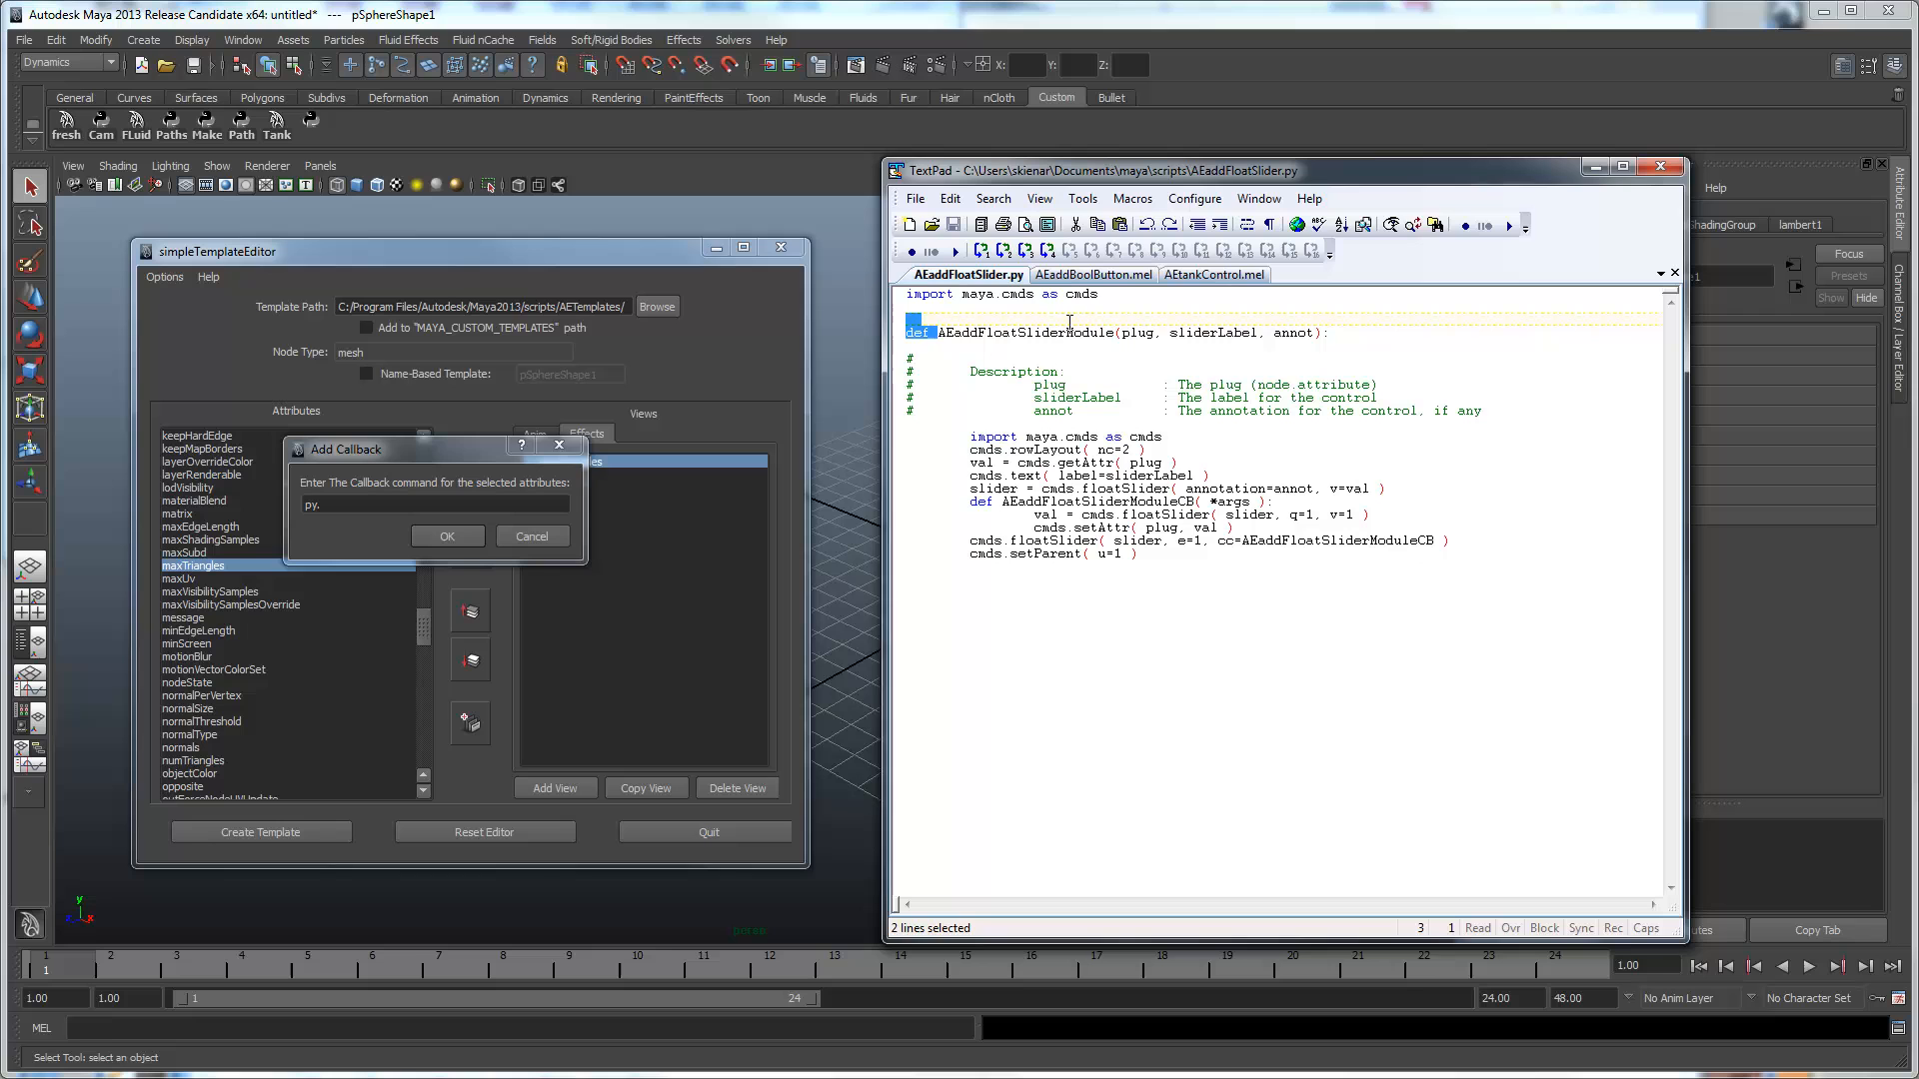
{"action": "double_click", "coordinate": [1001, 332]}
{"action": "type", "text": "AEaddFloatSlider."}
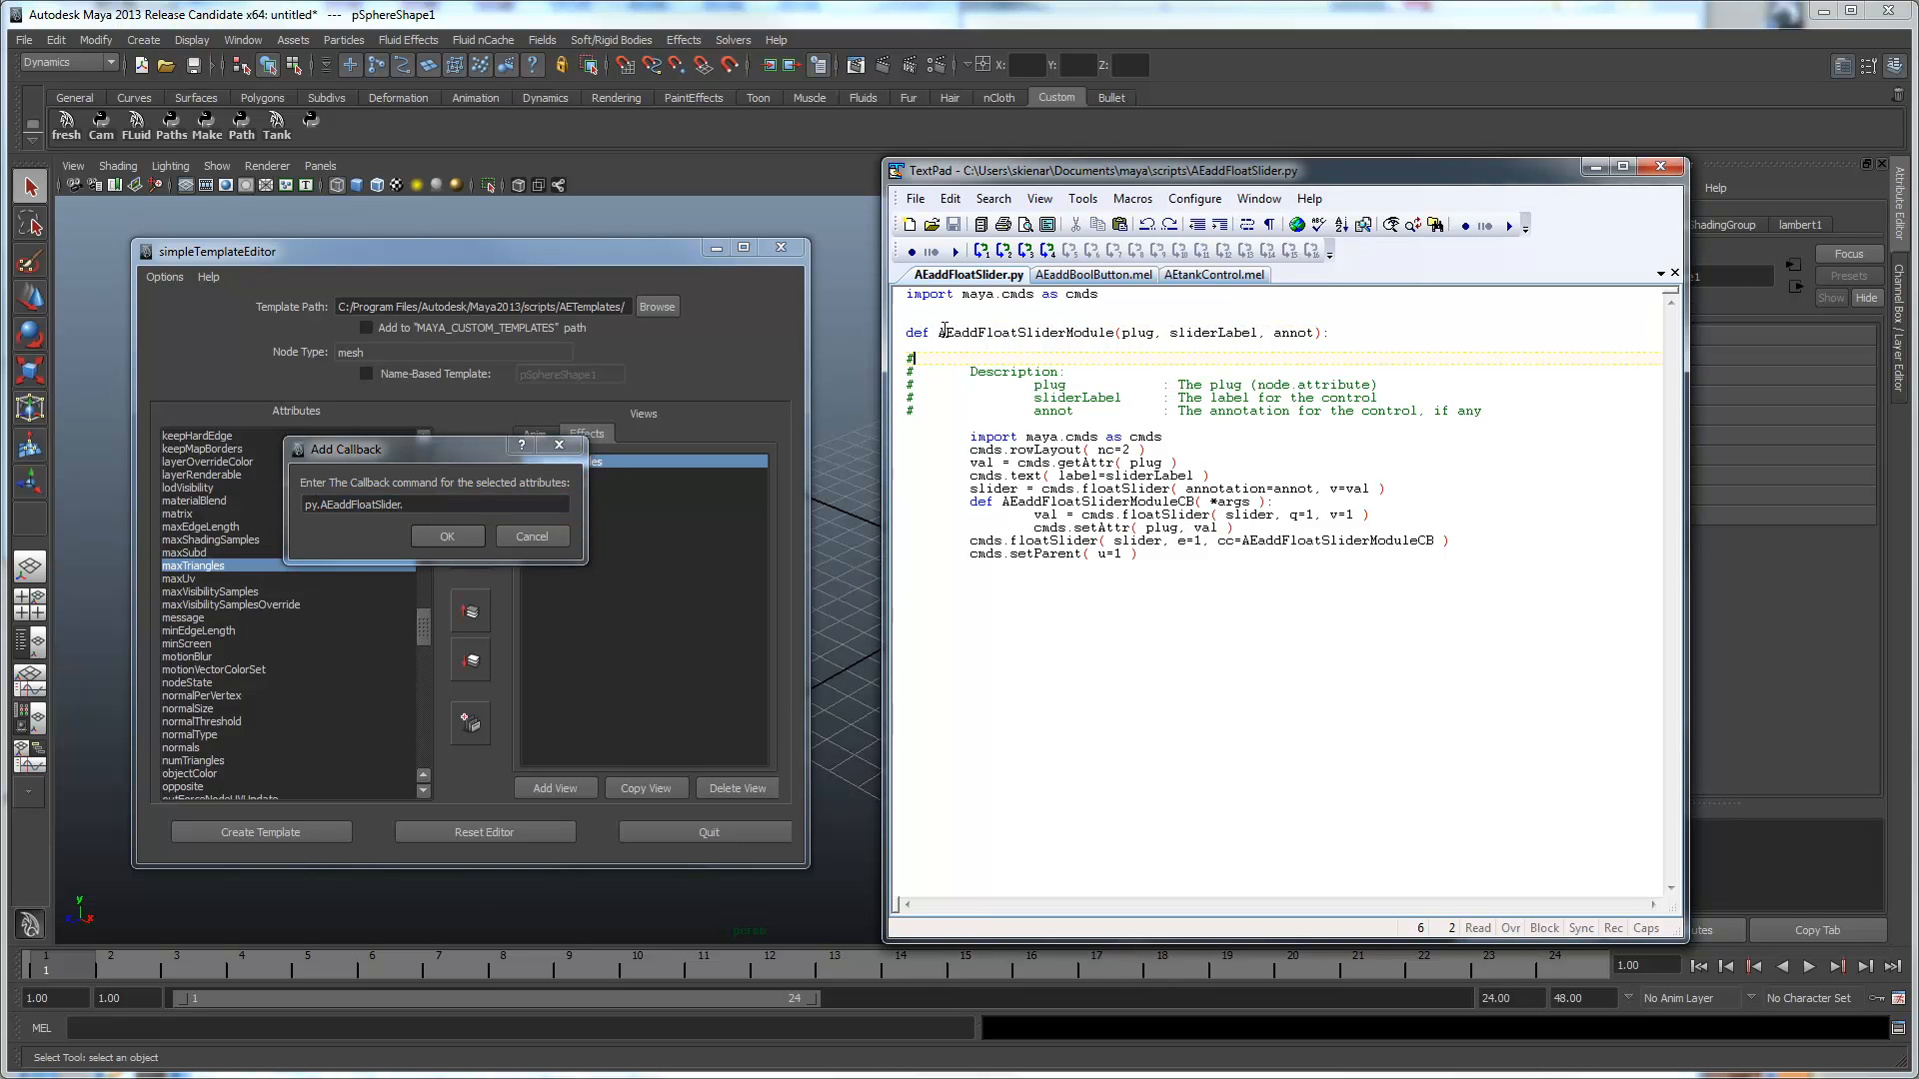
{"action": "double_click", "coordinate": [1023, 331]}
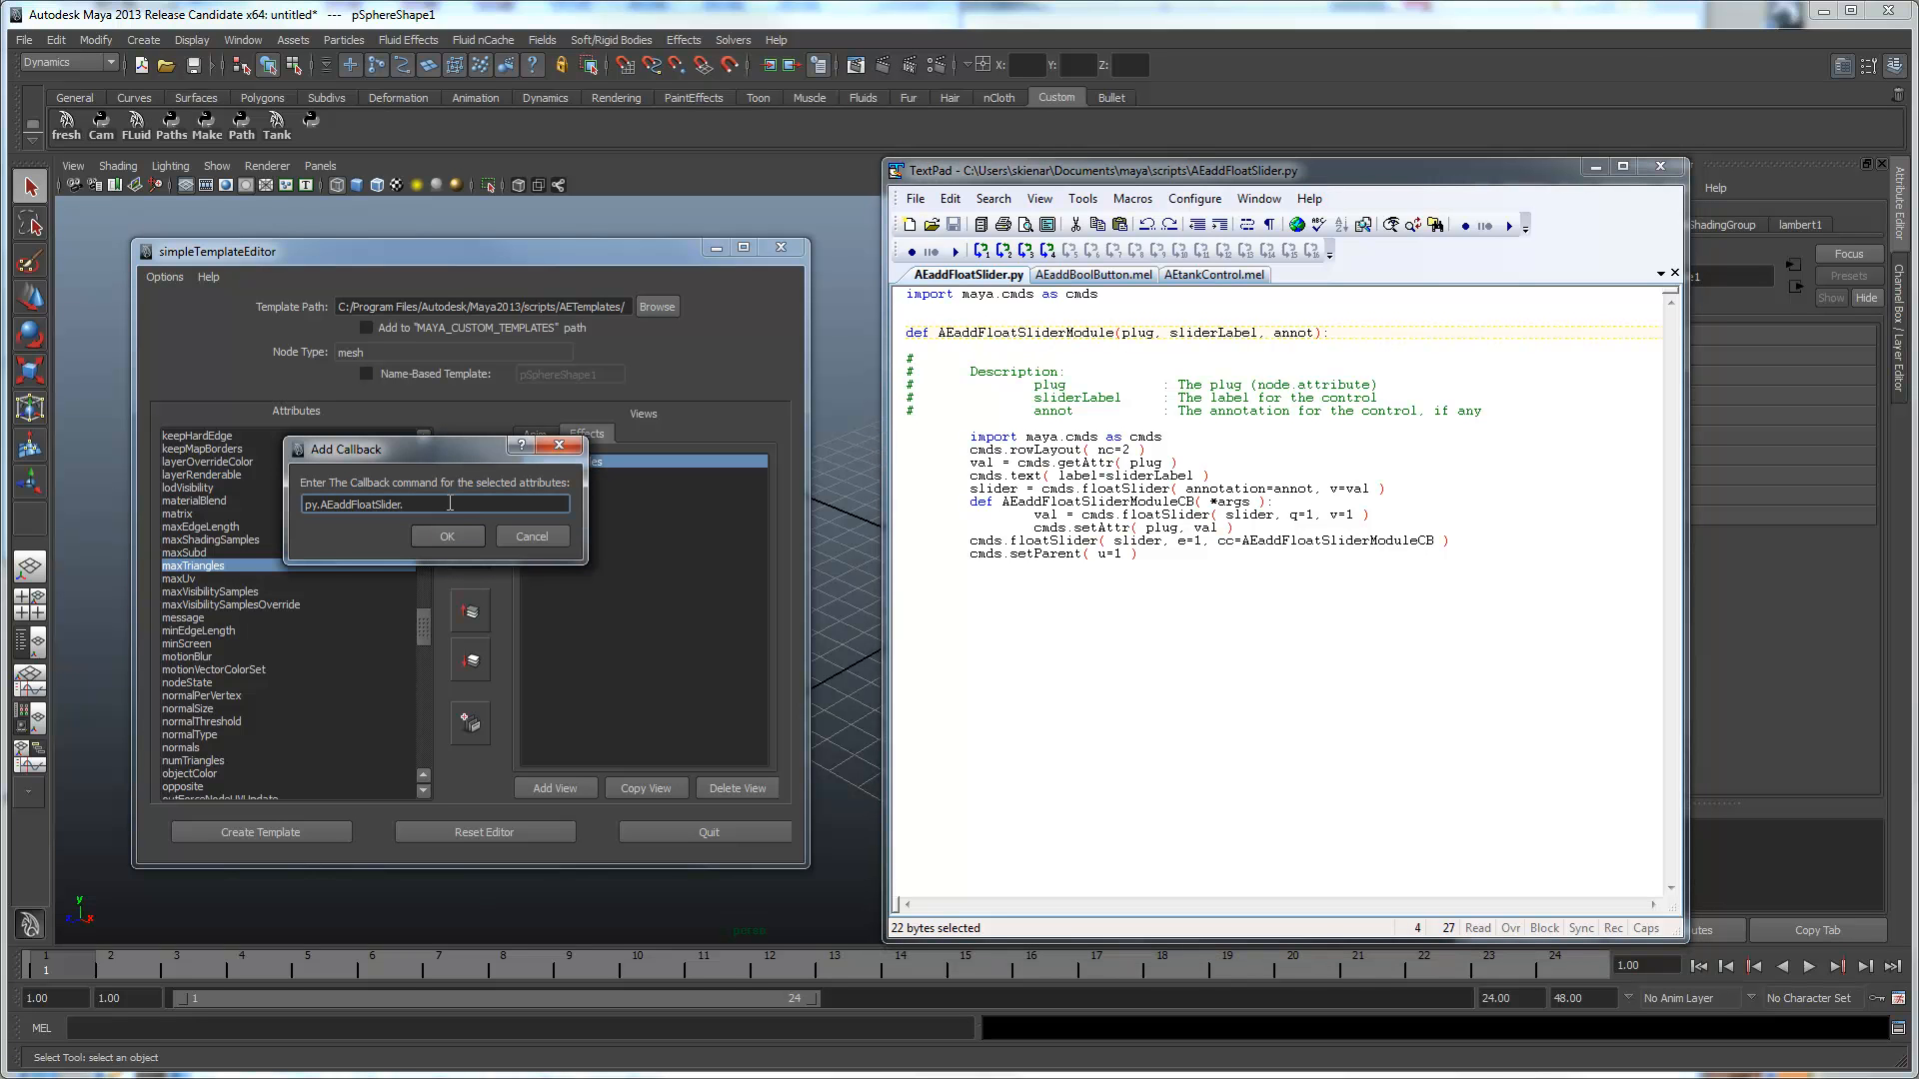
{"action": "type", "text": "AEaddFloatSliderModule"}
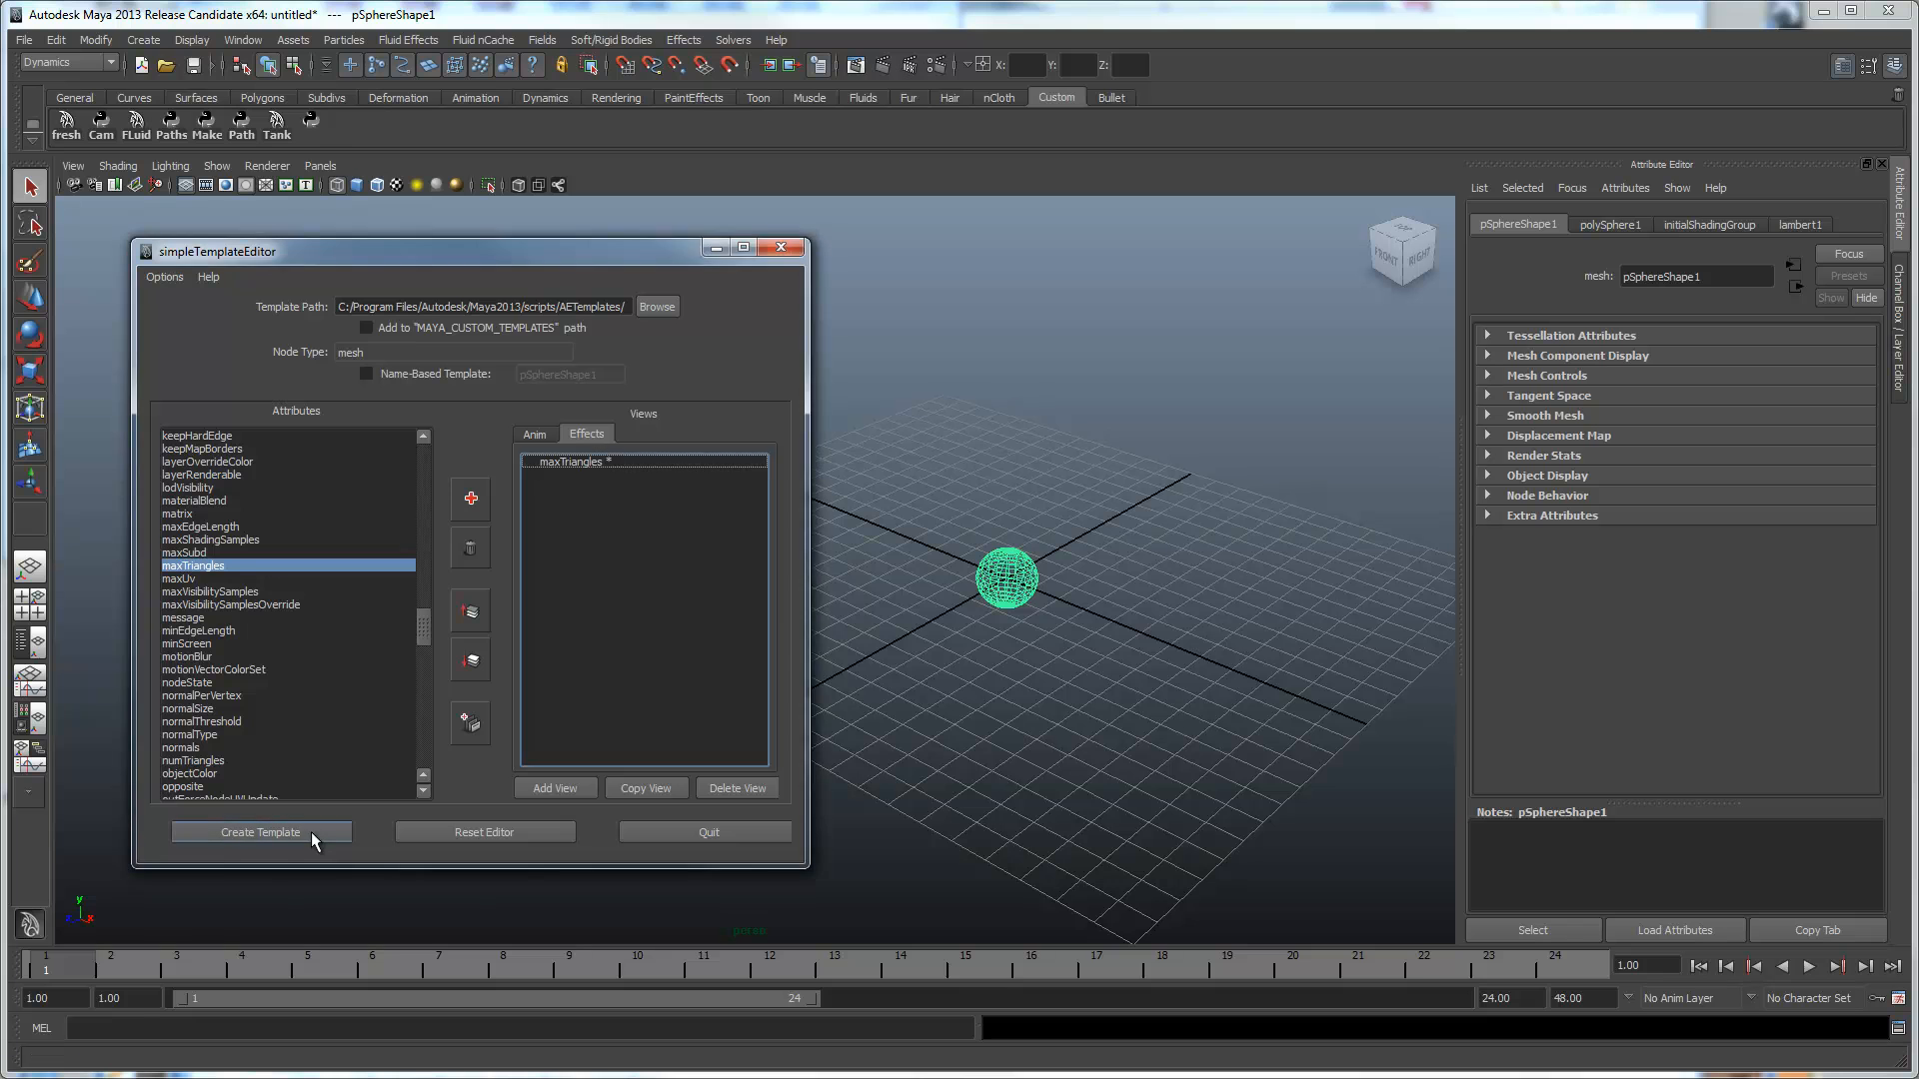
Save the mesh template as AEmeshTemplate.xml and put the template editor away.
{"action": "left_click", "coordinate": [257, 831]}
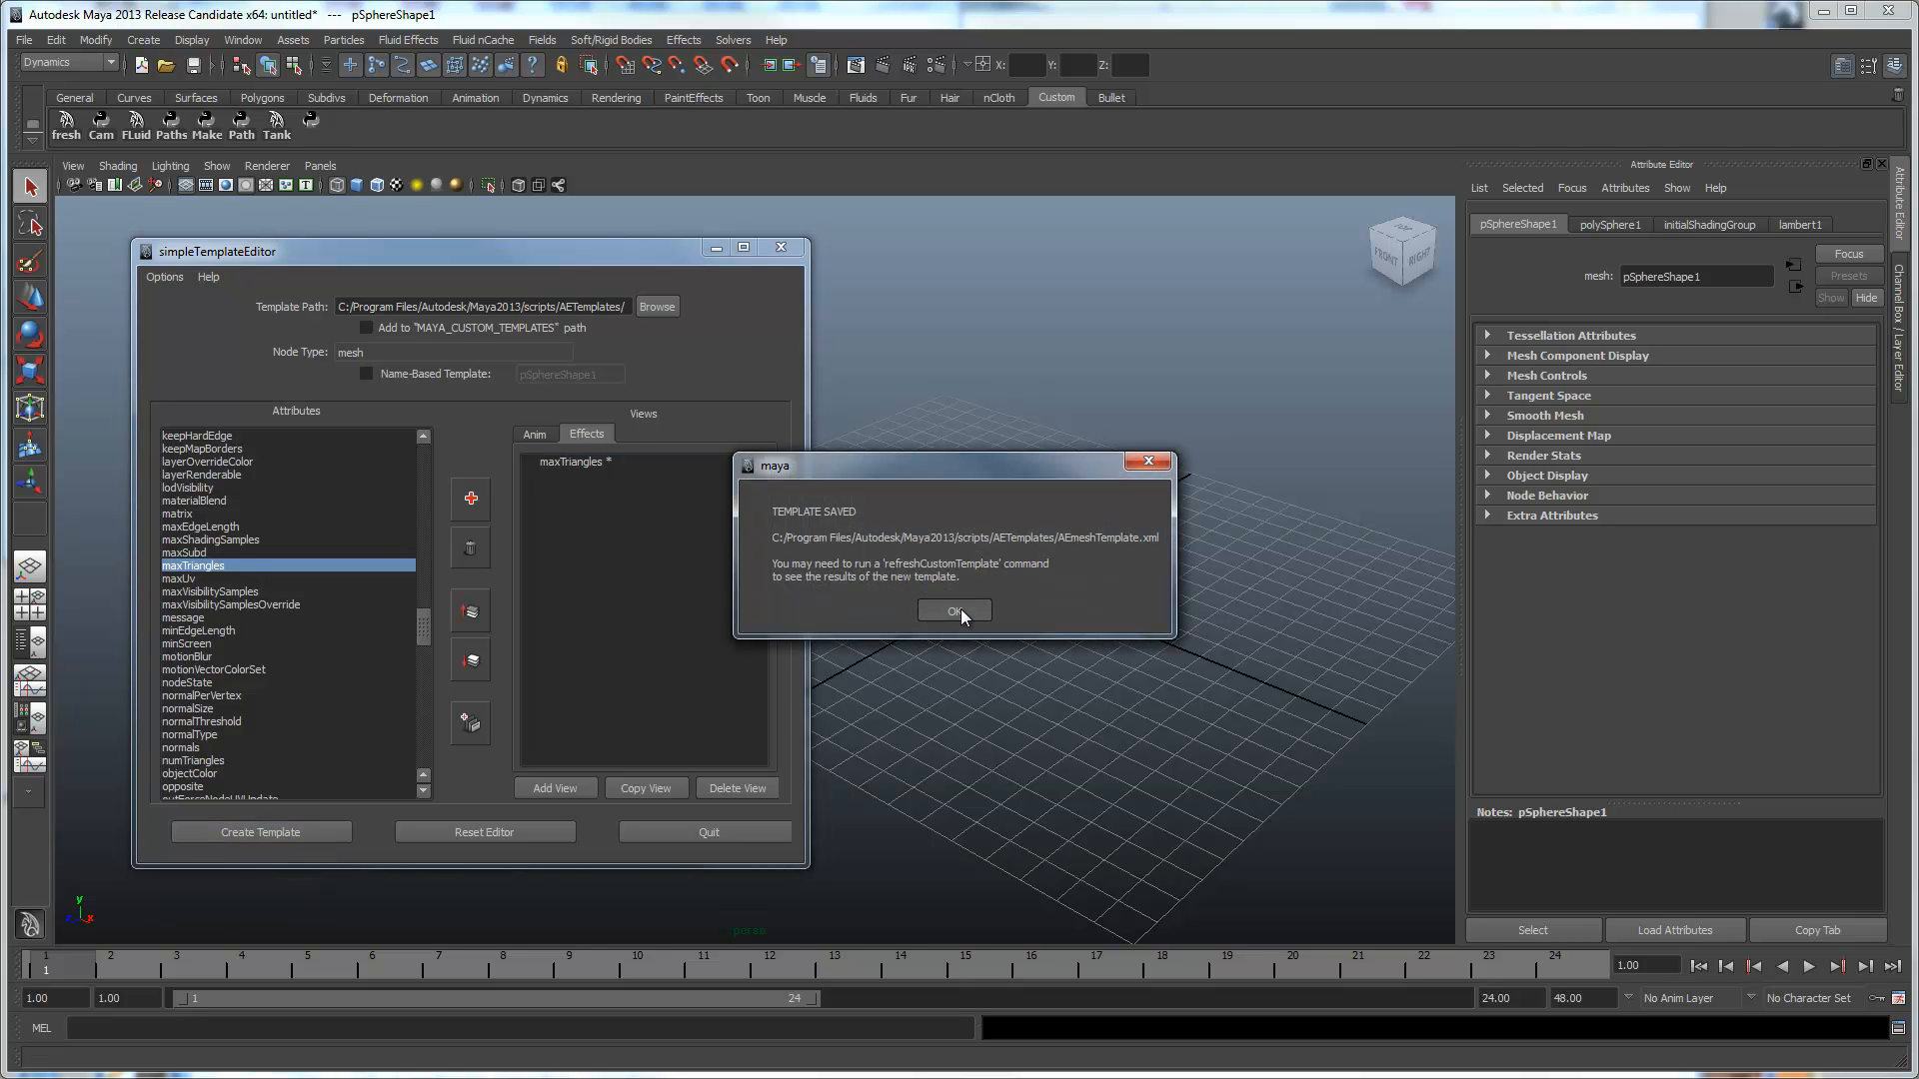
{"action": "left_click", "coordinate": [951, 612]}
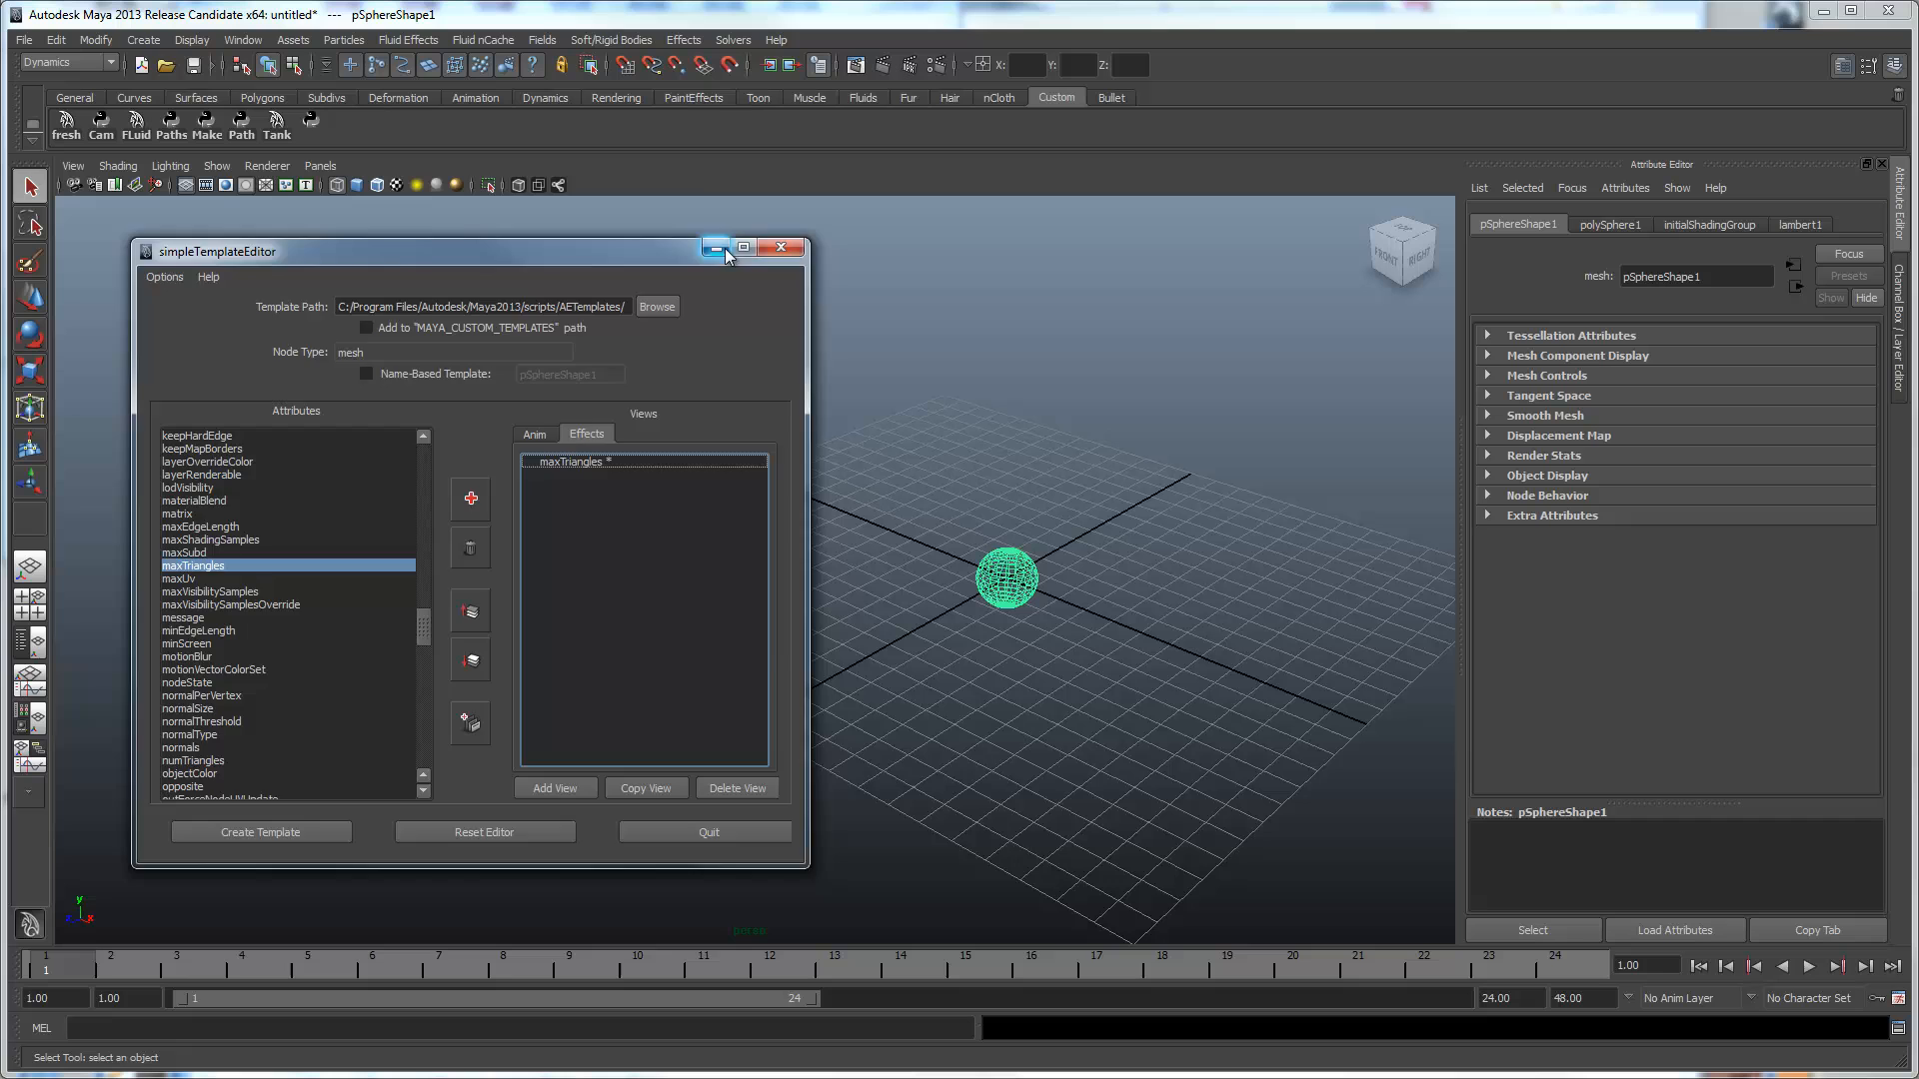
{"action": "left_click", "coordinate": [780, 248]}
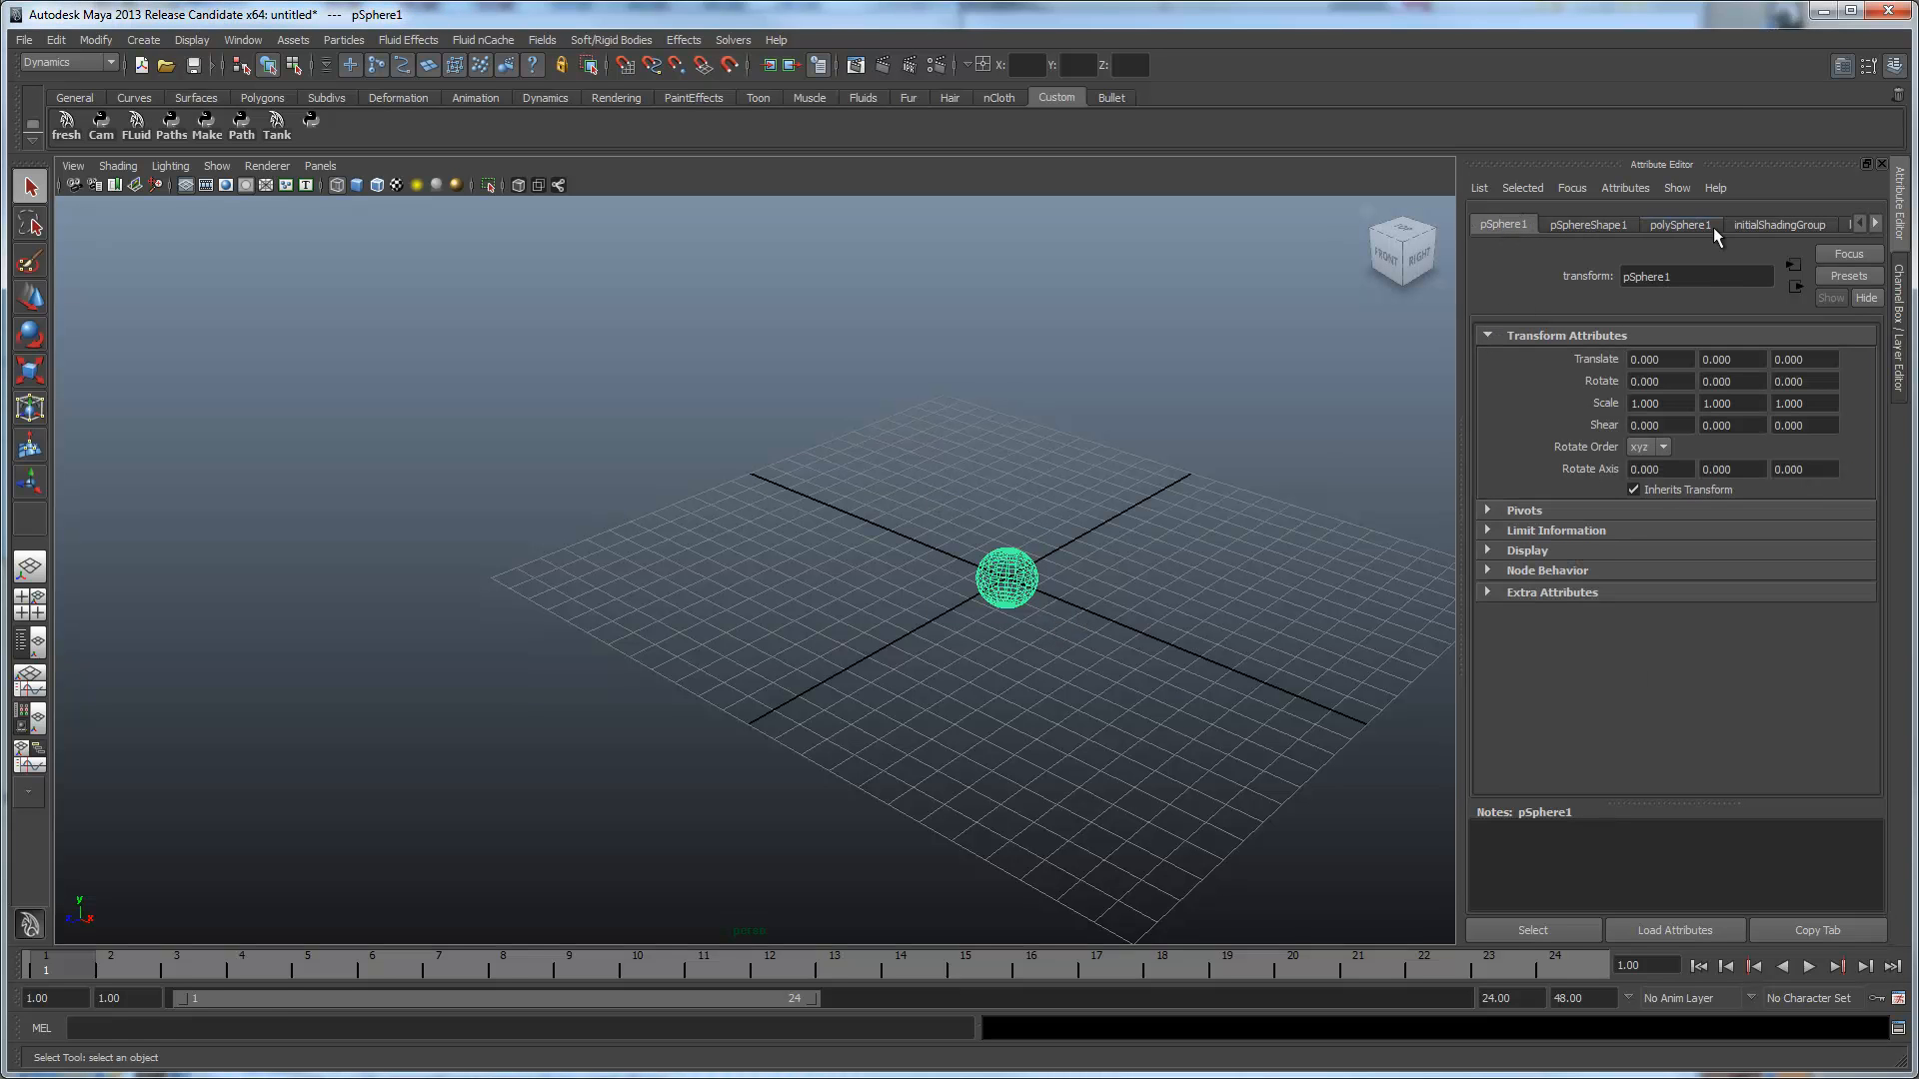
Set the Attribute Editor's global view to the custom Anim view.
{"action": "left_click", "coordinate": [1677, 188]}
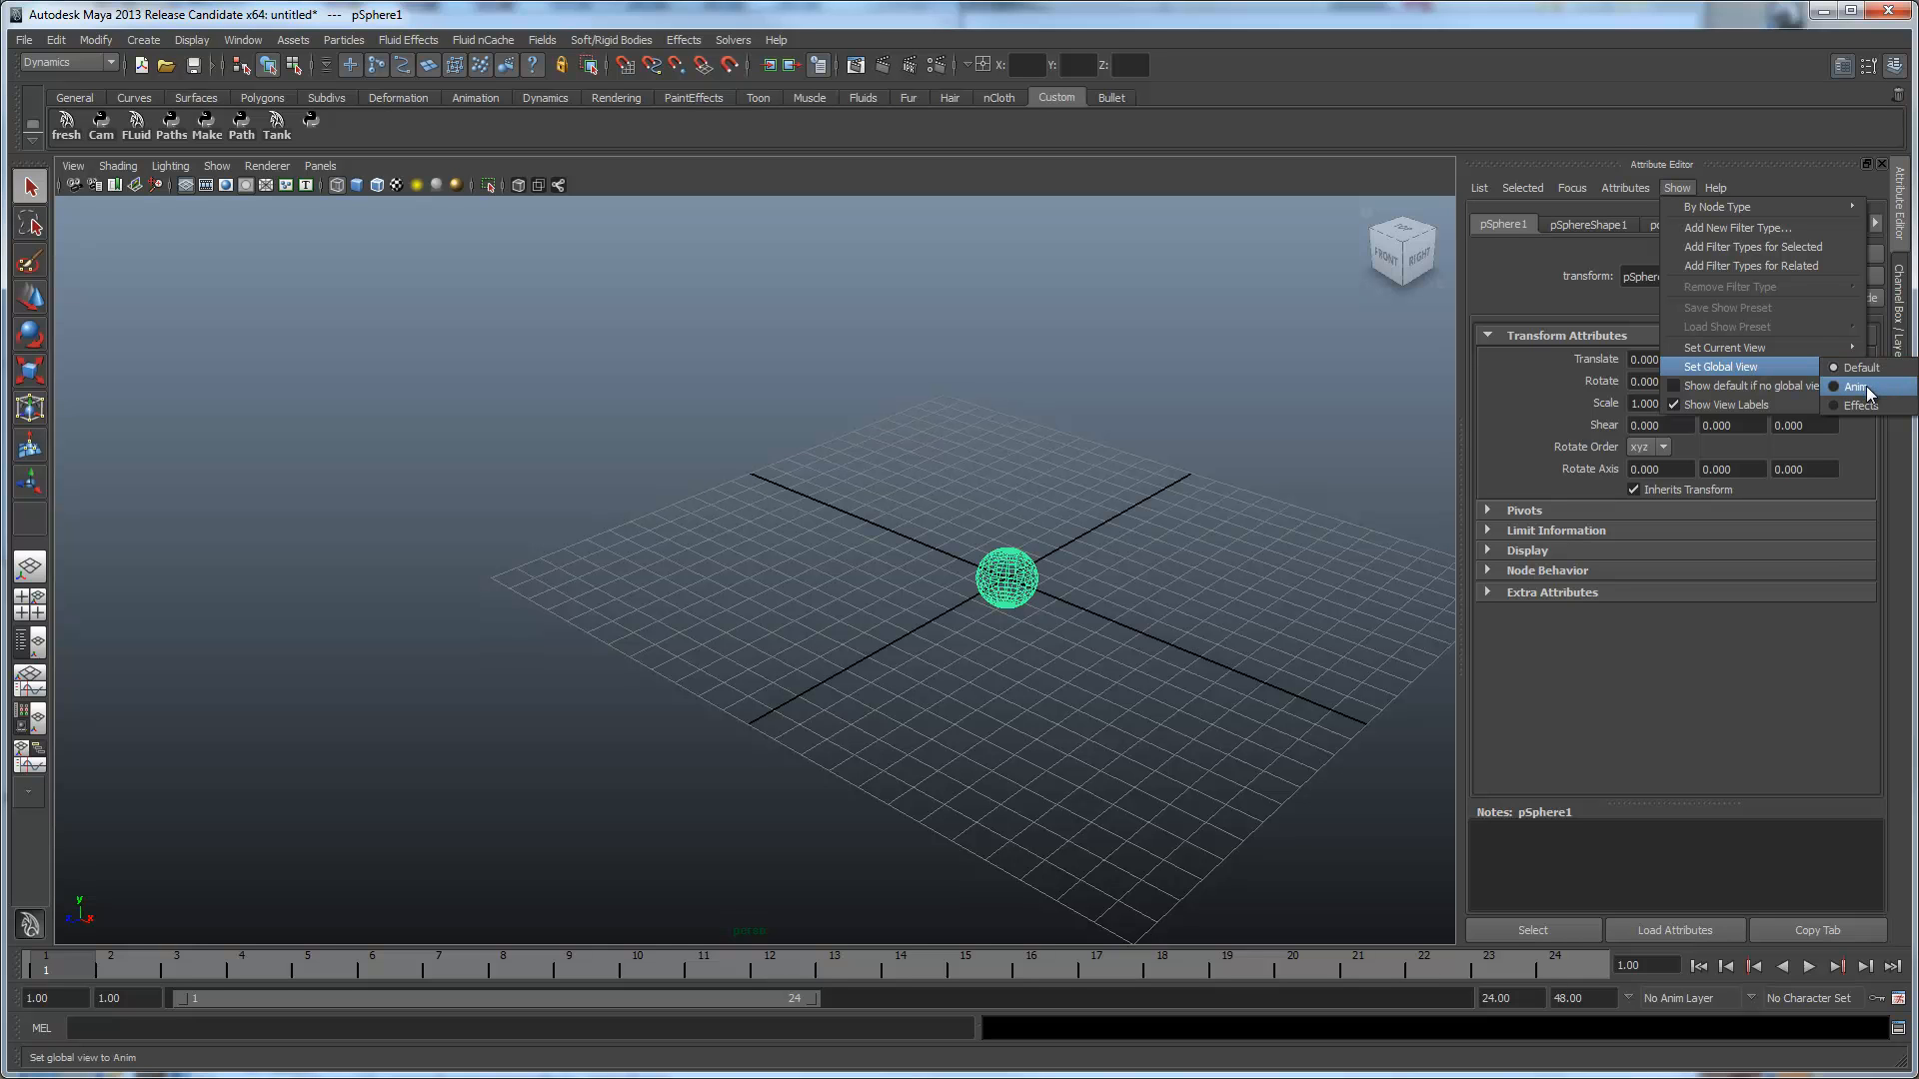
{"action": "left_click", "coordinate": [1856, 386]}
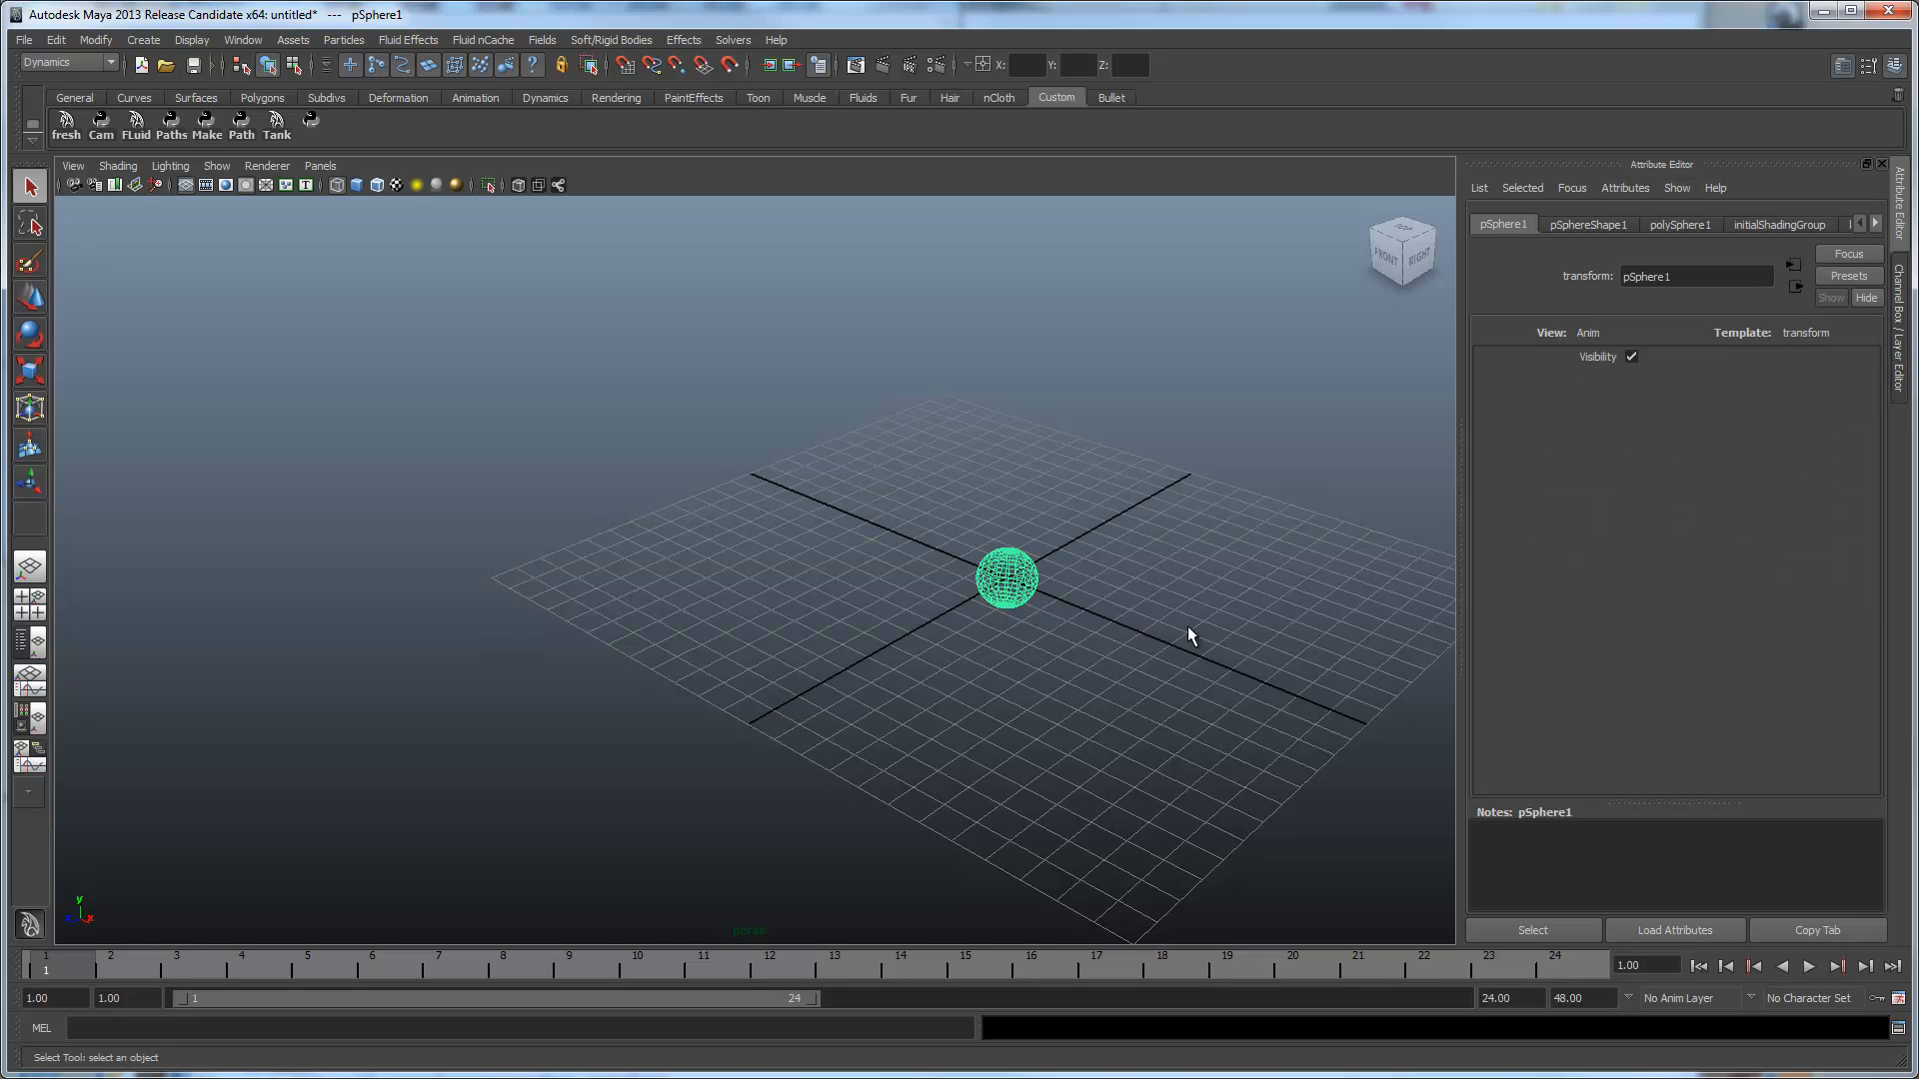
{"action": "mouse_move", "coordinate": [1619, 368]}
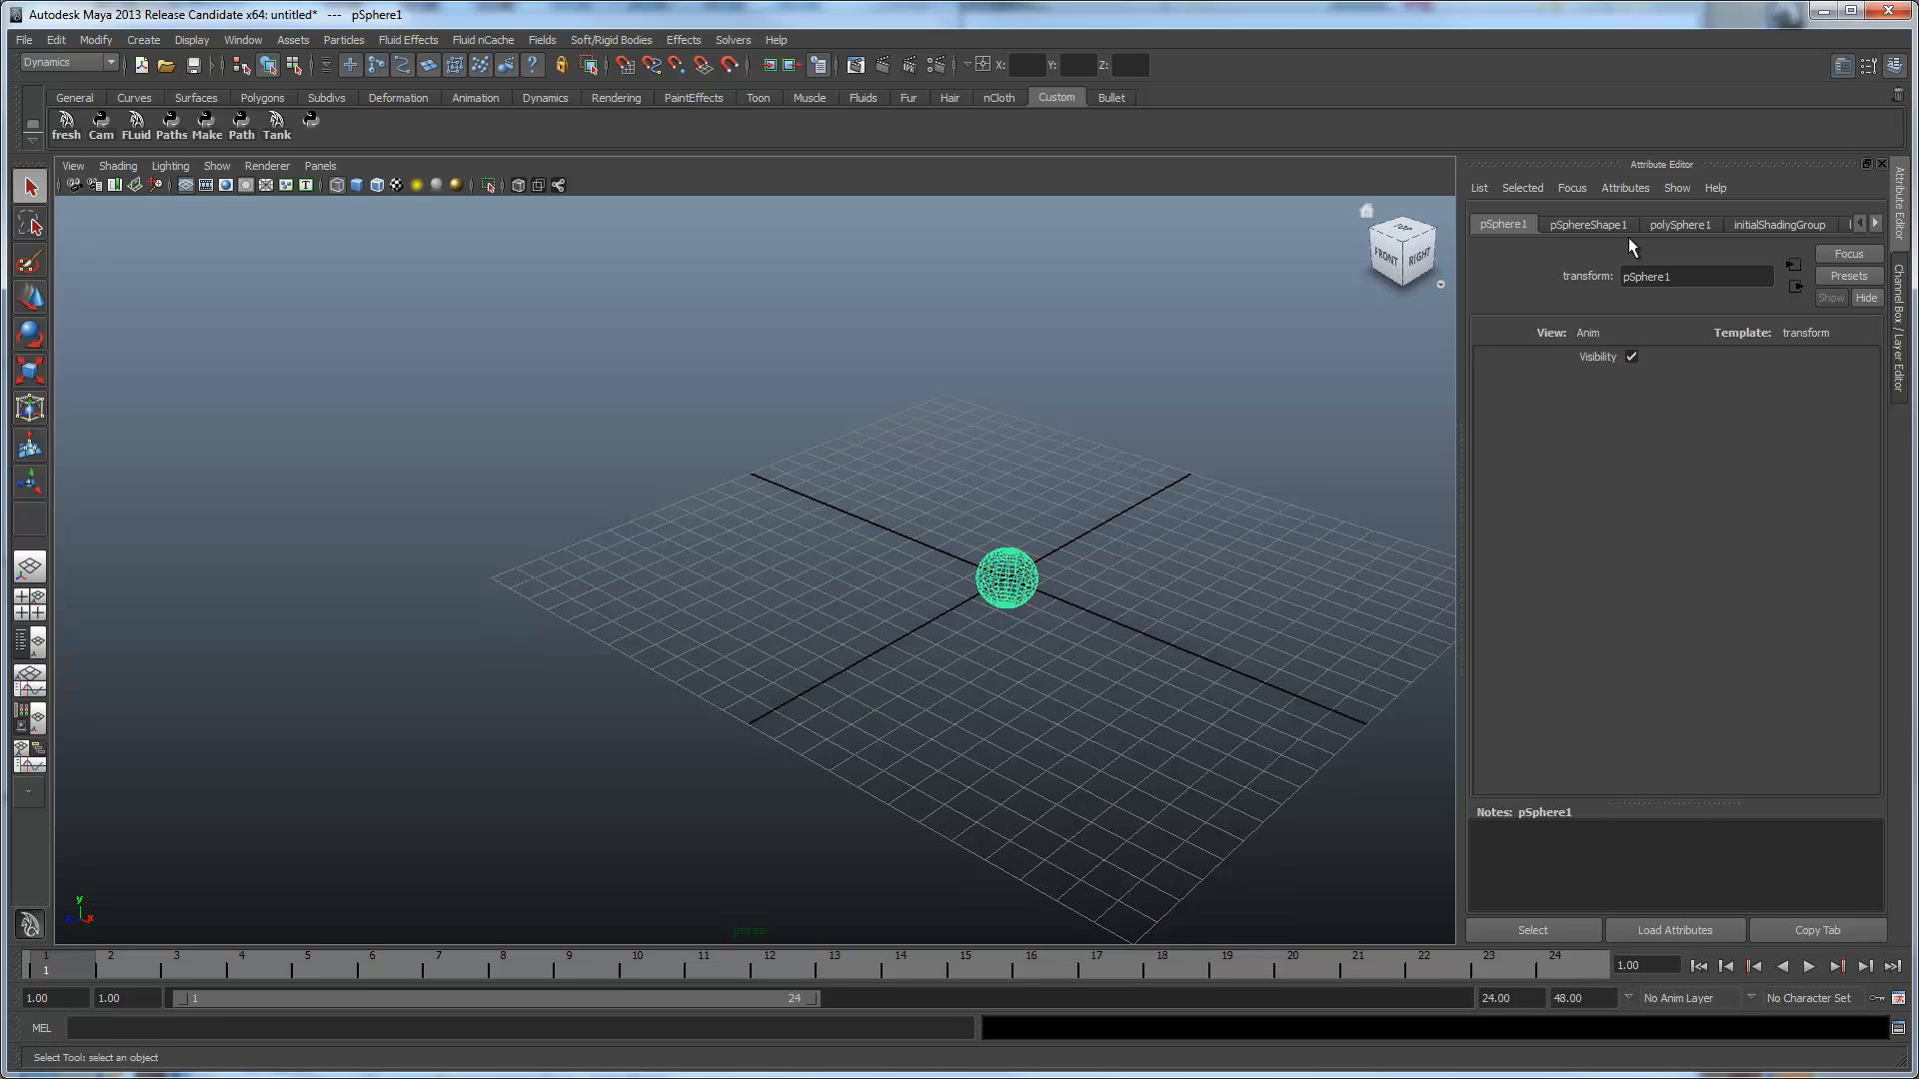
Set pSphereShape1's Max Triangles to 25 via the custom slider.
{"action": "left_click", "coordinate": [1587, 224]}
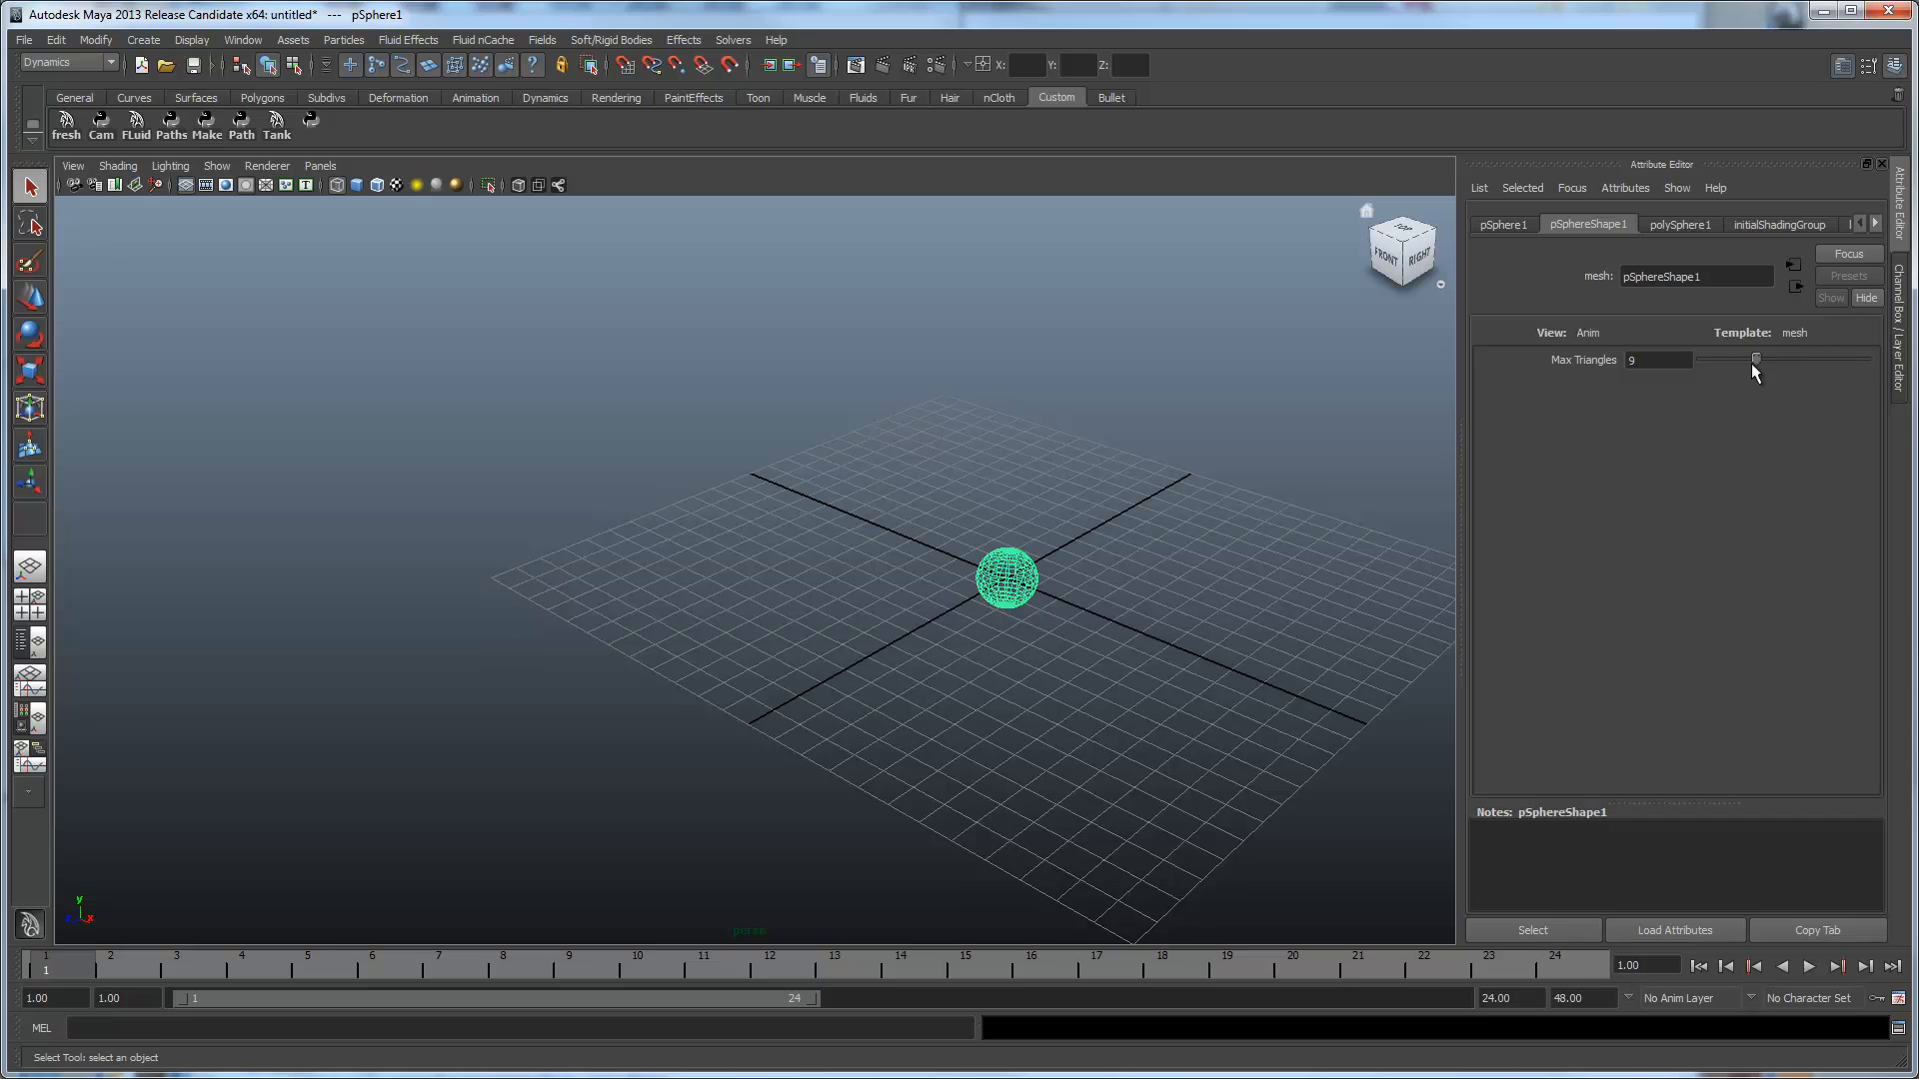
{"action": "type", "text": "25"}
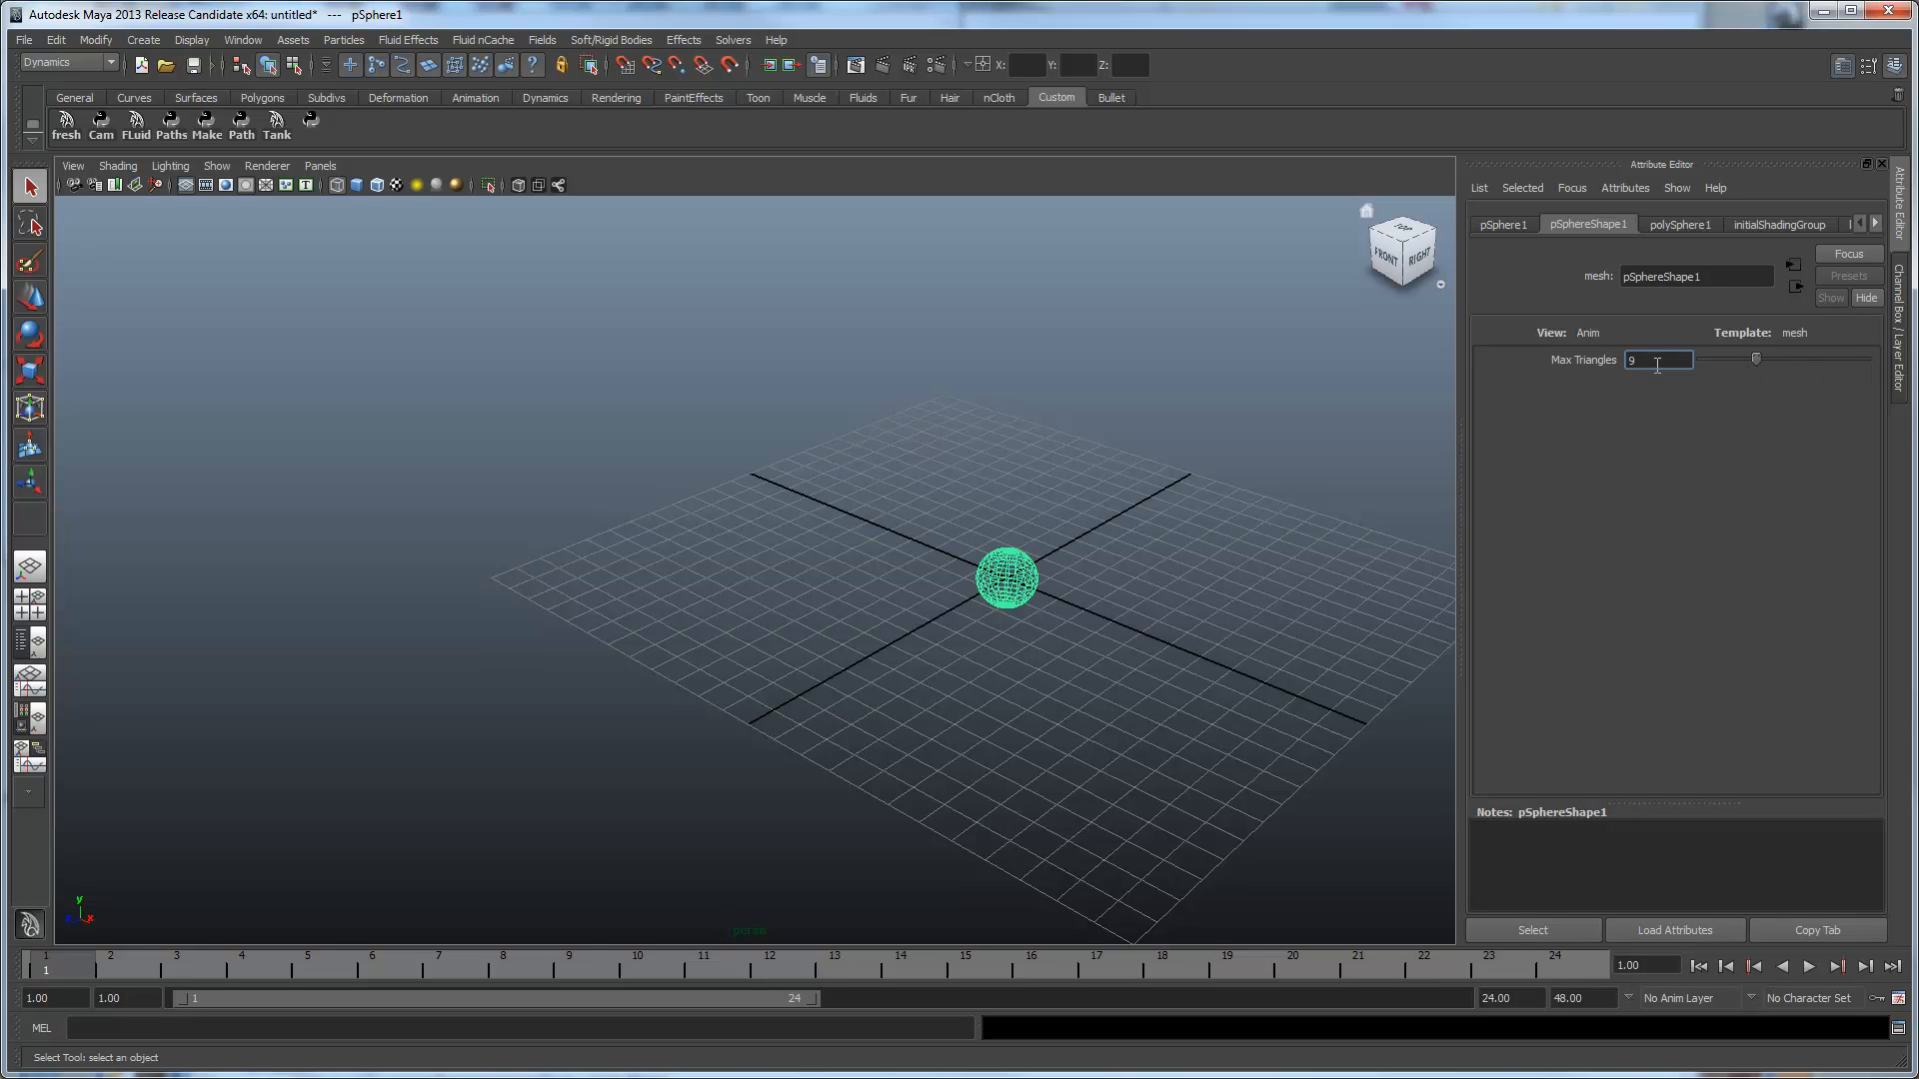
{"action": "type", "text": "25"}
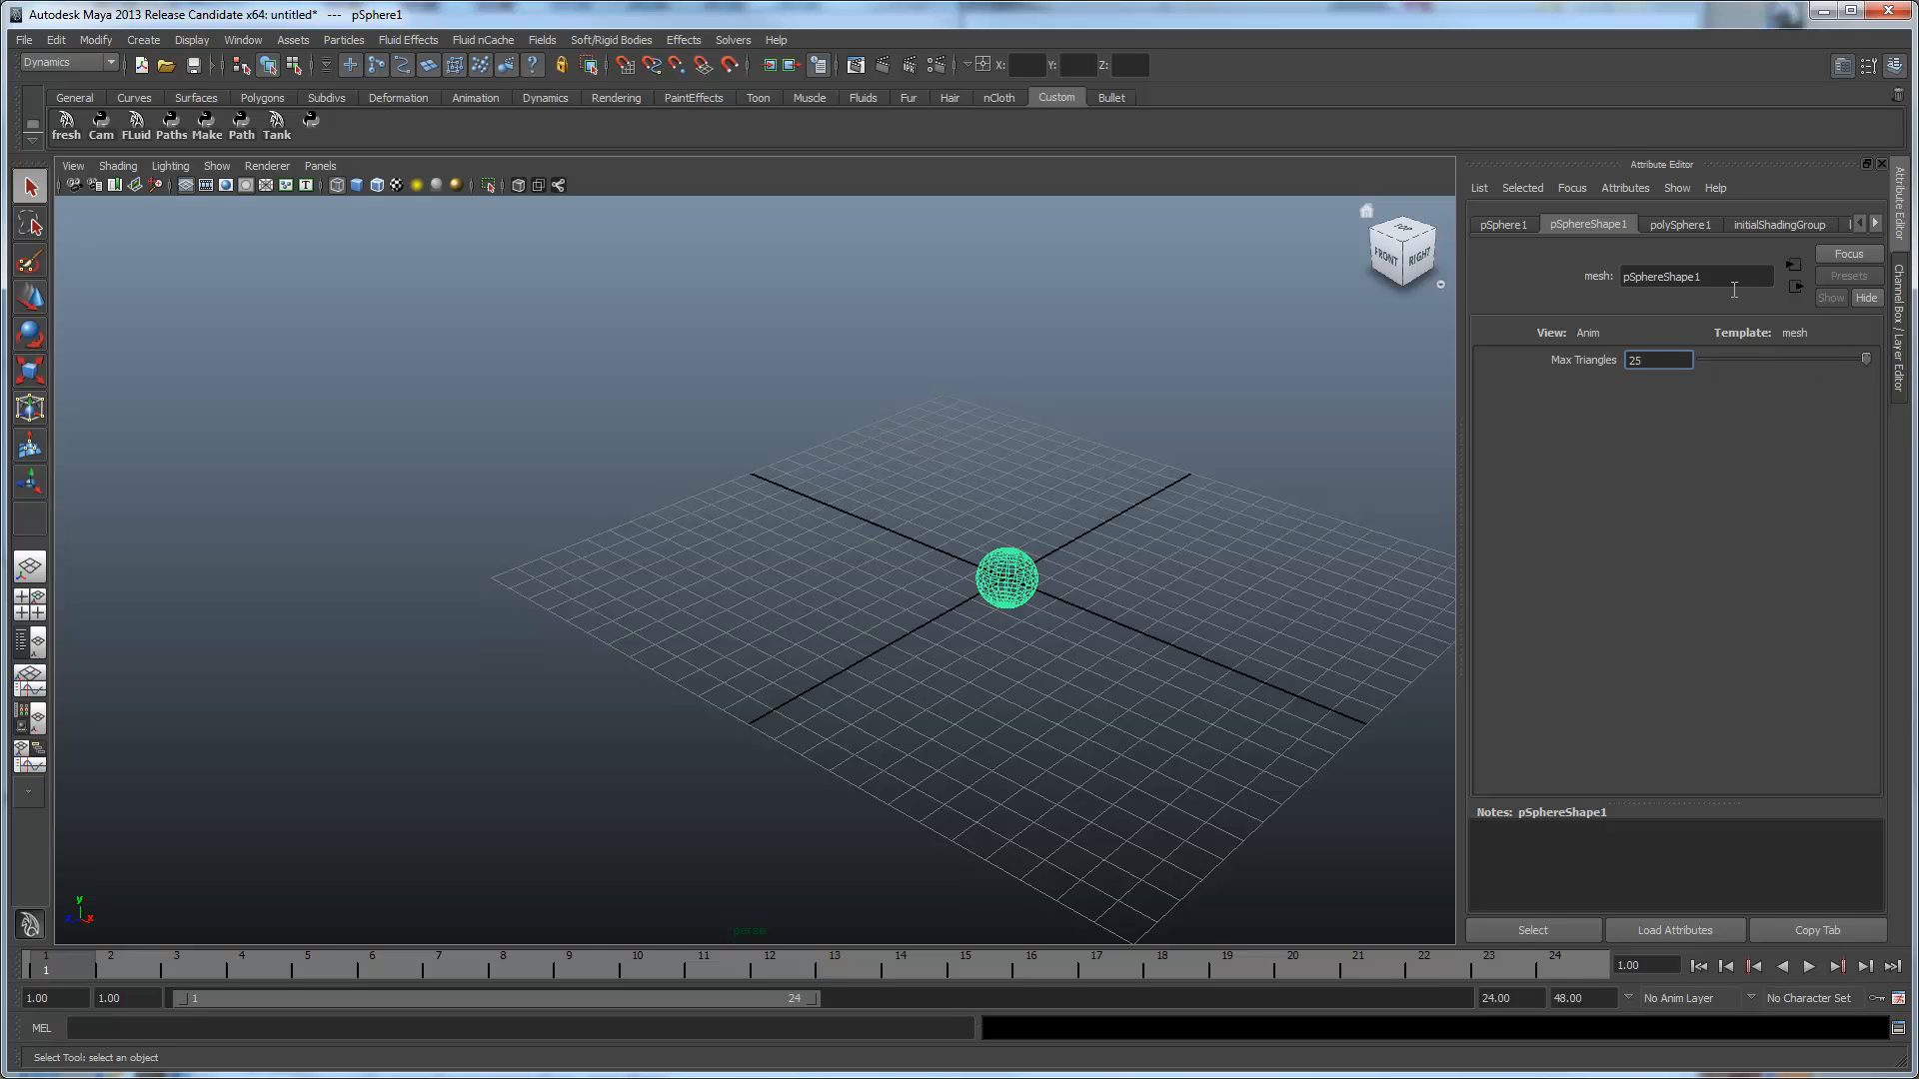
{"action": "left_click", "coordinate": [1503, 224]}
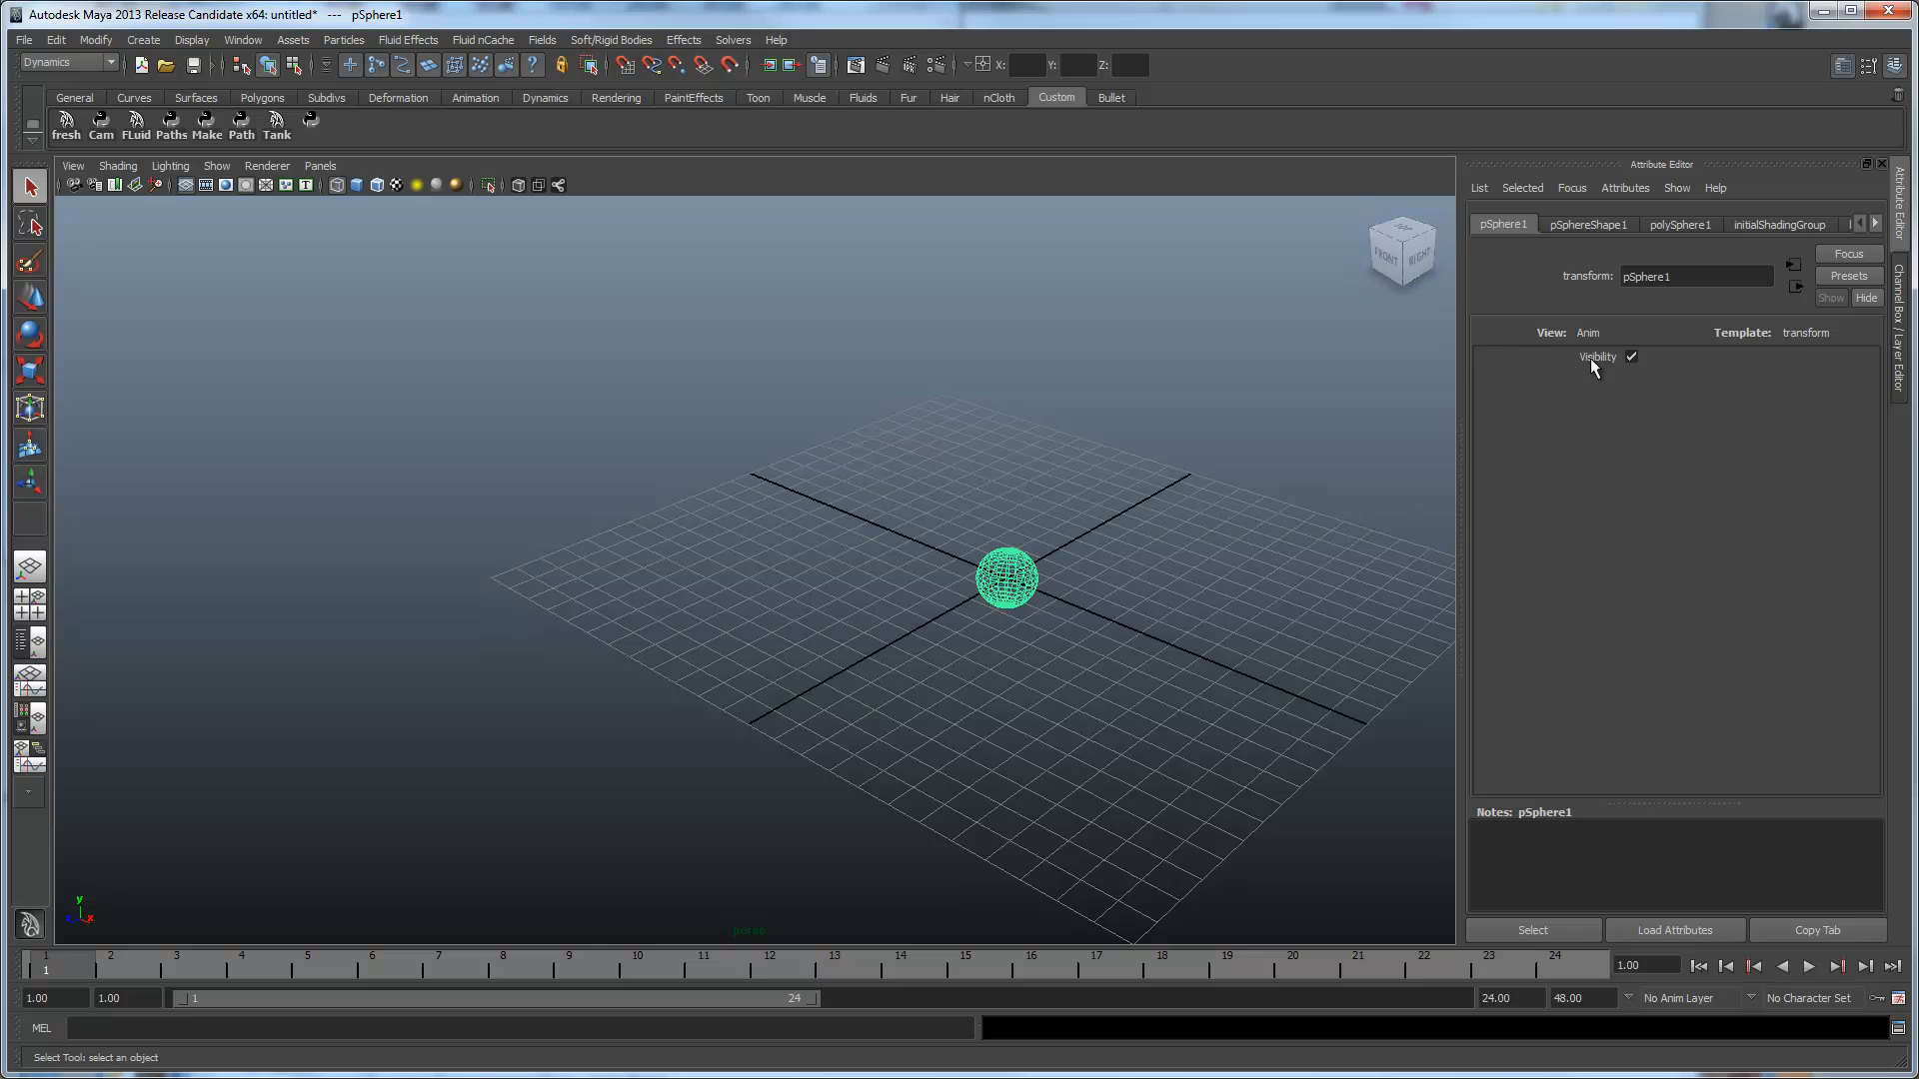
Toggle the sphere hidden, visible, then hidden again with the Make Hidden/Visible MEL button in the Effects view.
{"action": "left_click", "coordinate": [1674, 188]}
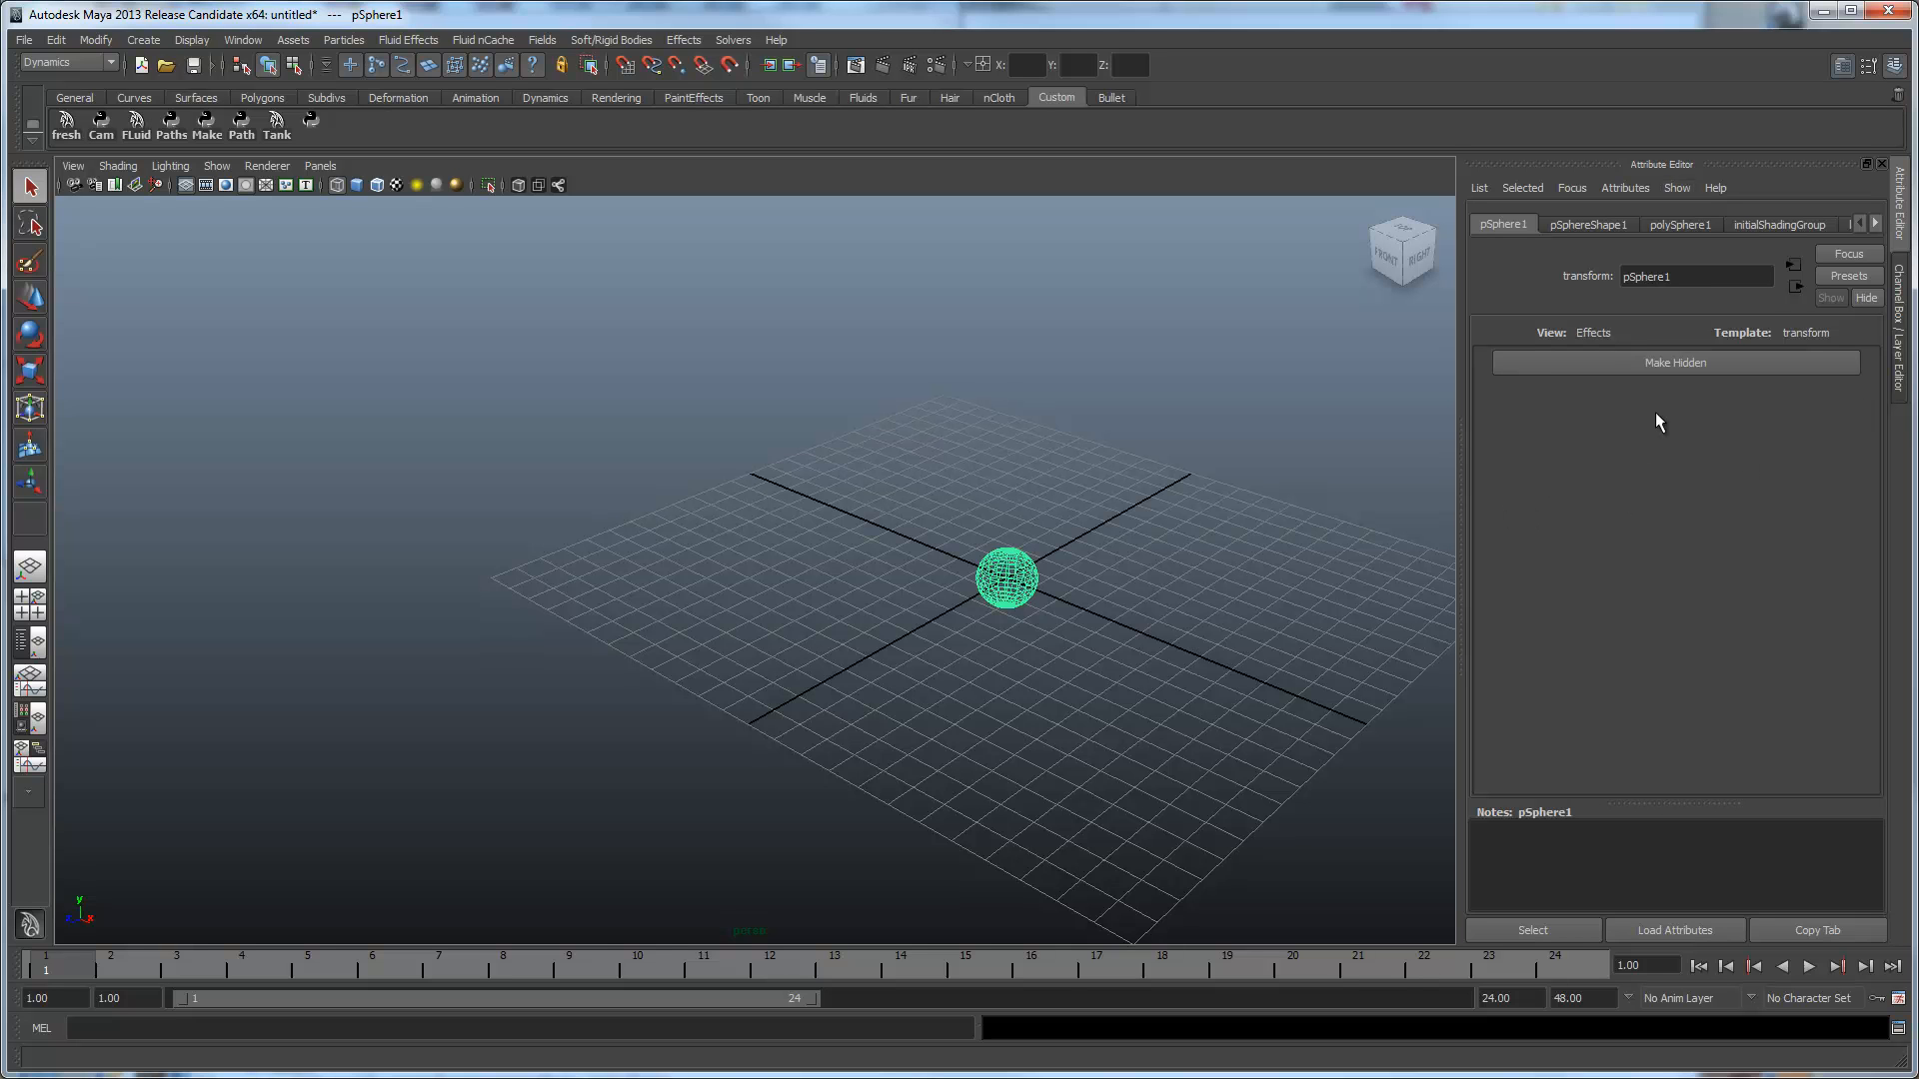
{"action": "mouse_move", "coordinate": [1675, 372]}
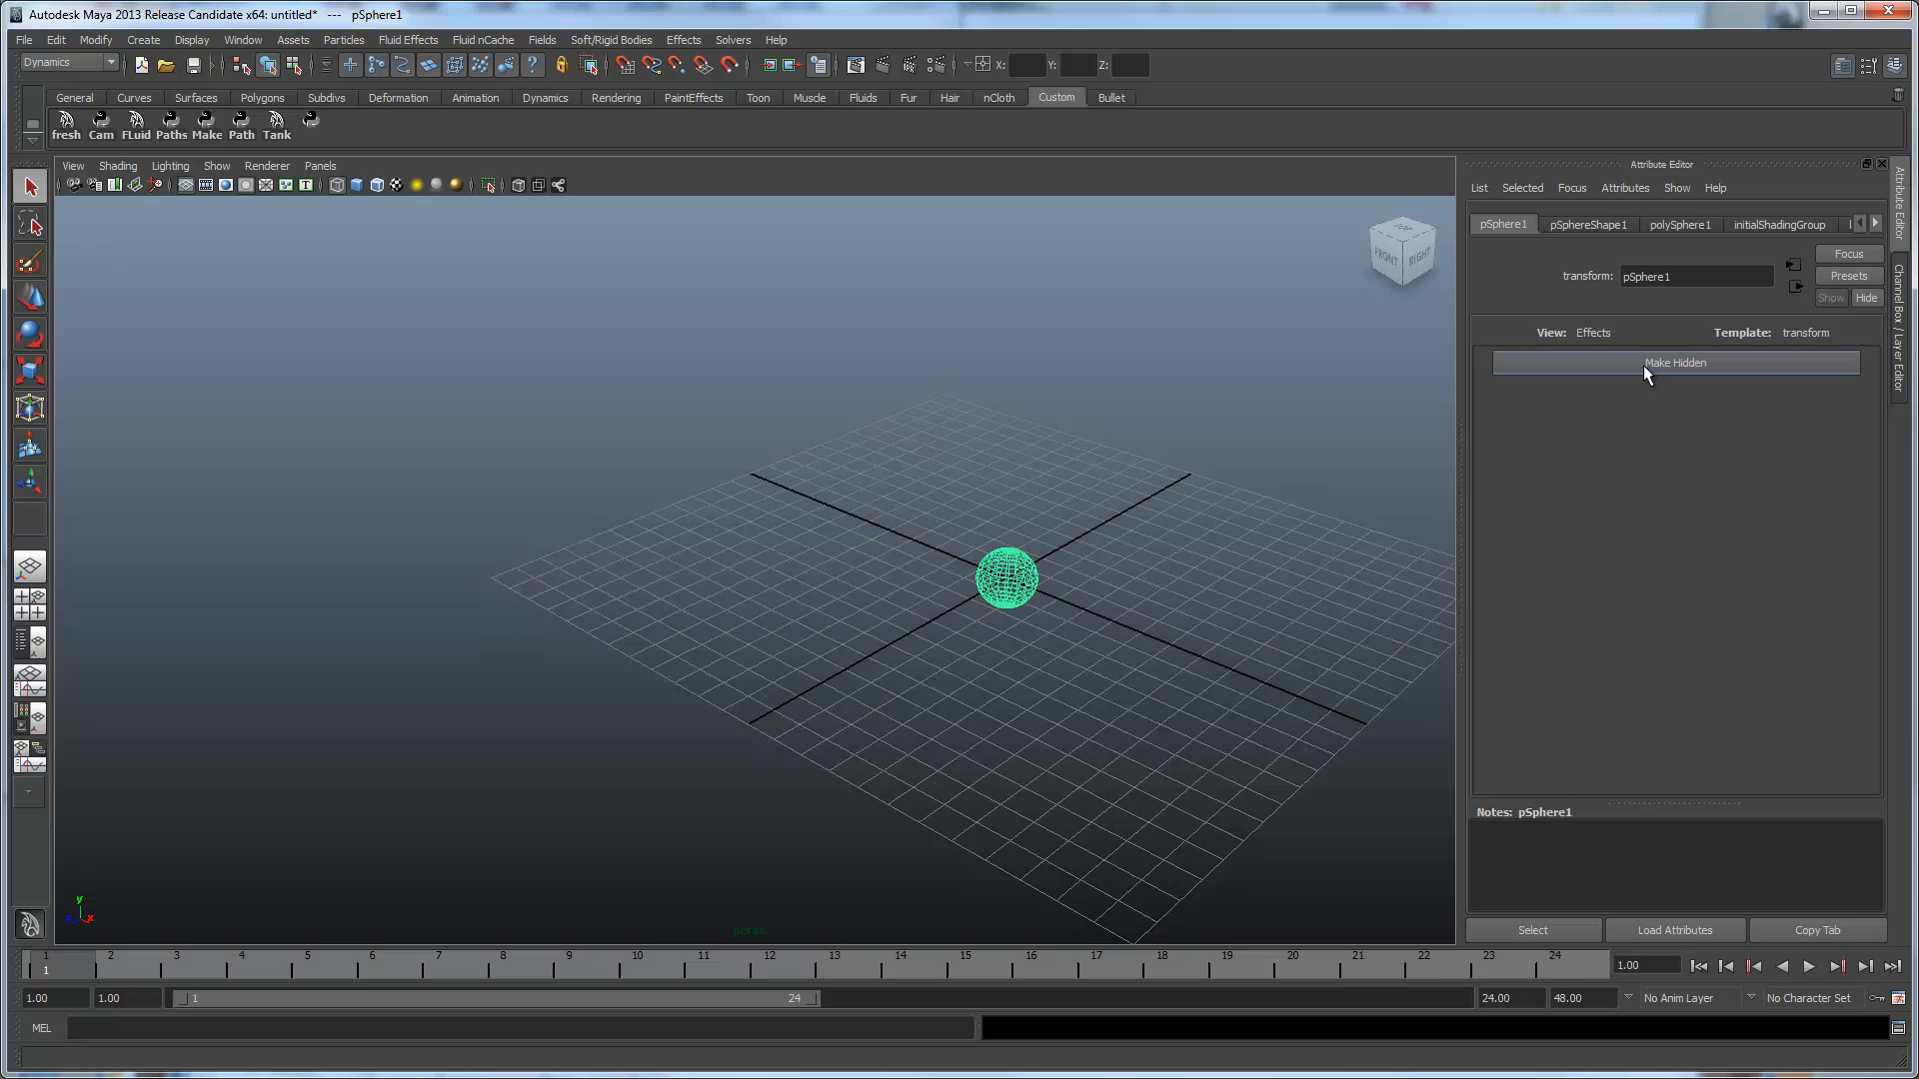
{"action": "left_click", "coordinate": [1675, 362]}
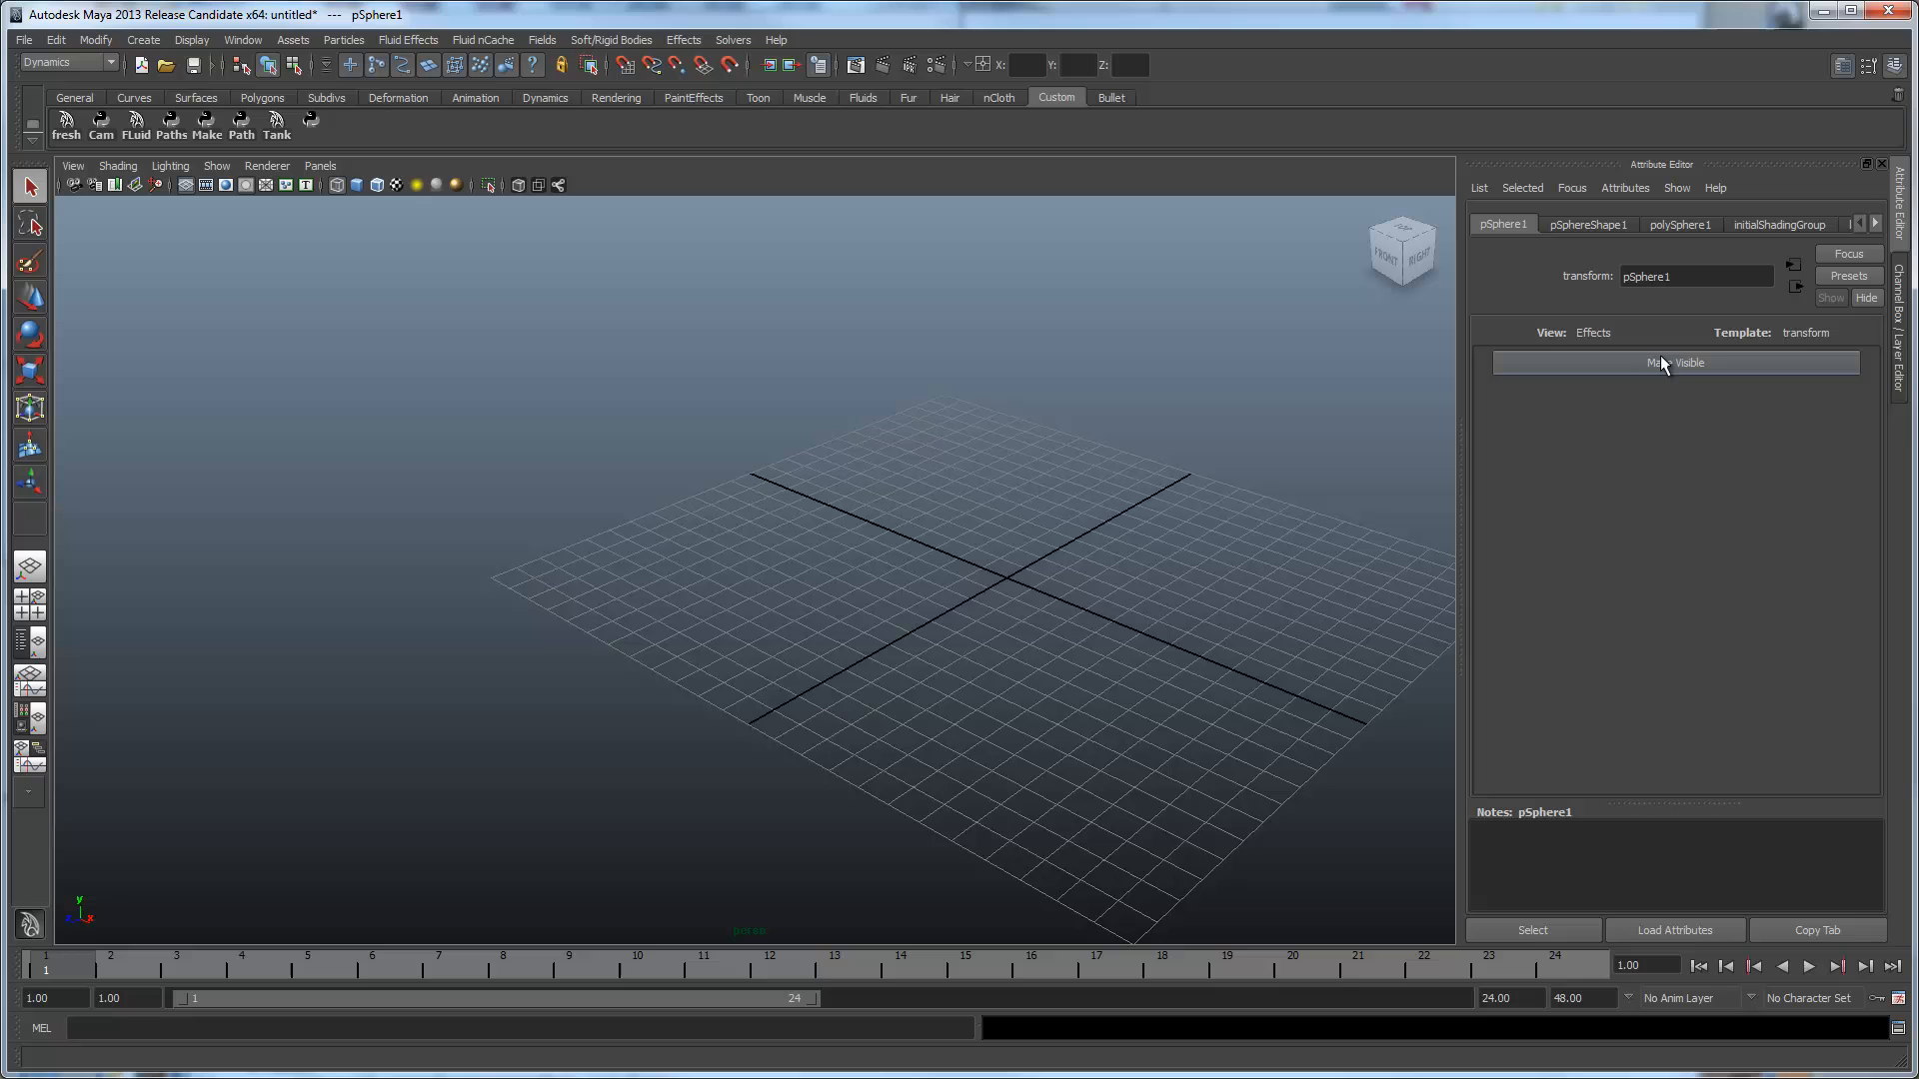
{"action": "left_click", "coordinate": [1674, 362]}
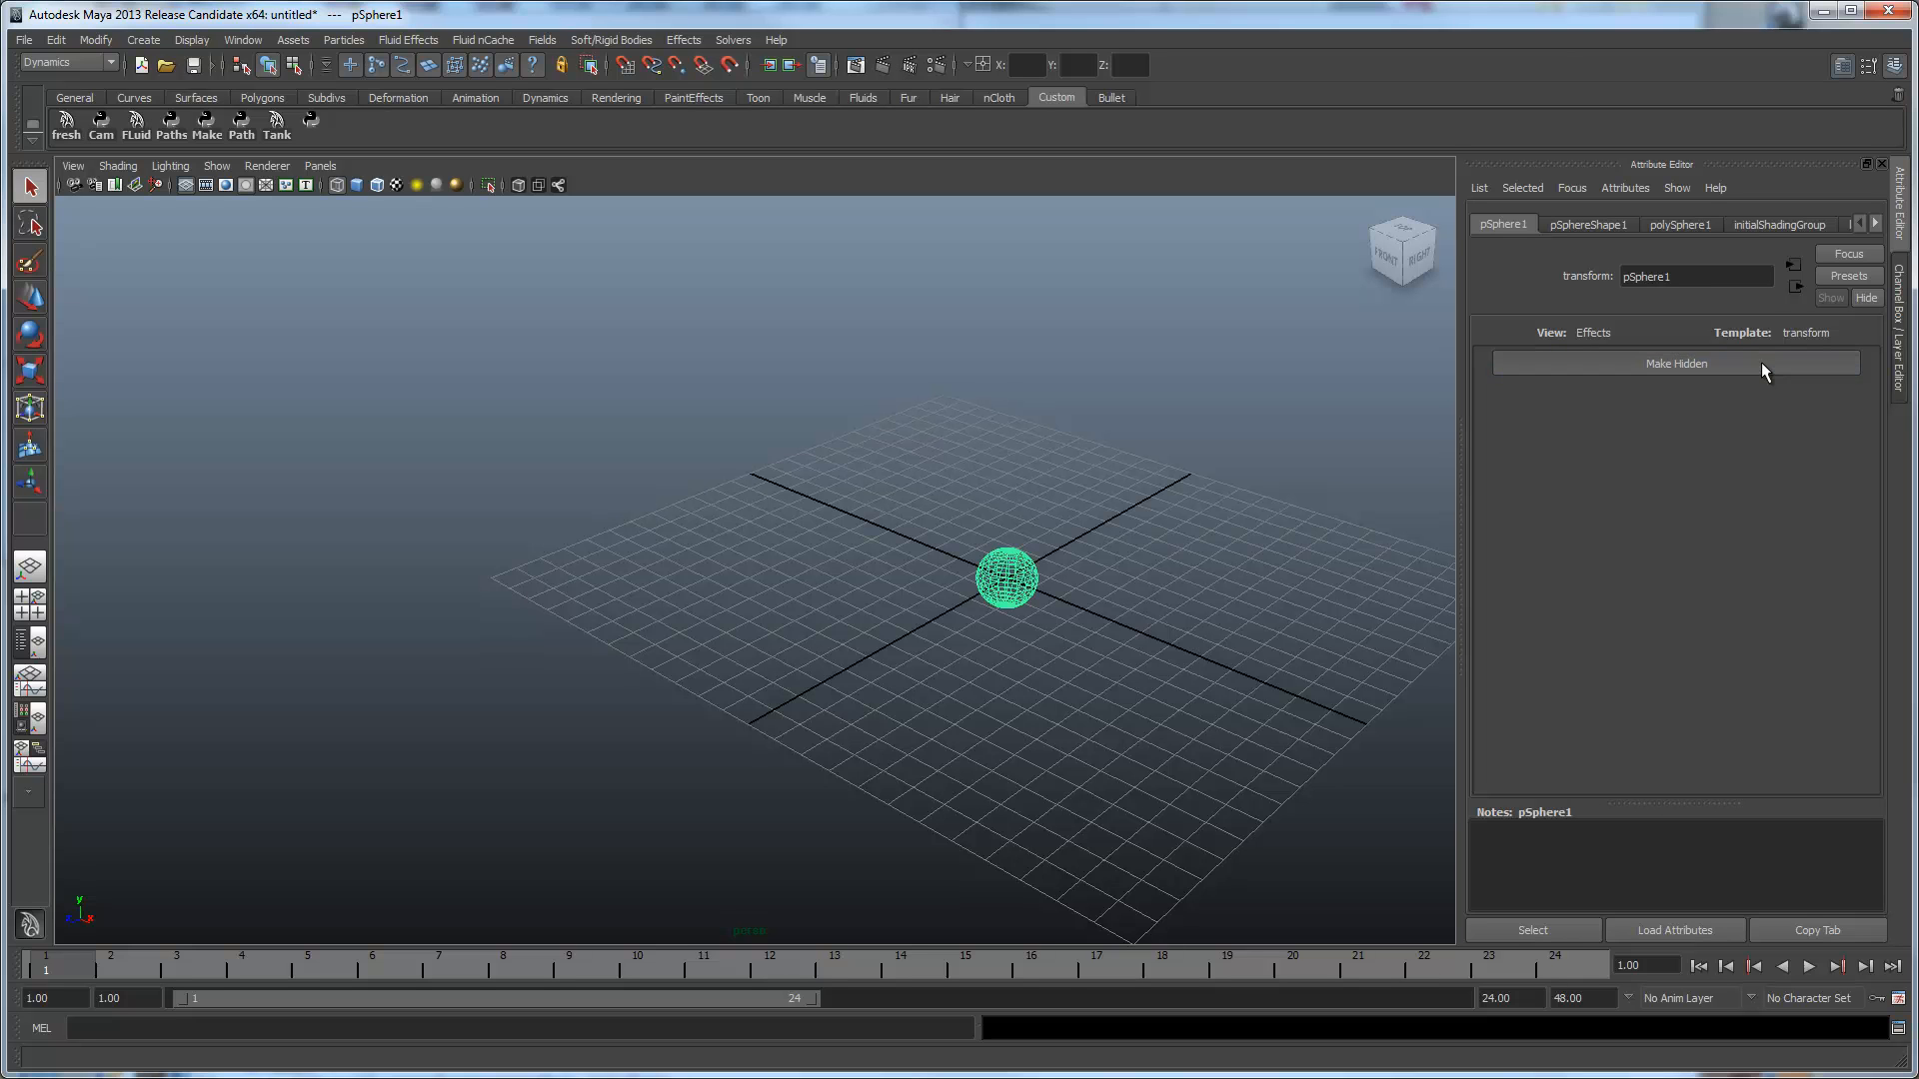
{"action": "left_click", "coordinate": [1586, 224]}
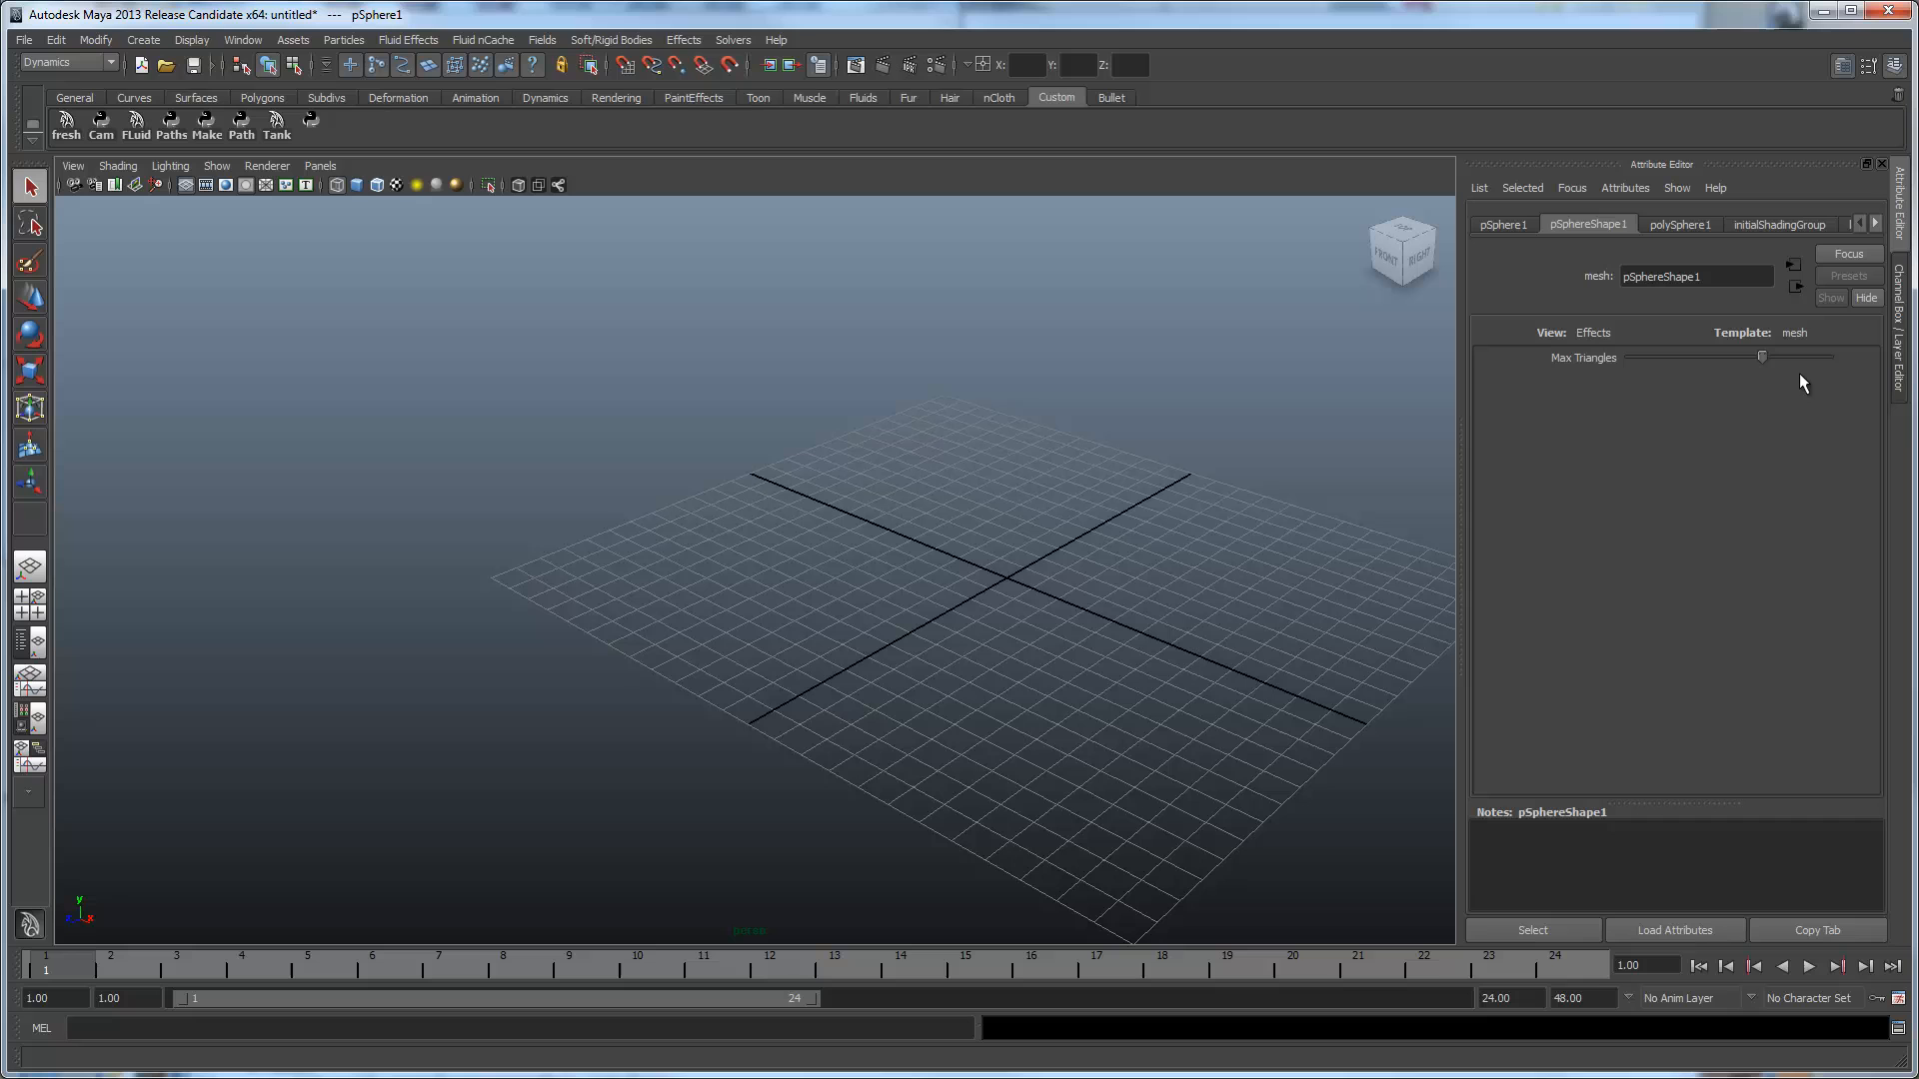
{"action": "mouse_move", "coordinate": [1683, 393]}
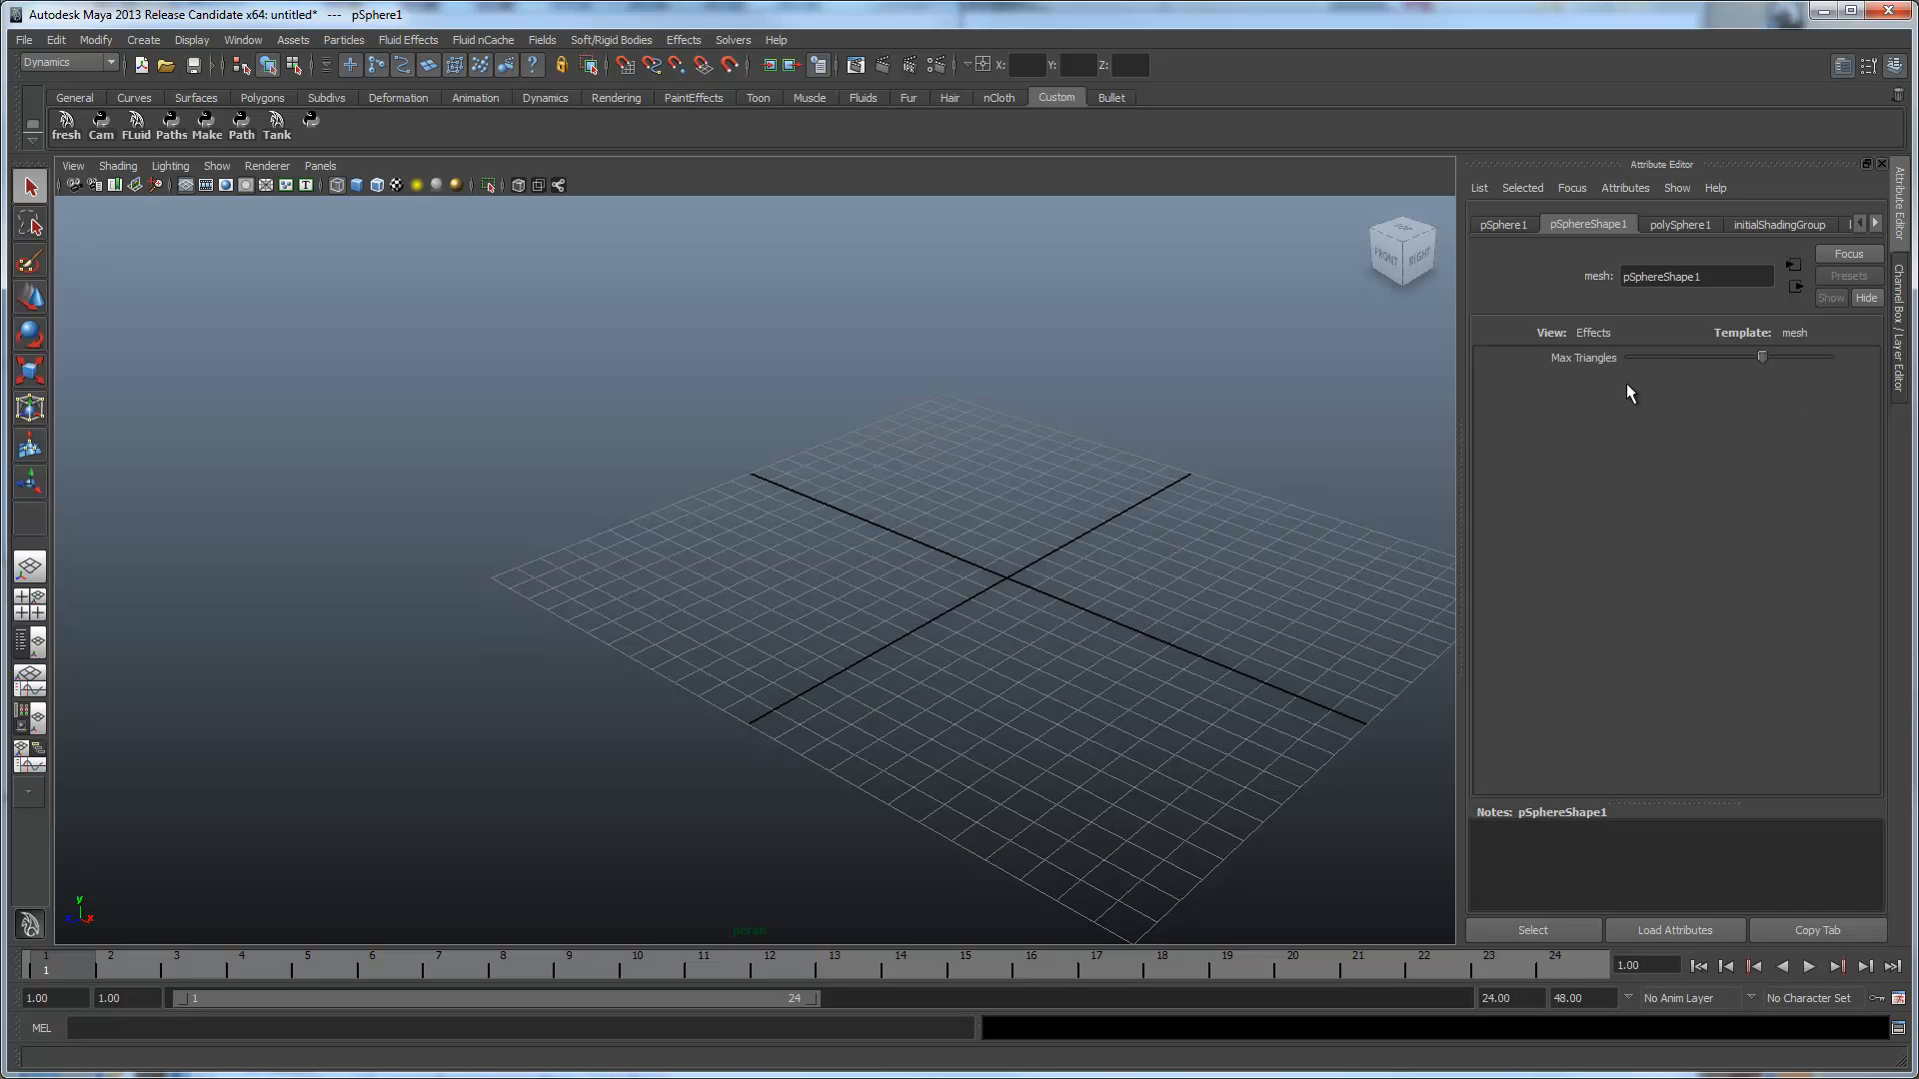
{"action": "mouse_move", "coordinate": [1028, 421]}
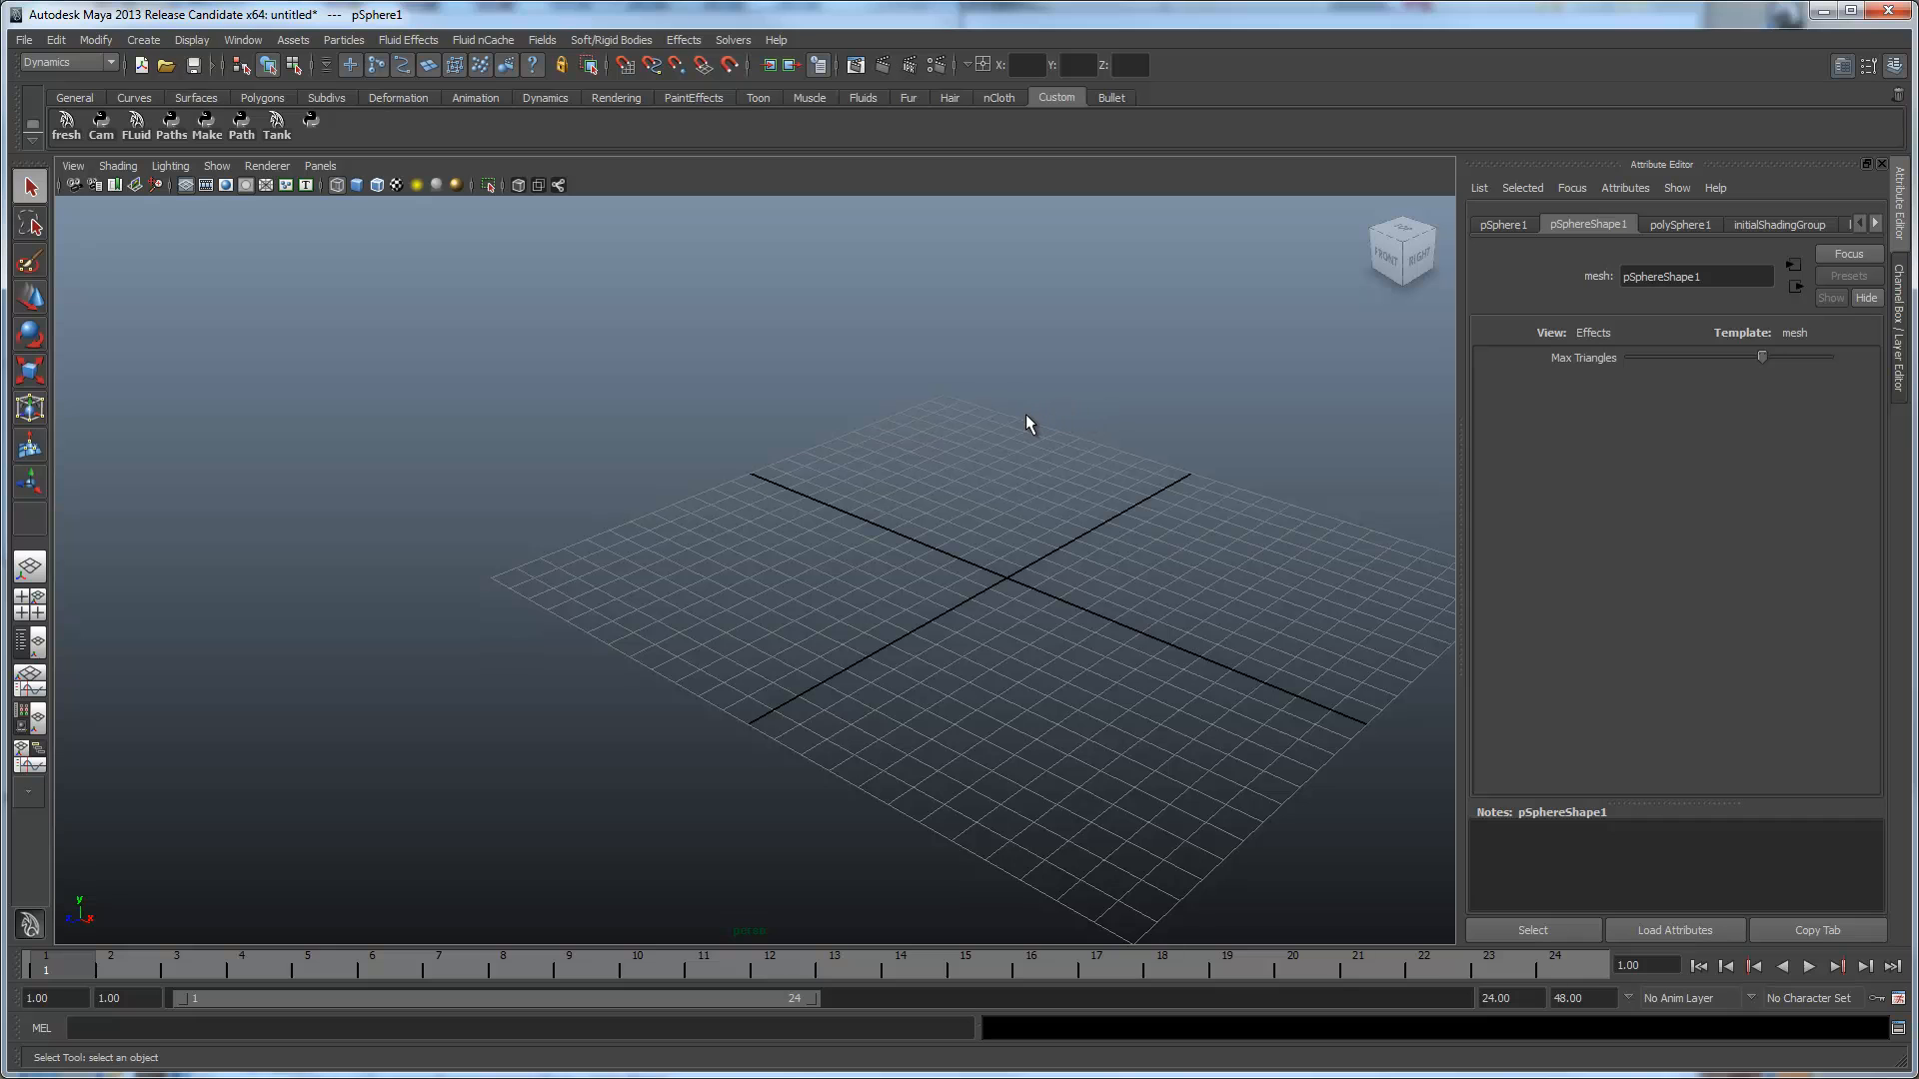
{"action": "mouse_move", "coordinate": [1043, 816]}
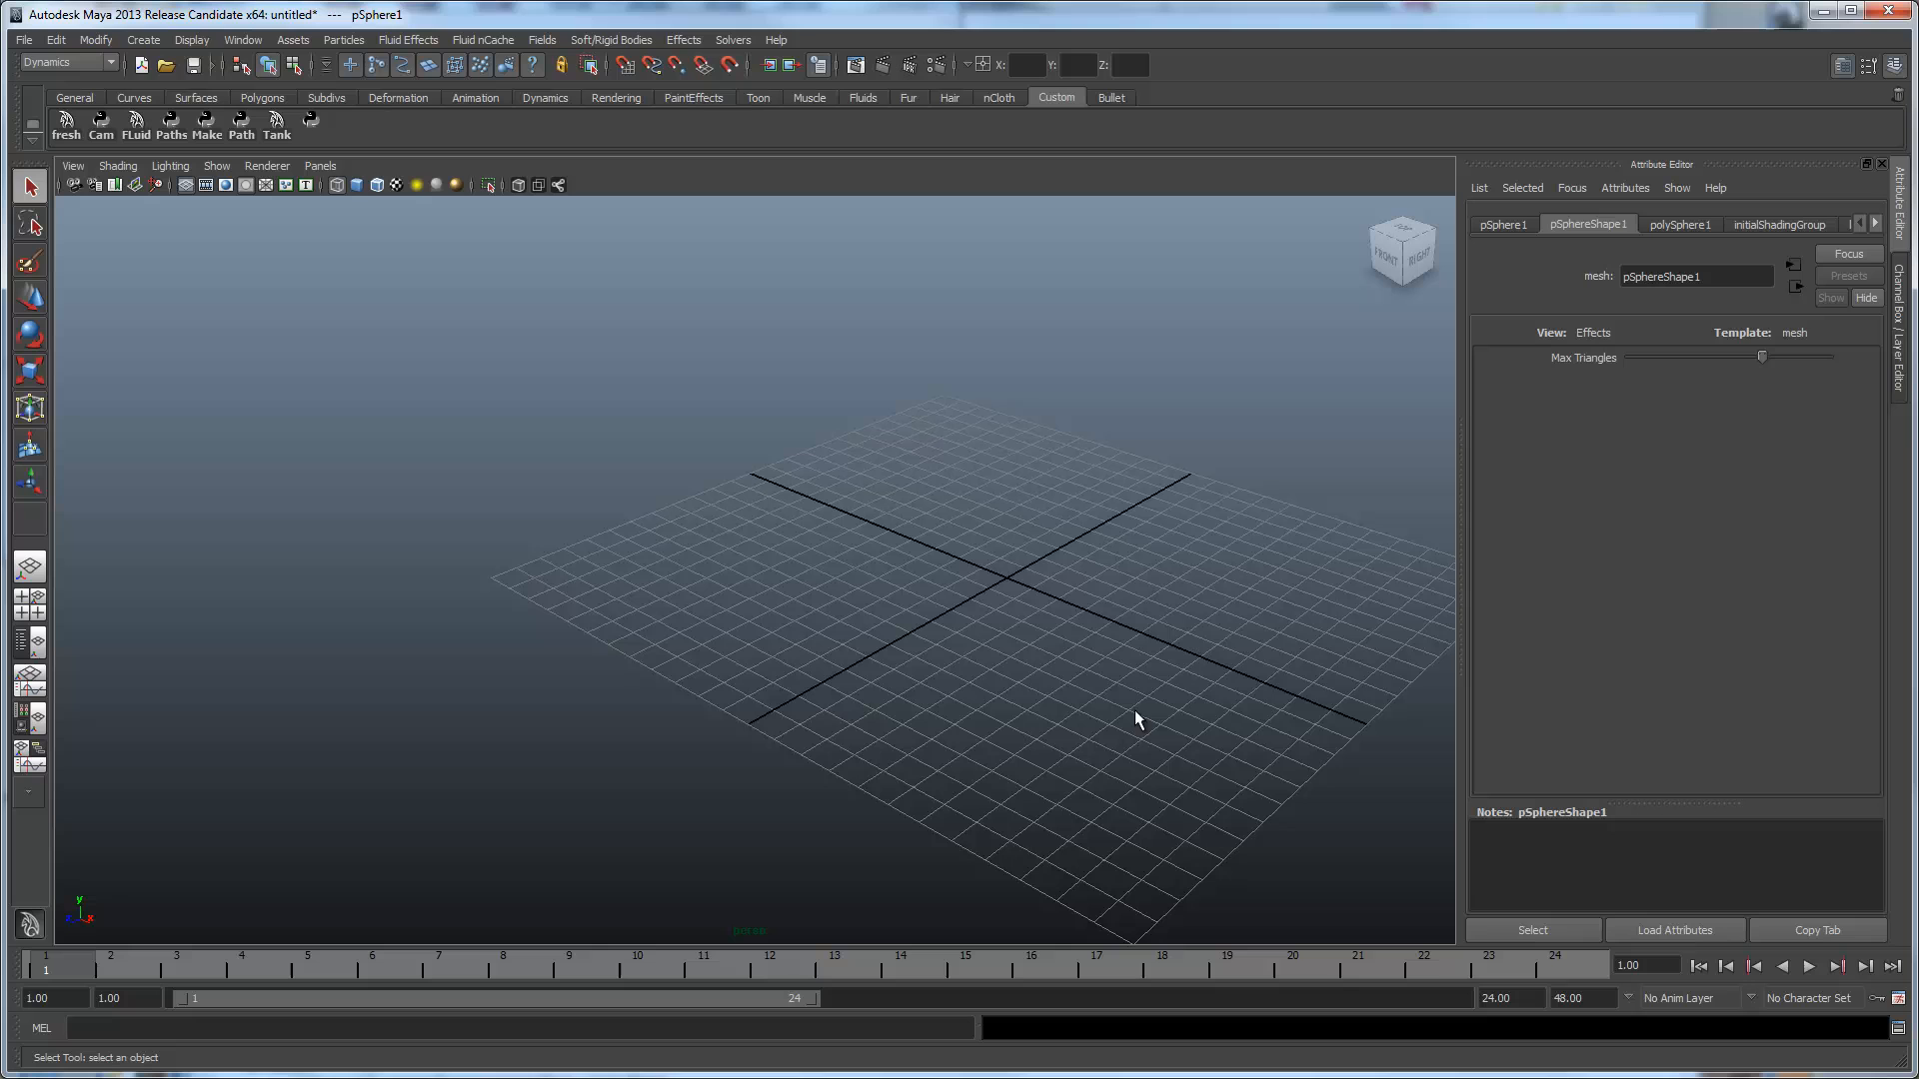
{"action": "mouse_move", "coordinate": [1293, 596]}
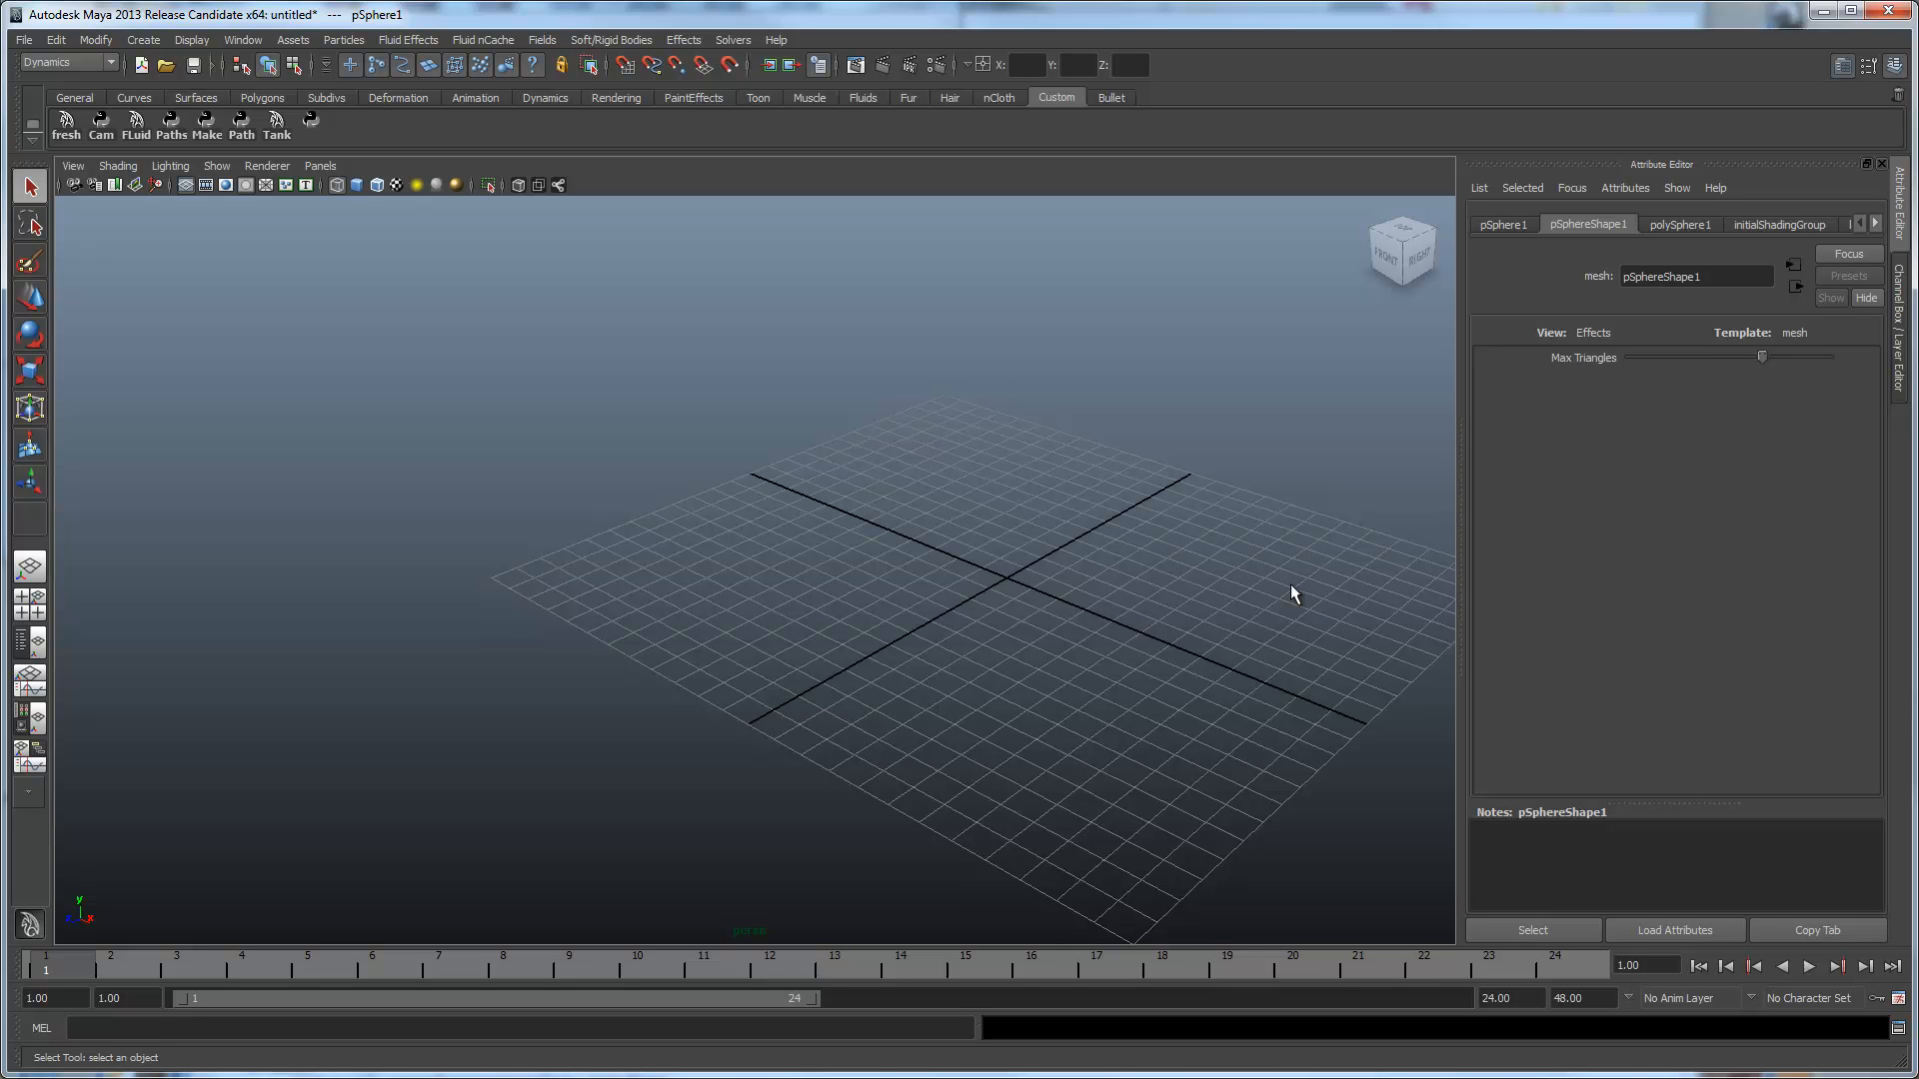
{"action": "mouse_move", "coordinate": [1405, 570]}
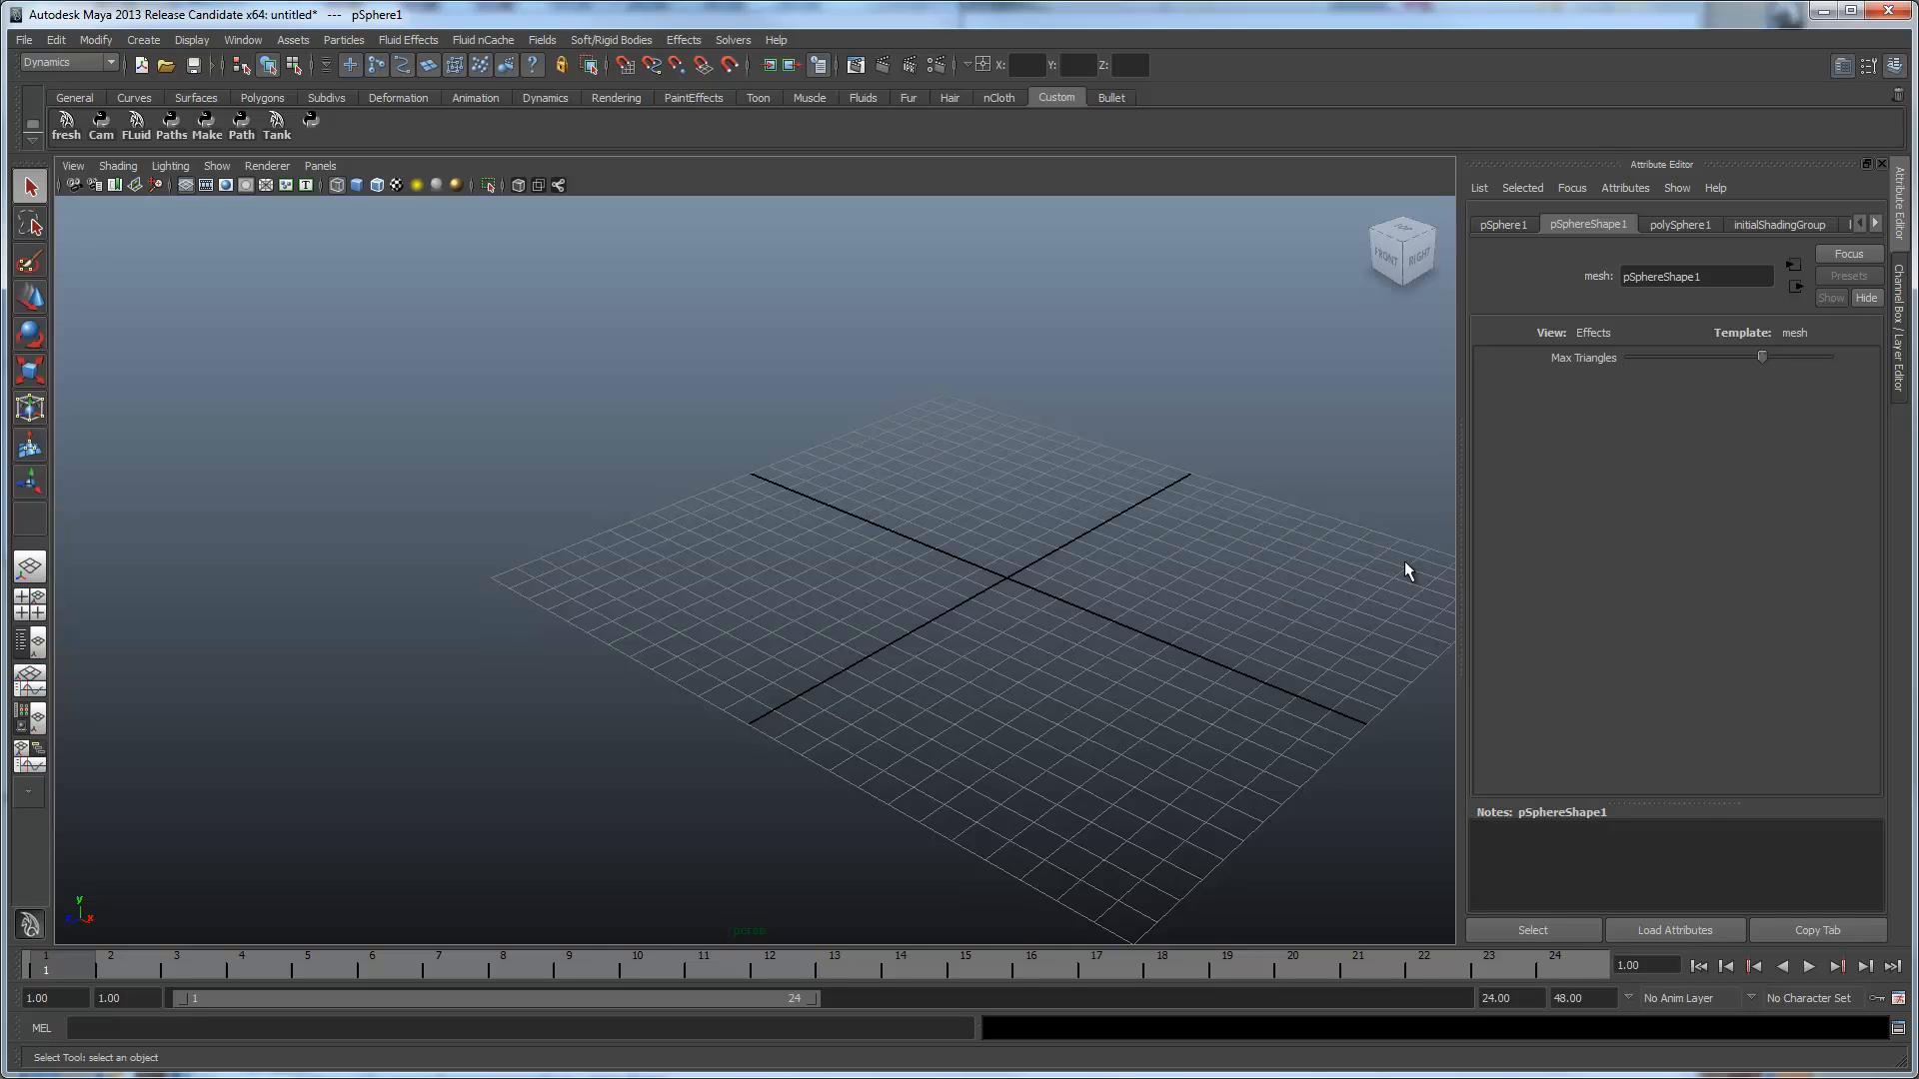